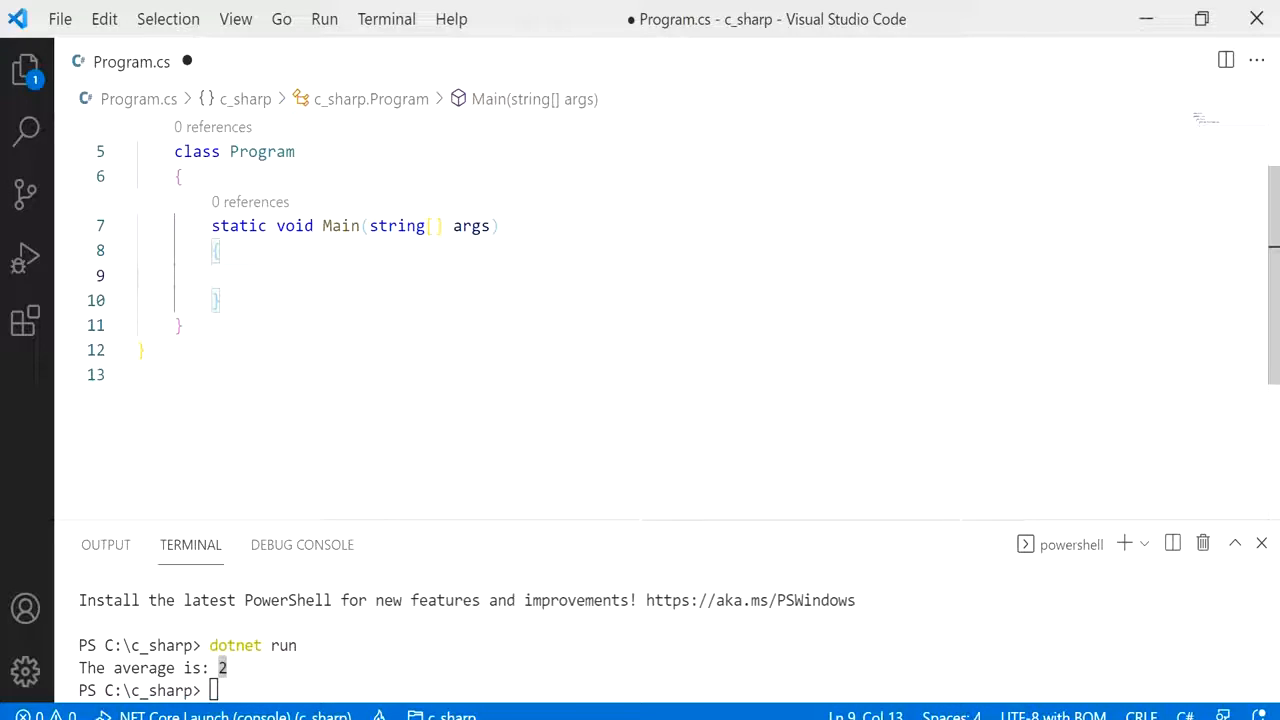
- Declare int number_1 = 2; and int number_2 = 3; on separate lines in Main
{"action": "type", "text": "int"}
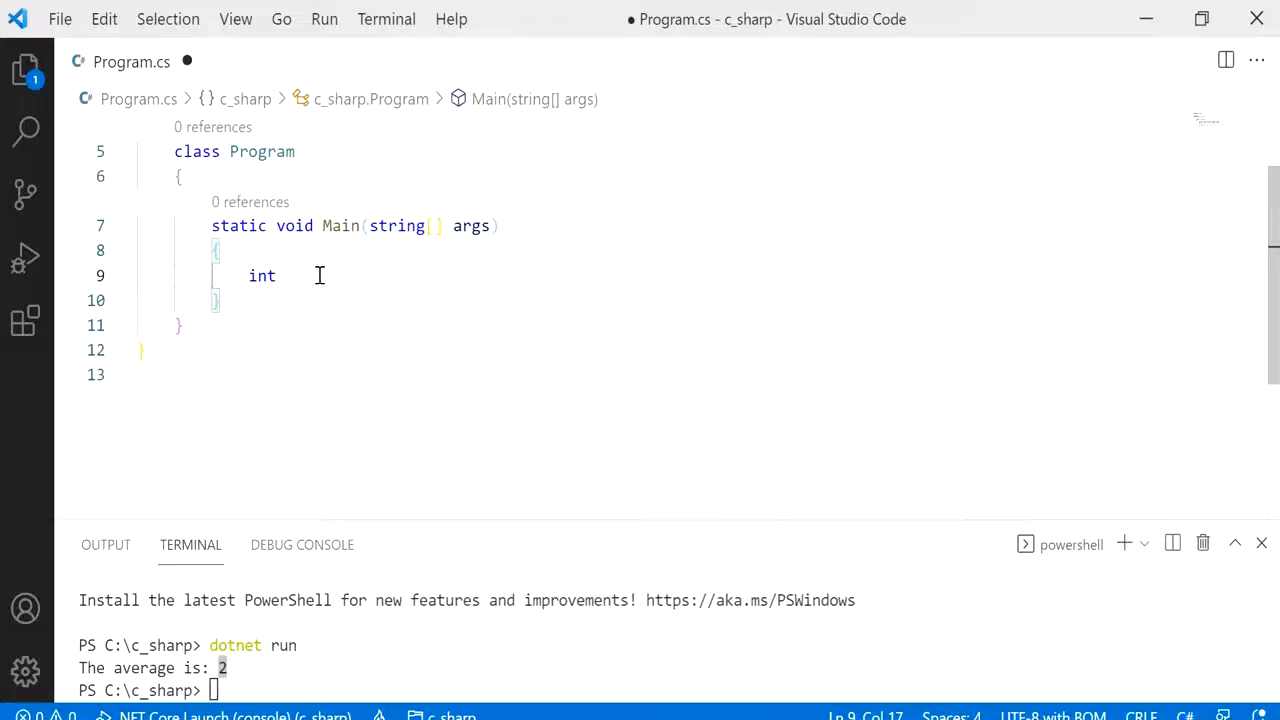
{"action": "type", "text": "number"}
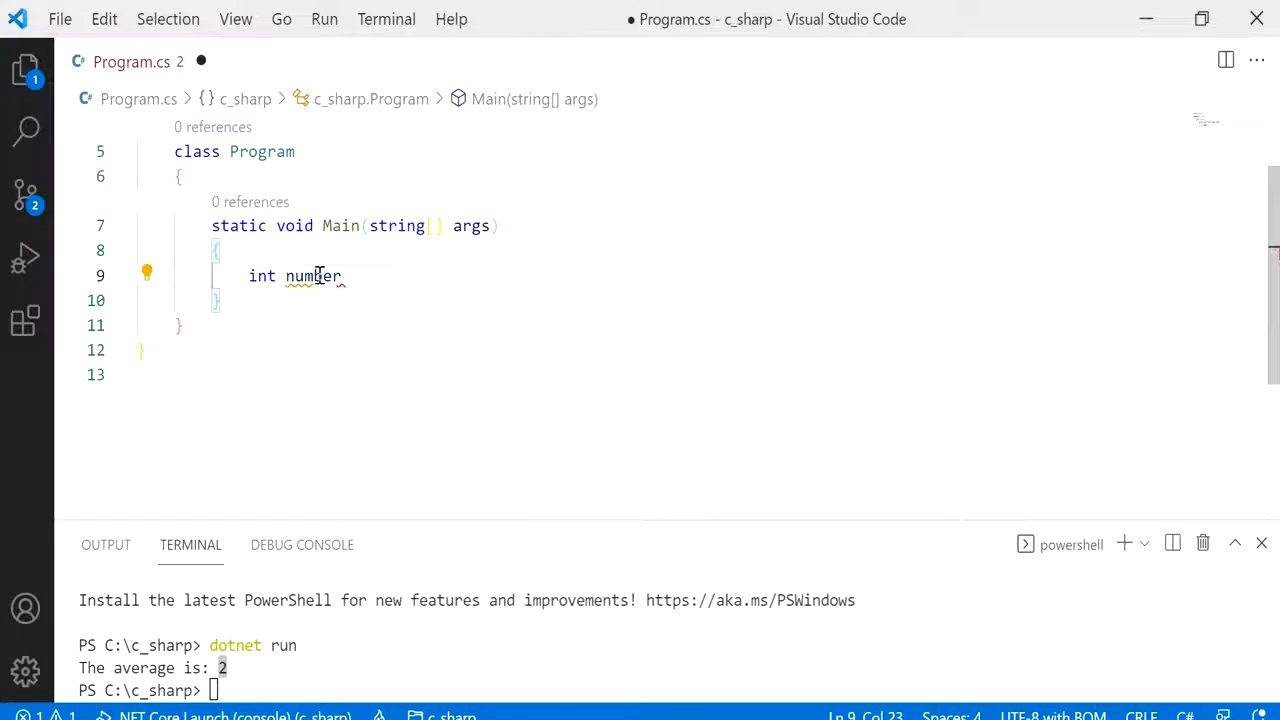
{"action": "type", "text": "_1 ="}
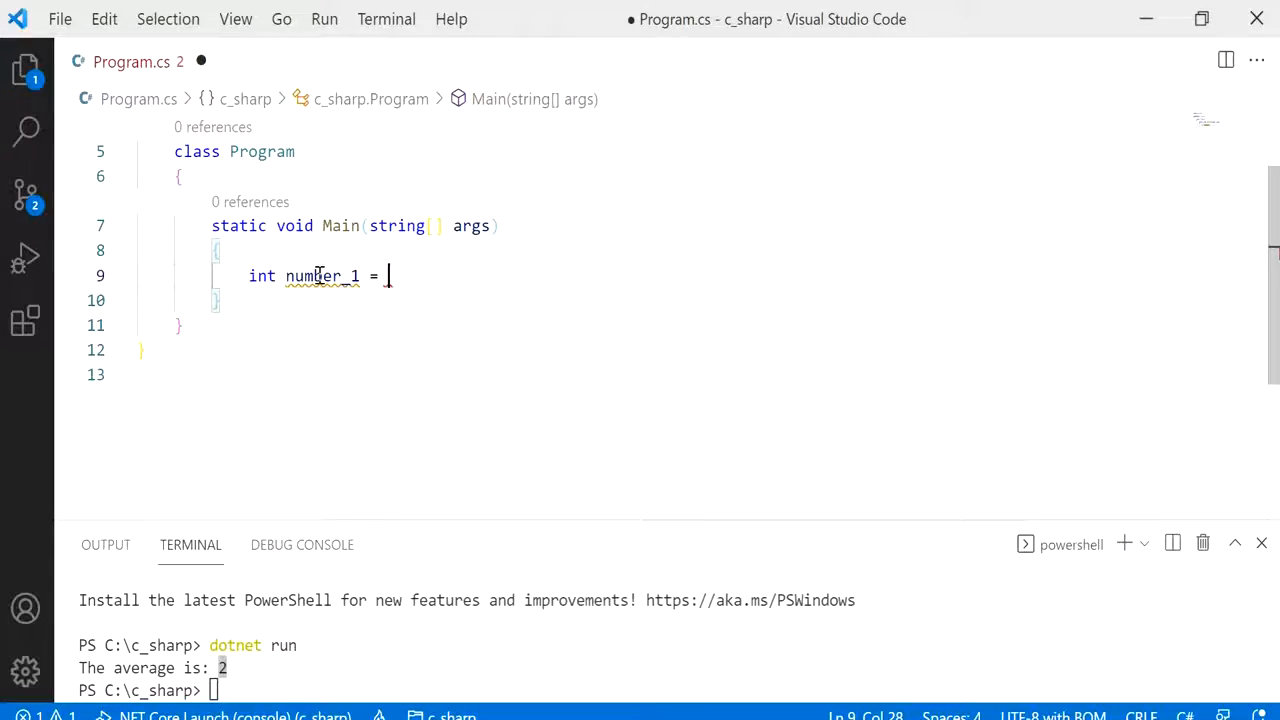
{"action": "type", "text": "2;"}
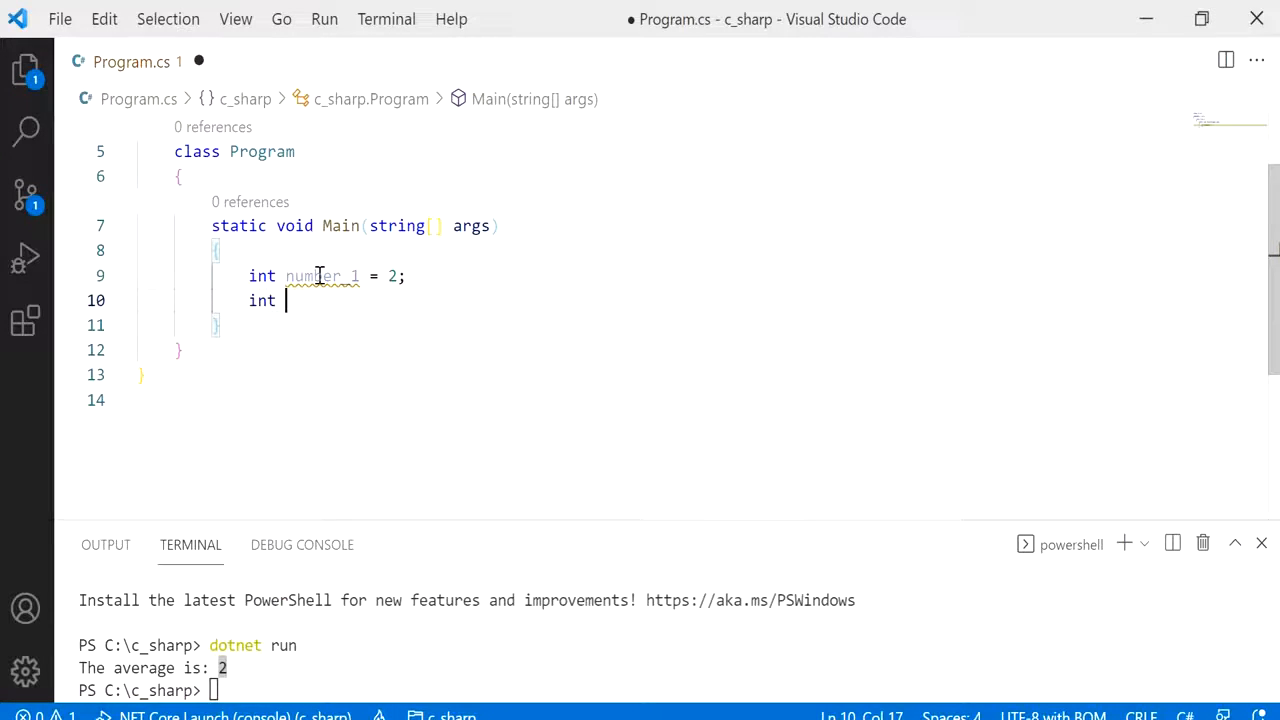
{"action": "type", "text": "number_2 ="}
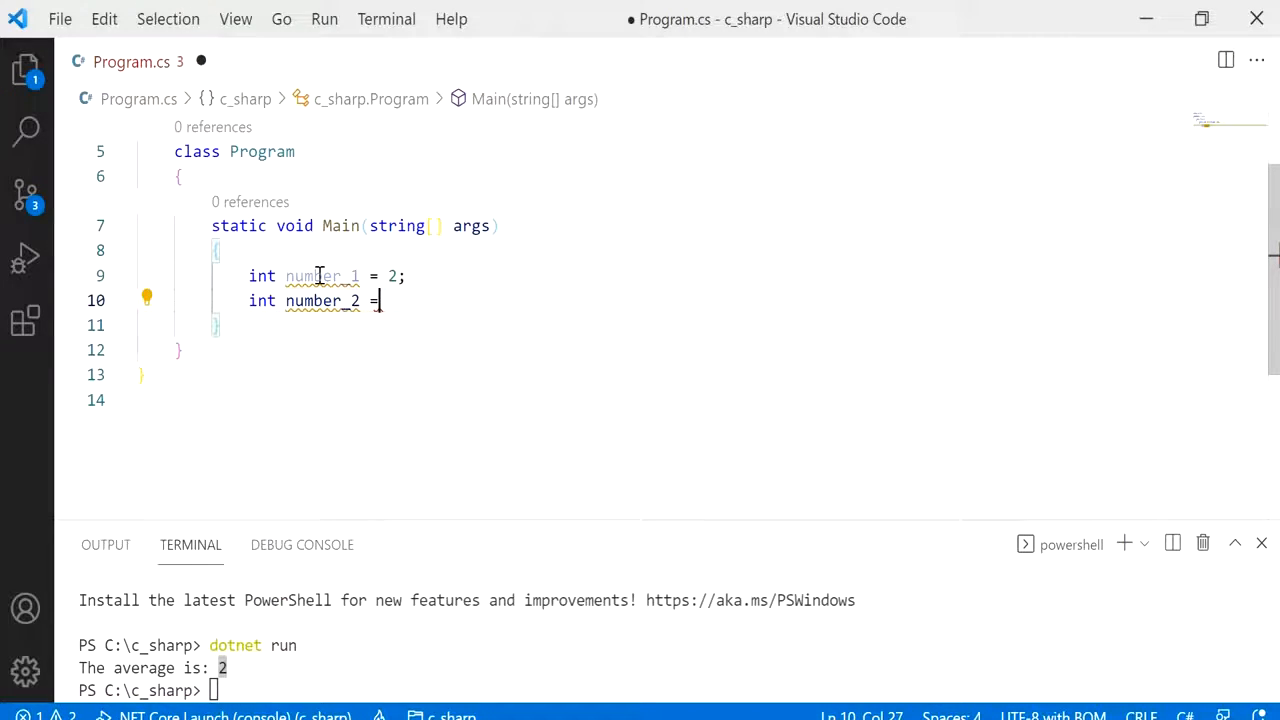
{"action": "type", "text": "3;"}
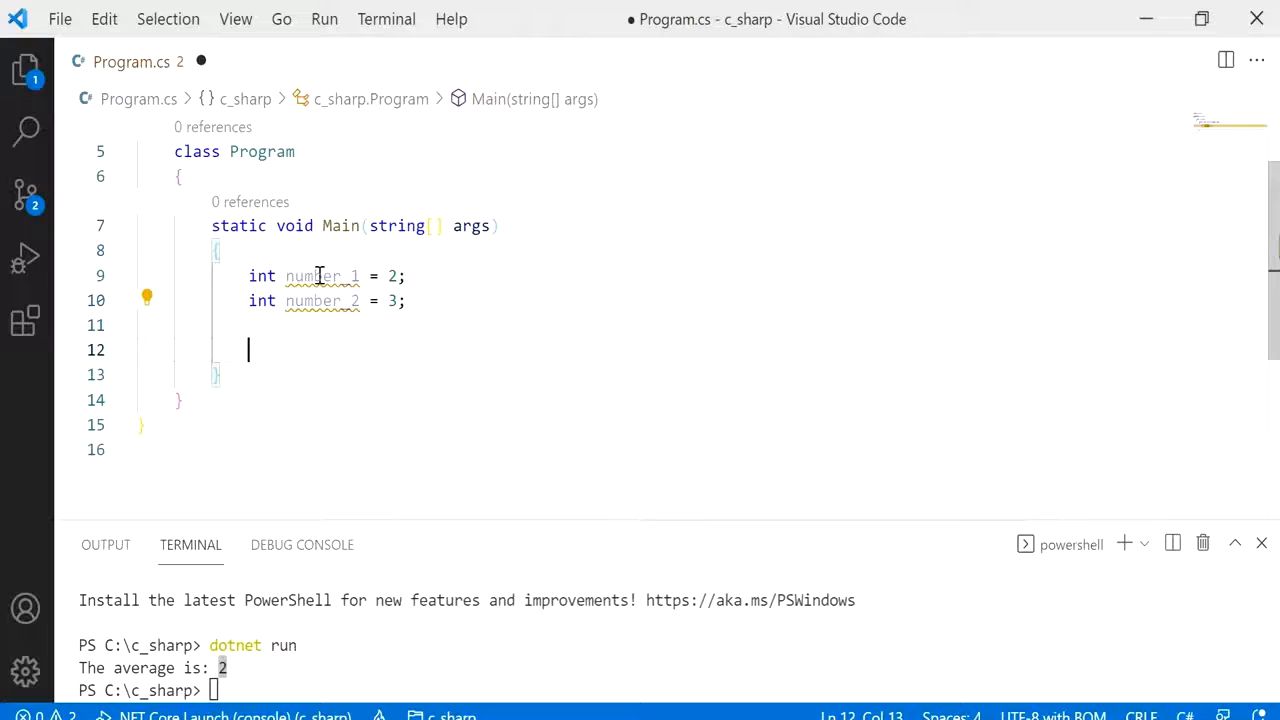
{"action": "type", "text": "double aver"}
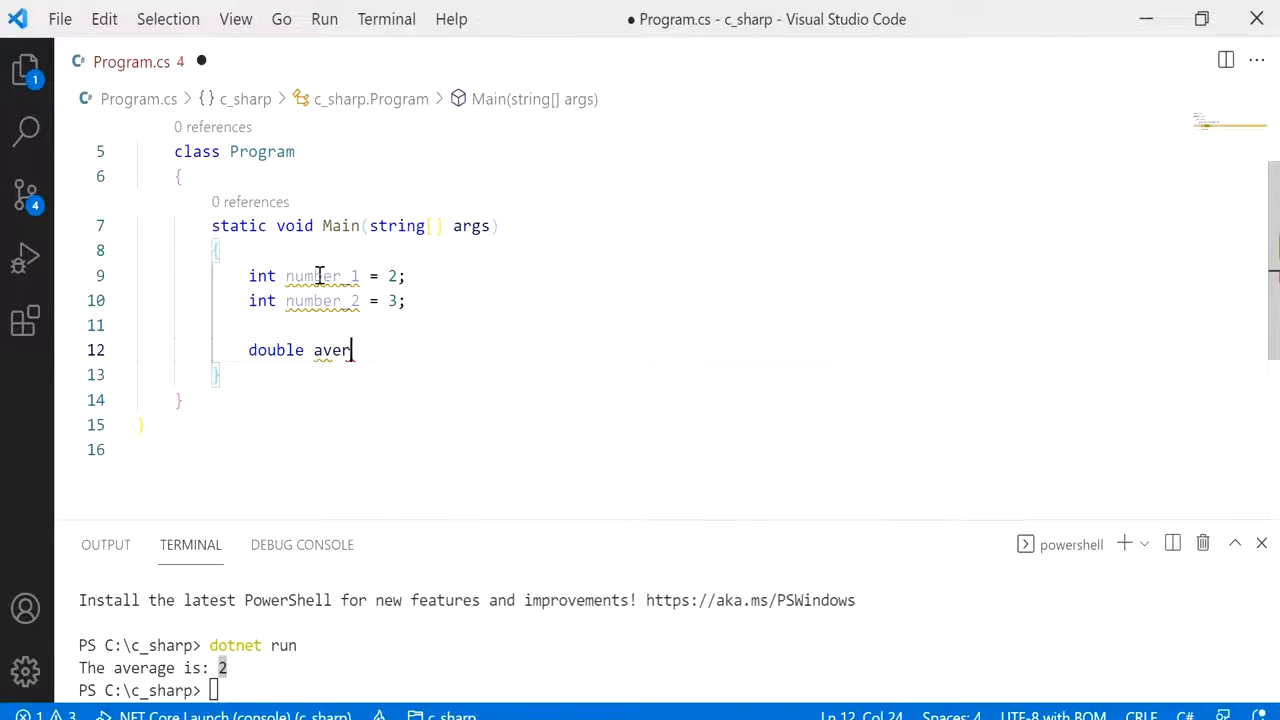
- Complete the line double average = (number_1 + number_2) / 2; below the declarations
{"action": "type", "text": "age ="}
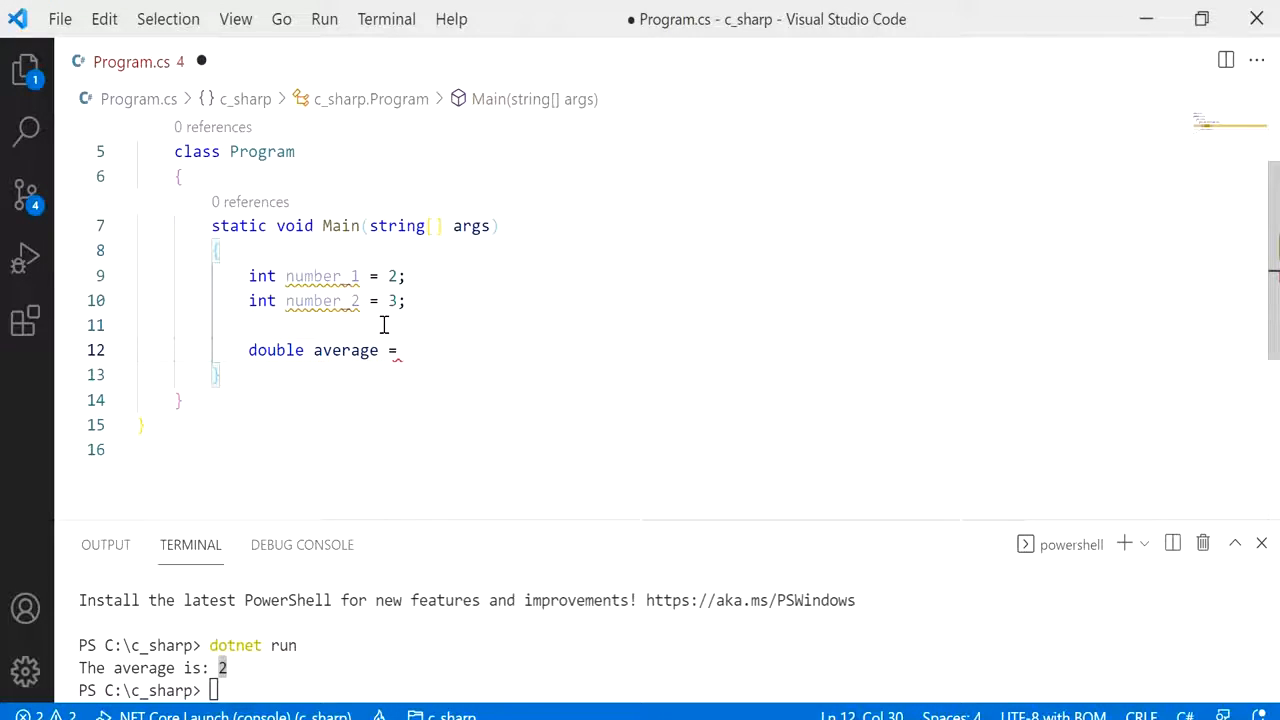
{"action": "double_click", "coordinate": [322, 275]}
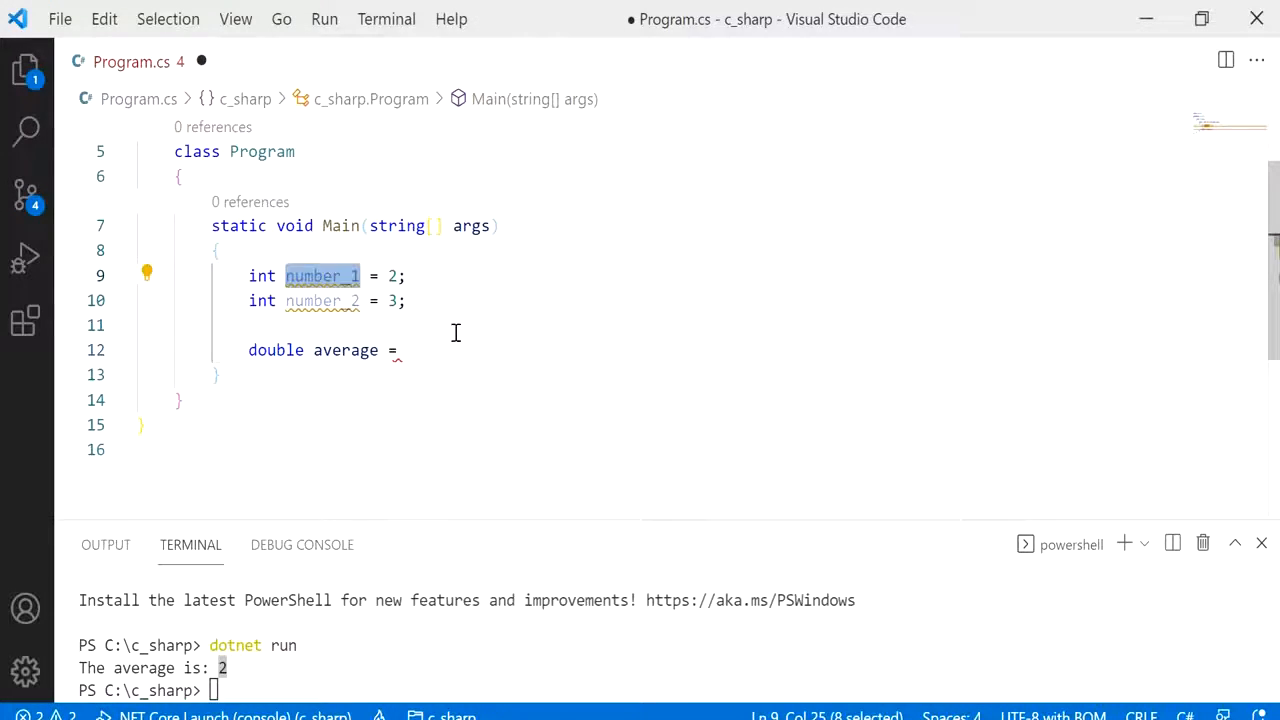
{"action": "type", "text": "number_1 +"}
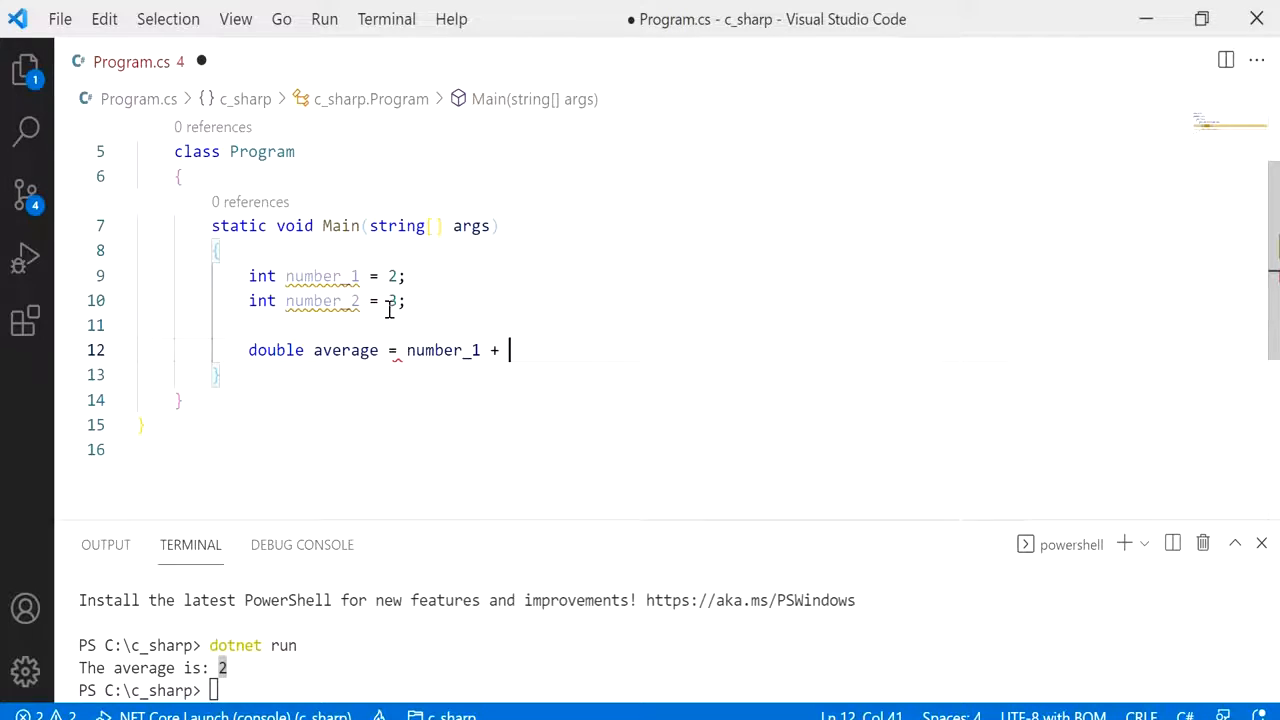
{"action": "type", "text": "number_2"}
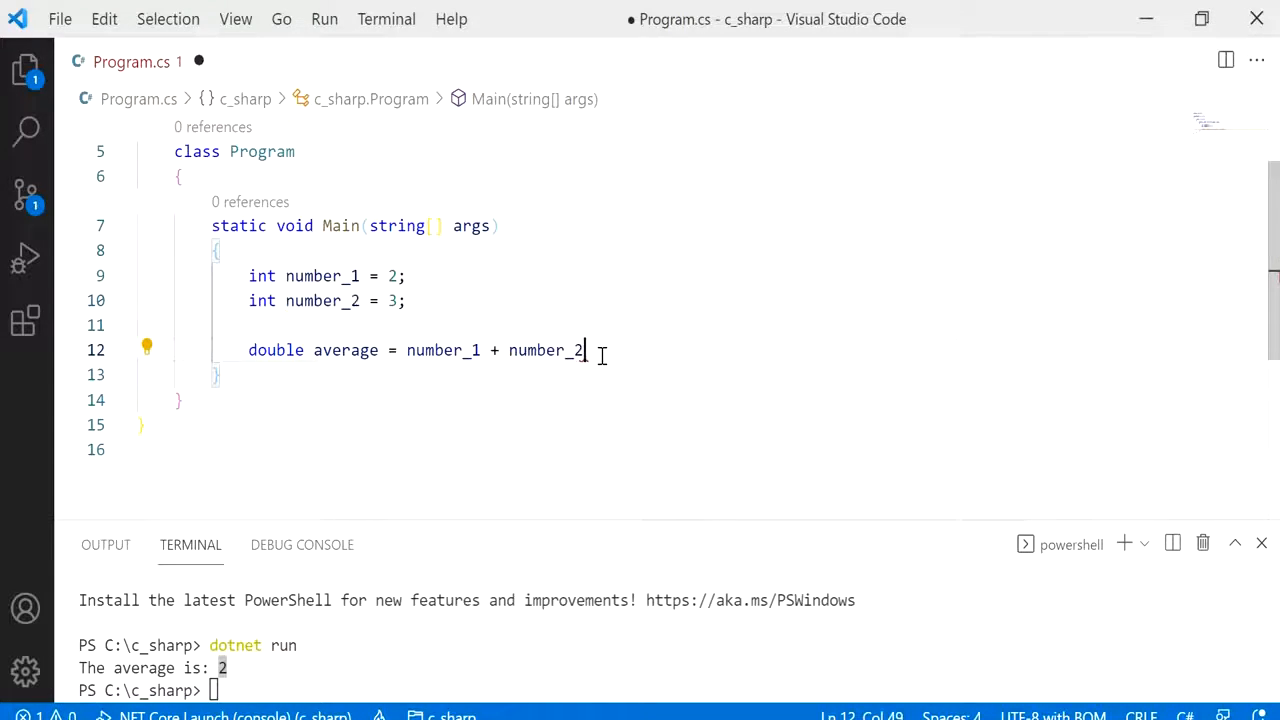
{"action": "type", "text": "/ 2;"}
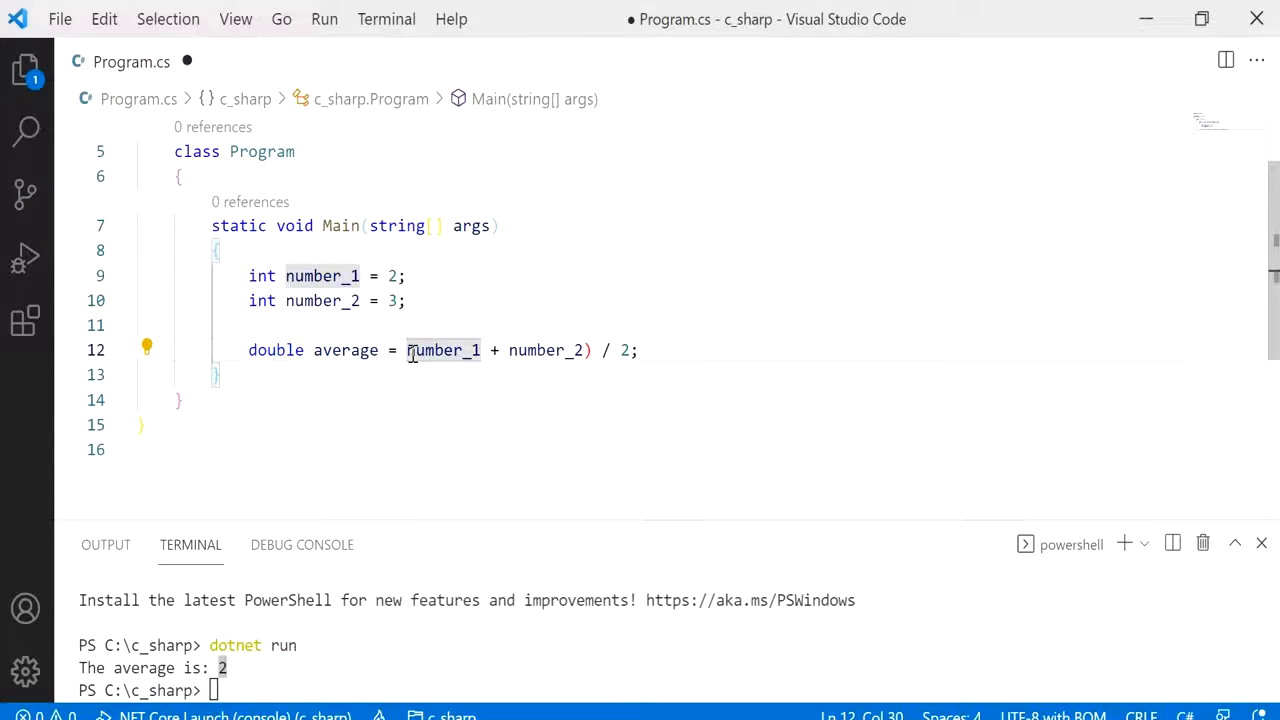
{"action": "left_click_drag", "start_coordinate": [407, 350], "coordinate": [592, 350]}
{"action": "type", "text": "("}
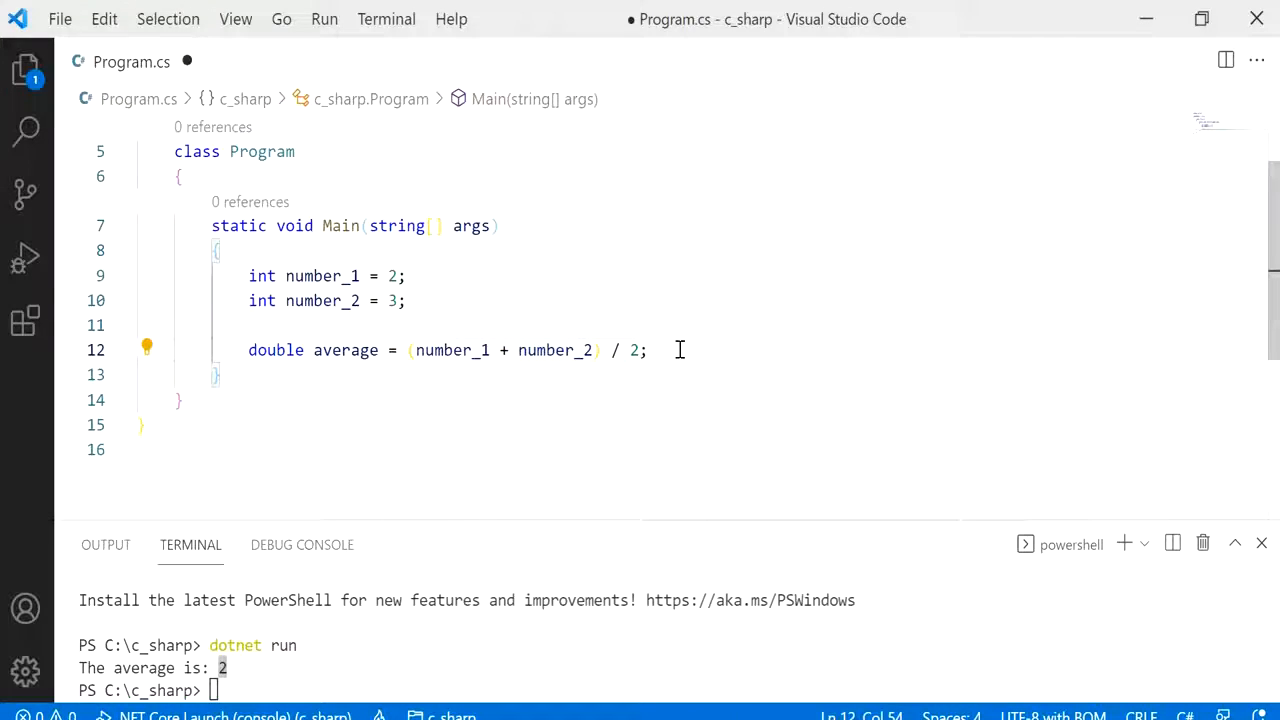
- Add Console.WriteLine("The average is {0}", average); after the average line, fixing a typo
{"action": "type", "text": "Console.WriteLine("}
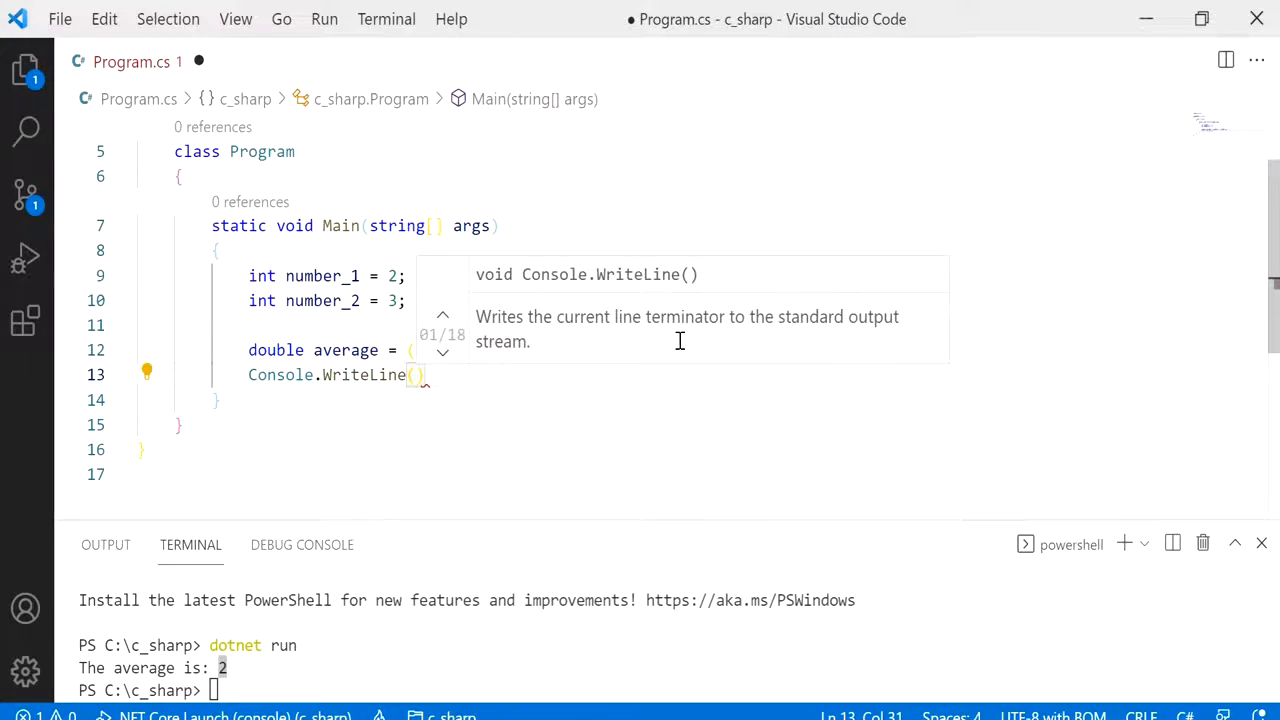
{"action": "type", "text": "\"The \""}
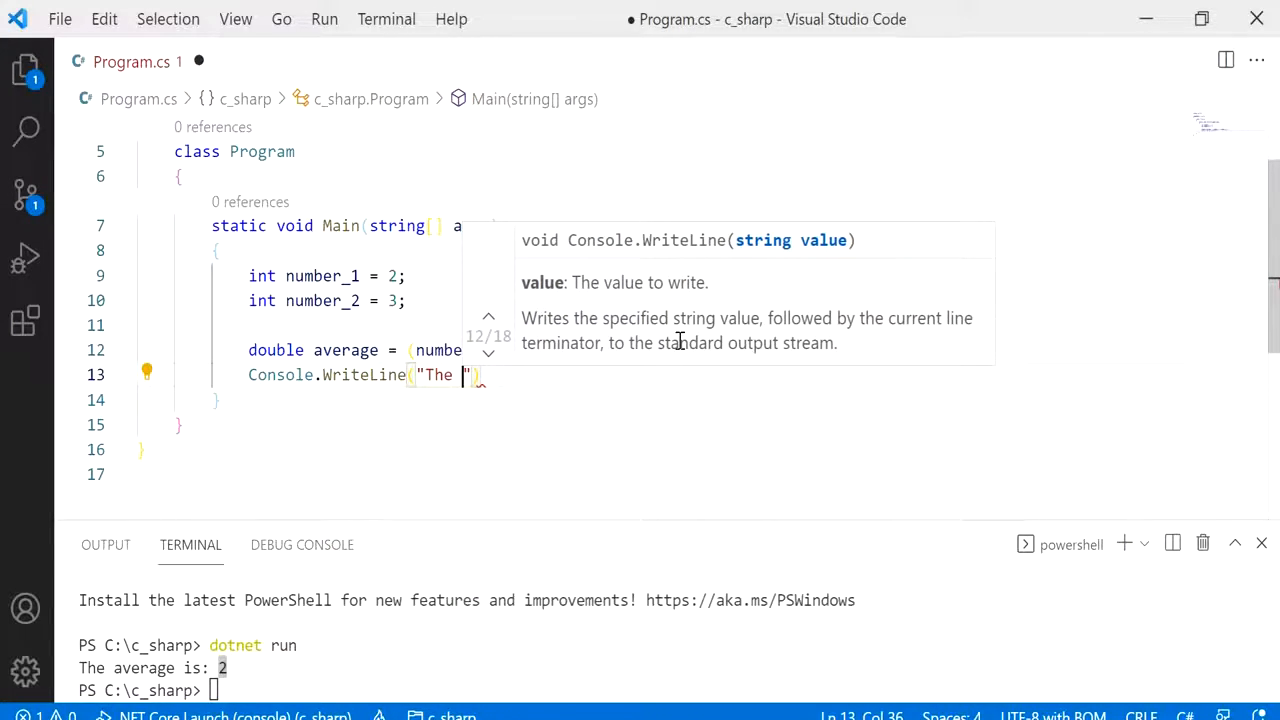
{"action": "type", "text": "average of all number"}
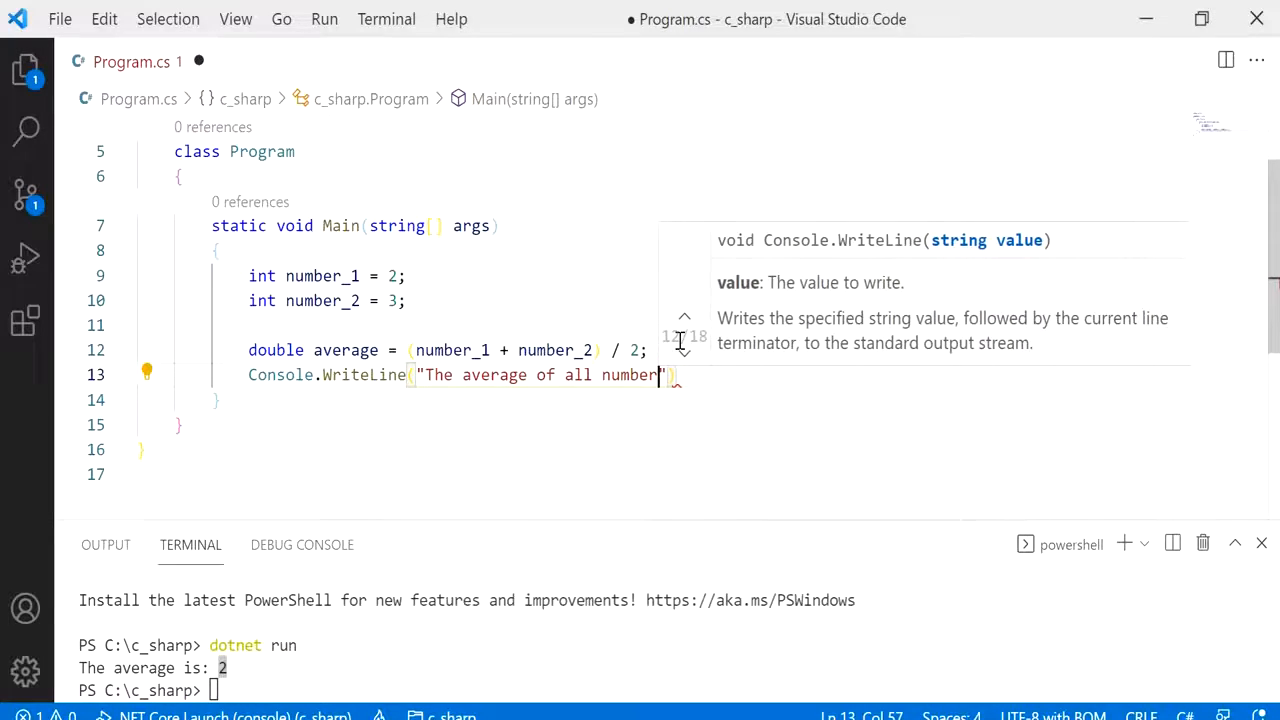
{"action": "key", "text": "Backspace"}
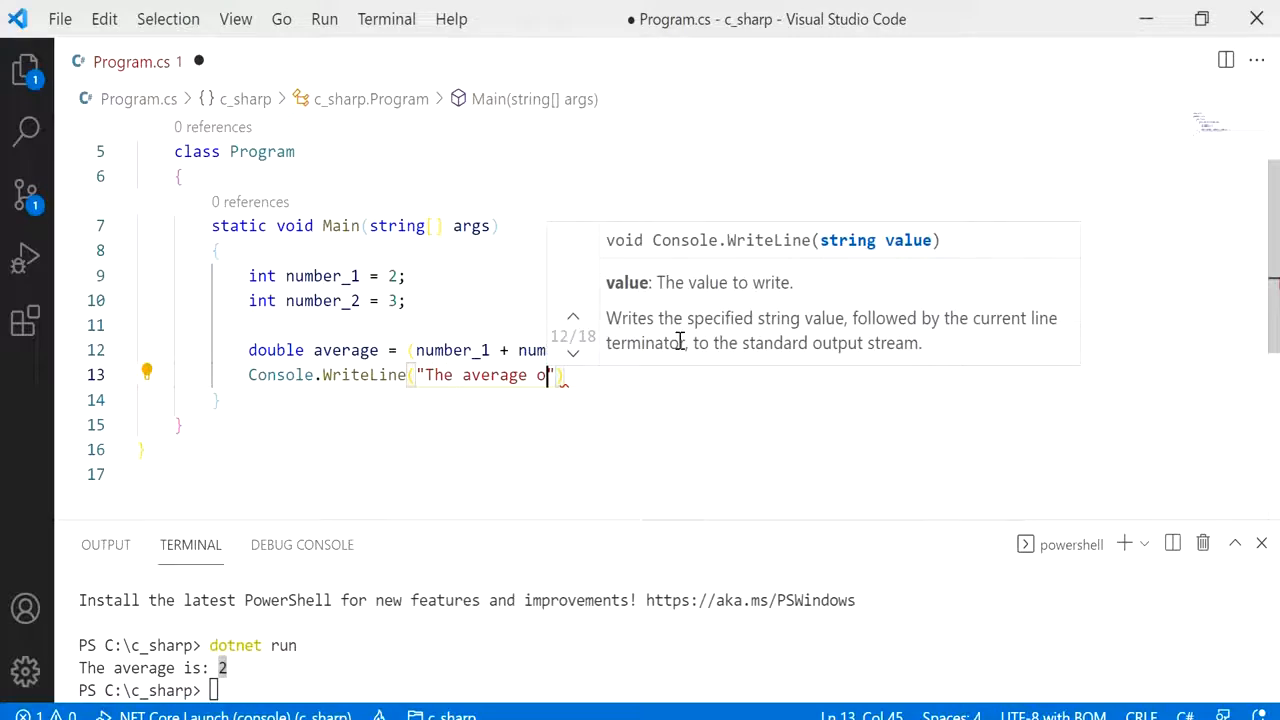
{"action": "key", "text": "Backspace"}
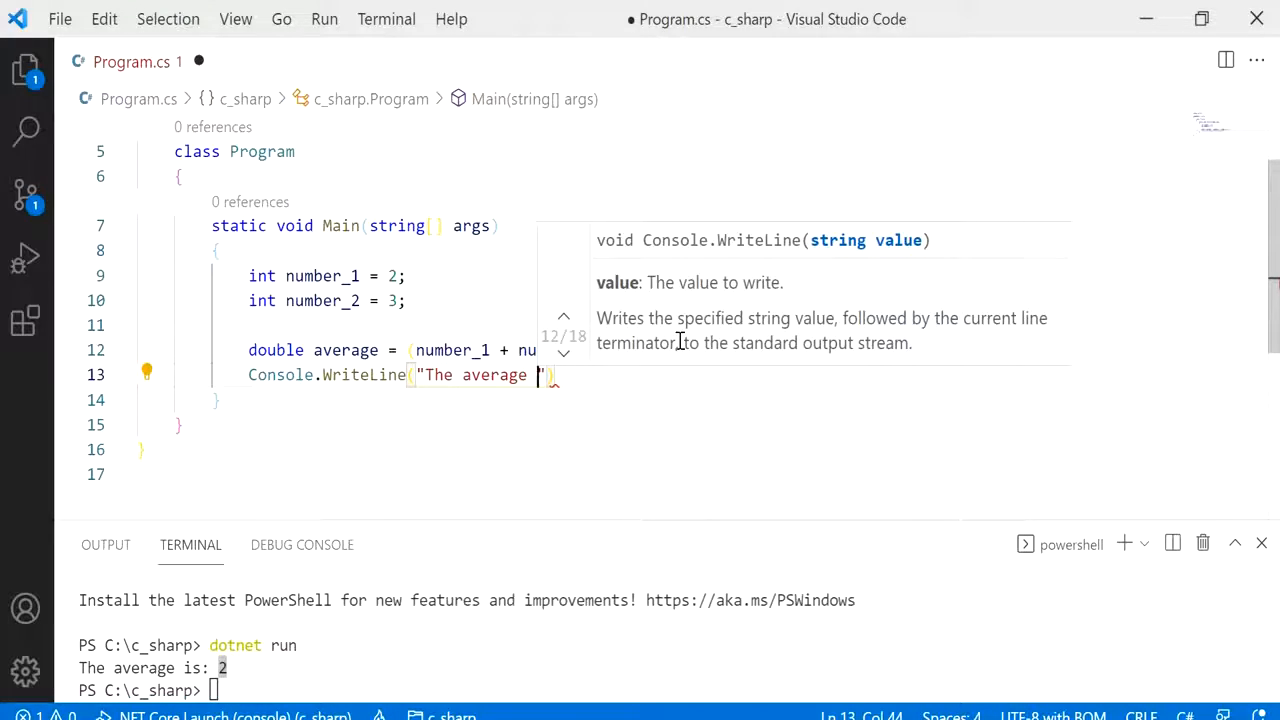
{"action": "type", "text": "is {"}
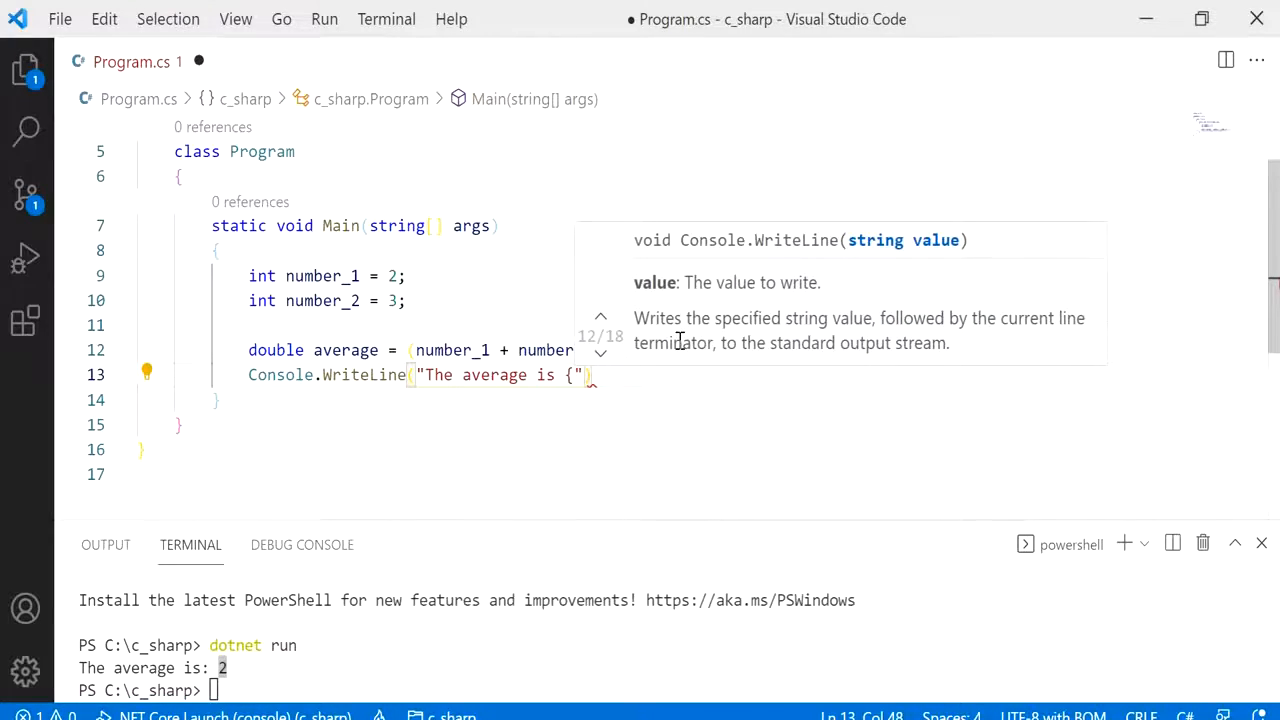
{"action": "type", "text": "0}"}
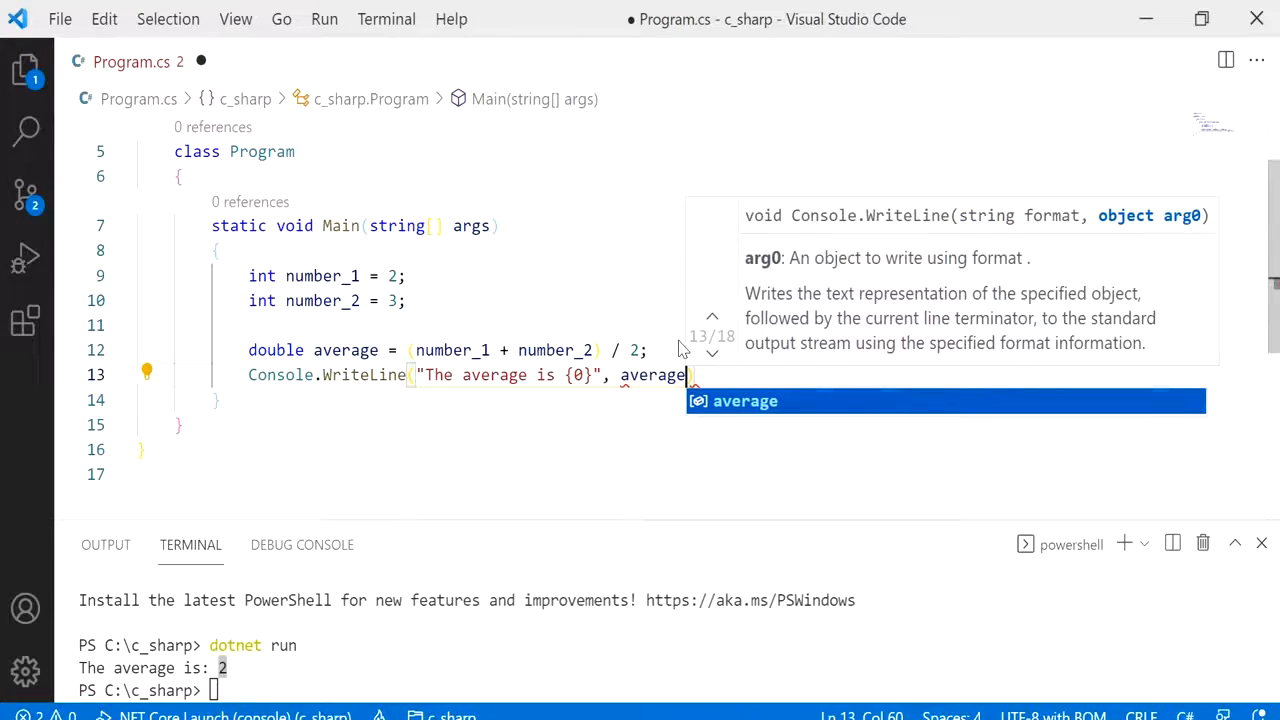
{"action": "type", "text": ");"}
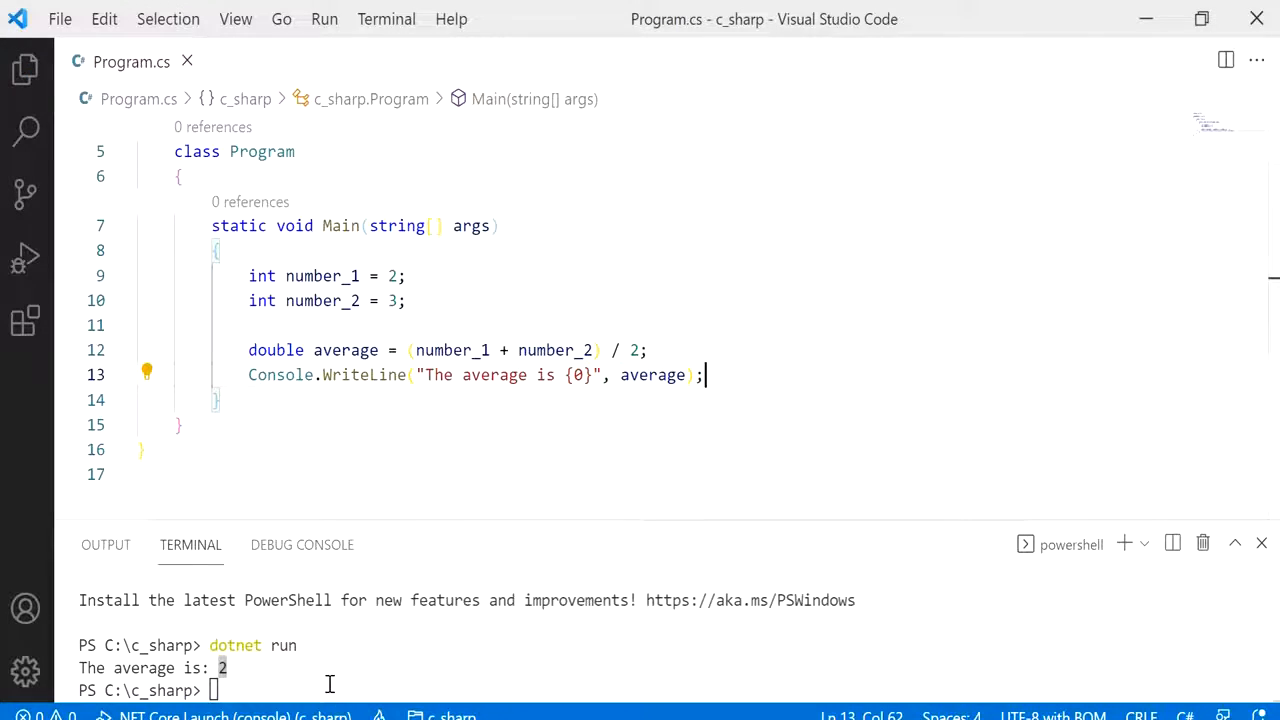
- Run dotnet run in the terminal to print 'The average is 2'
{"action": "type", "text": "dotnet run"}
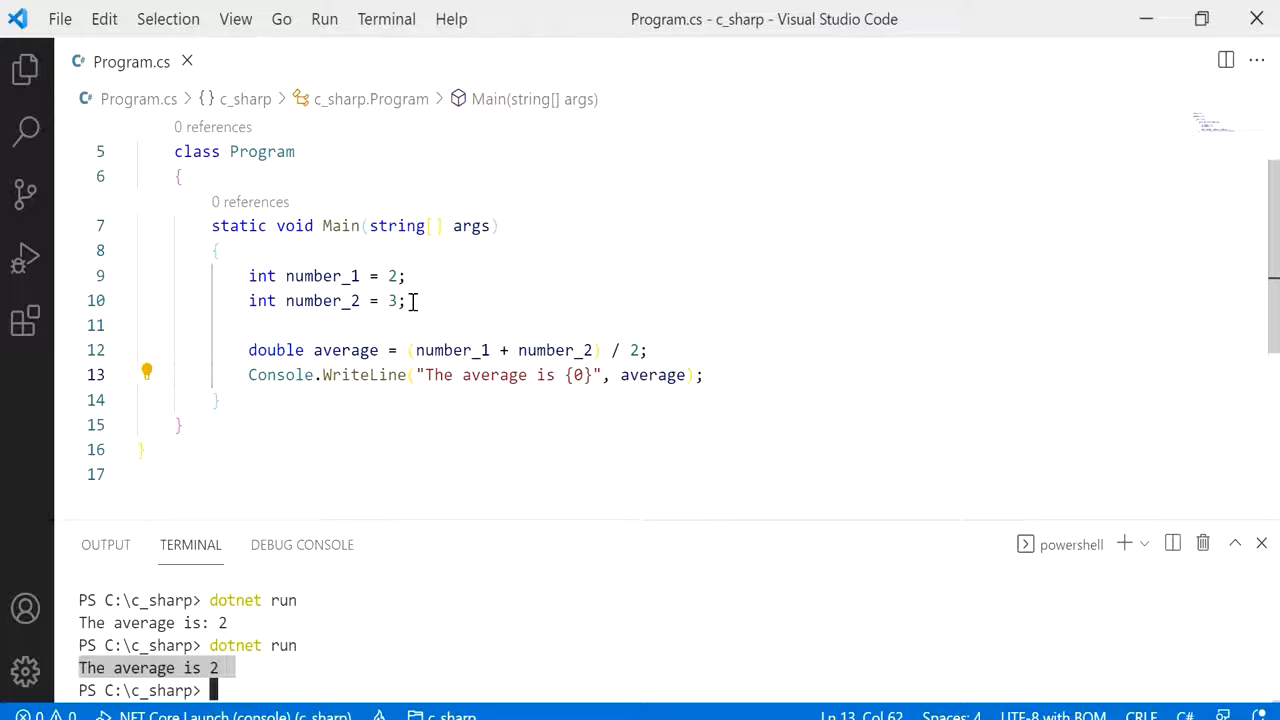
{"action": "mouse_move", "coordinate": [395, 349]}
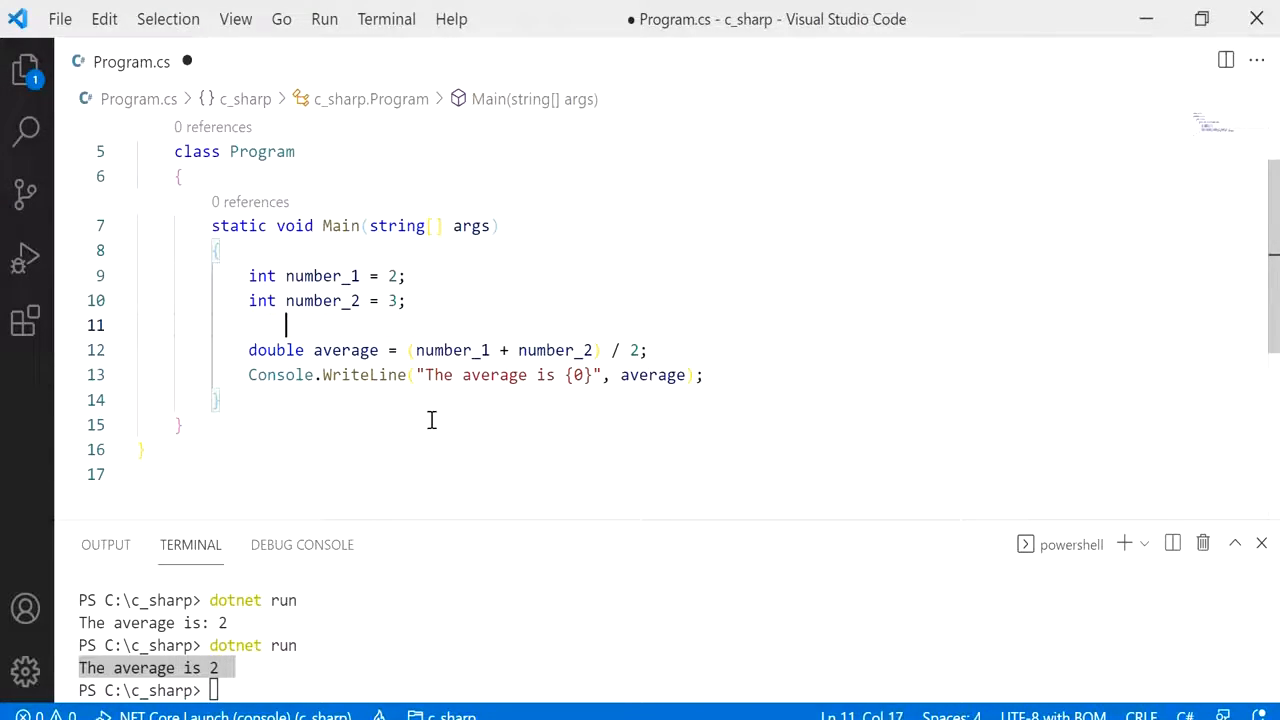
- Add the comment // (int + int) / (int) above the average calculation
{"action": "type", "text": "//"}
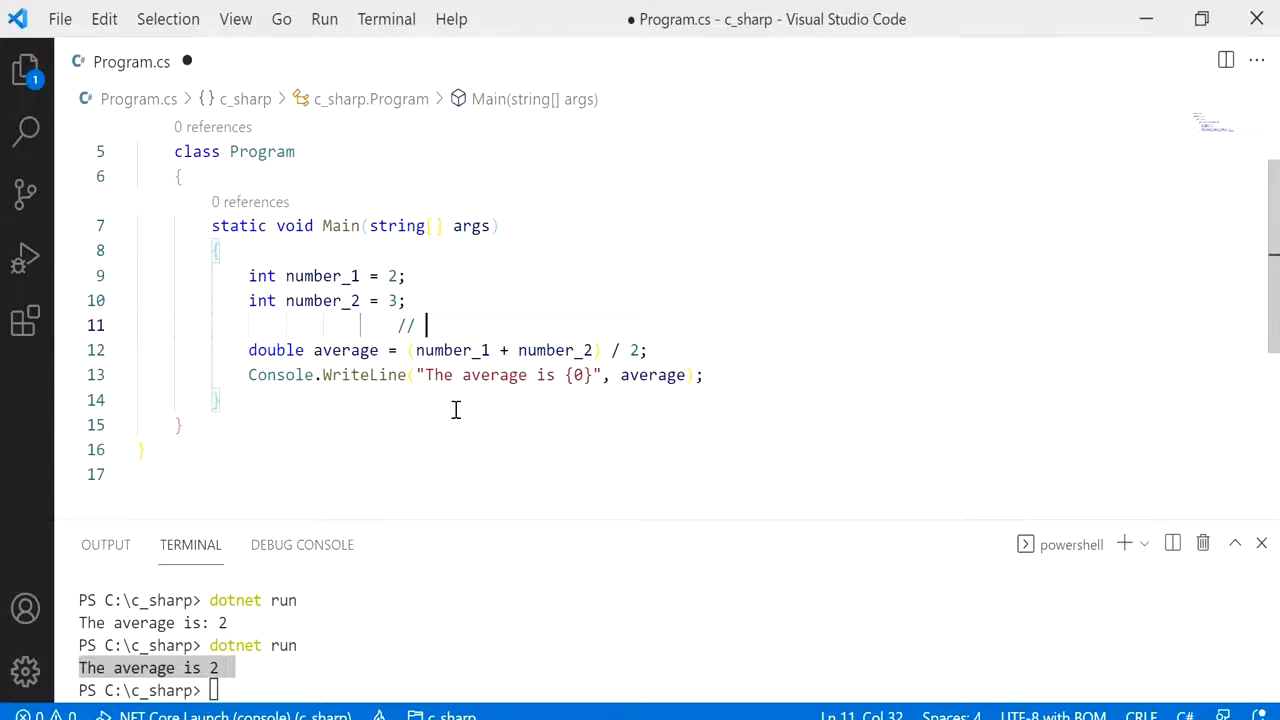
{"action": "type", "text": "(int + i"}
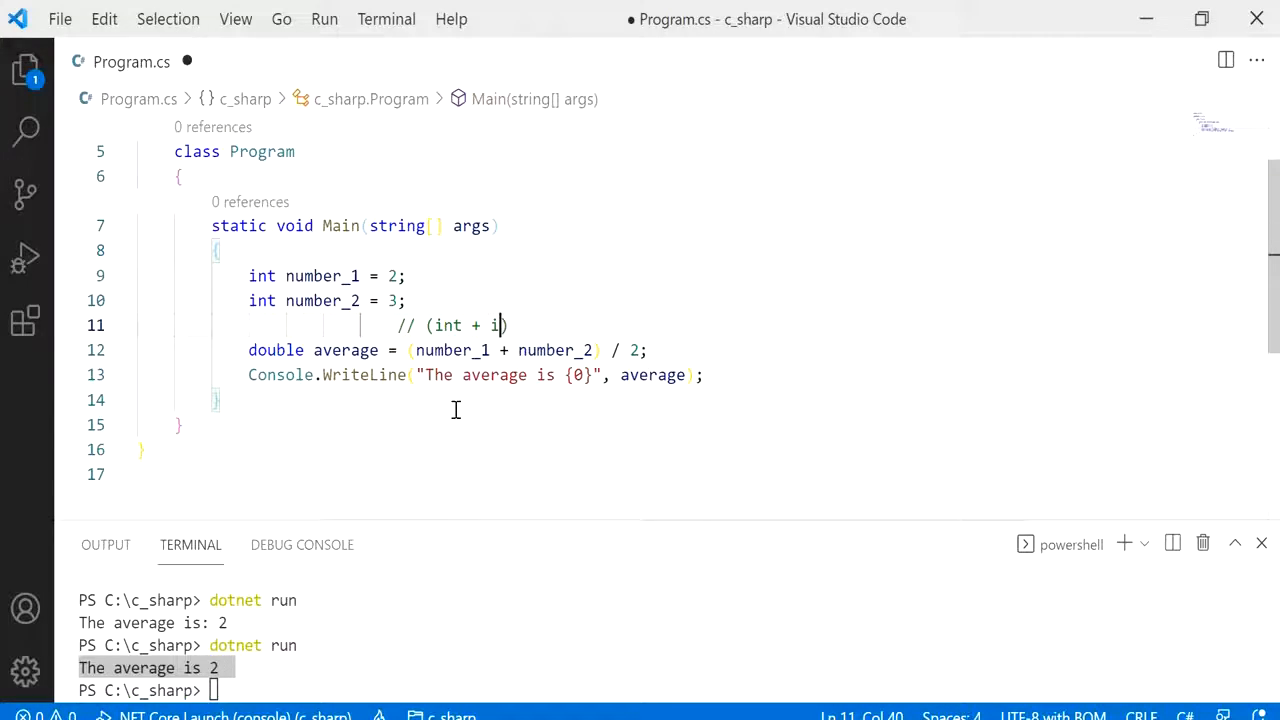
{"action": "type", "text": "nt)"}
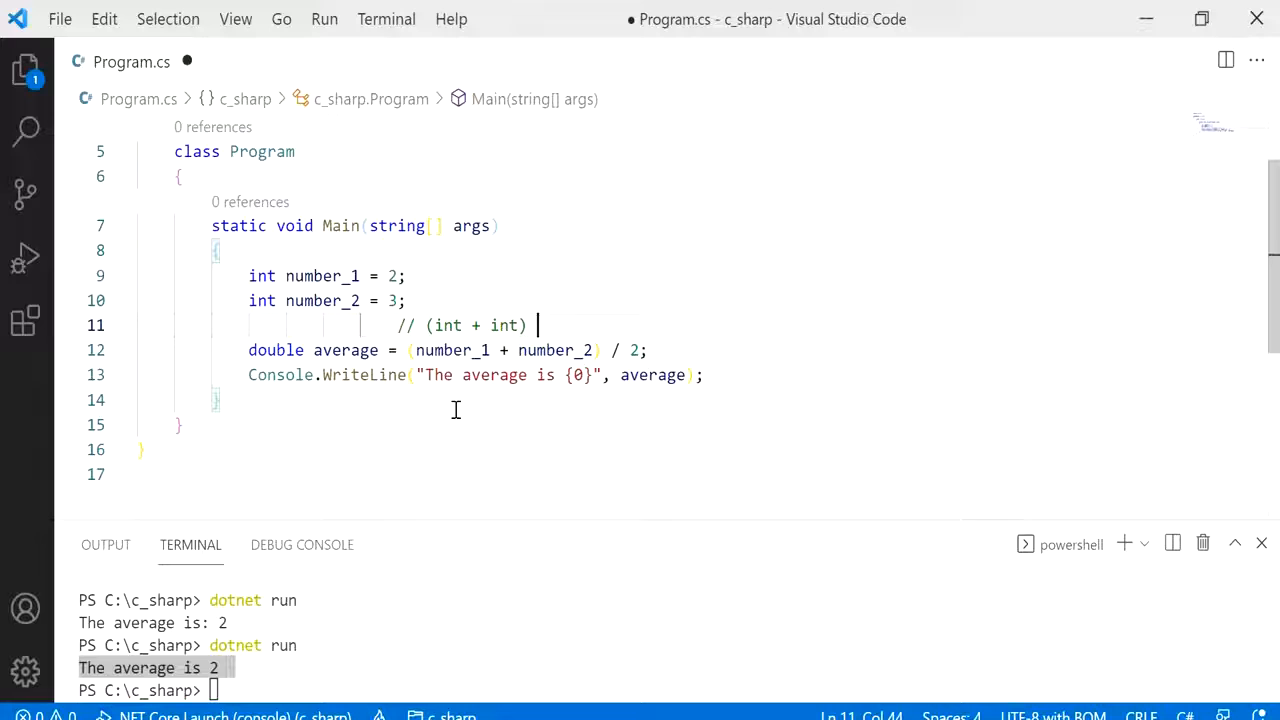
{"action": "type", "text": "/ (int)"}
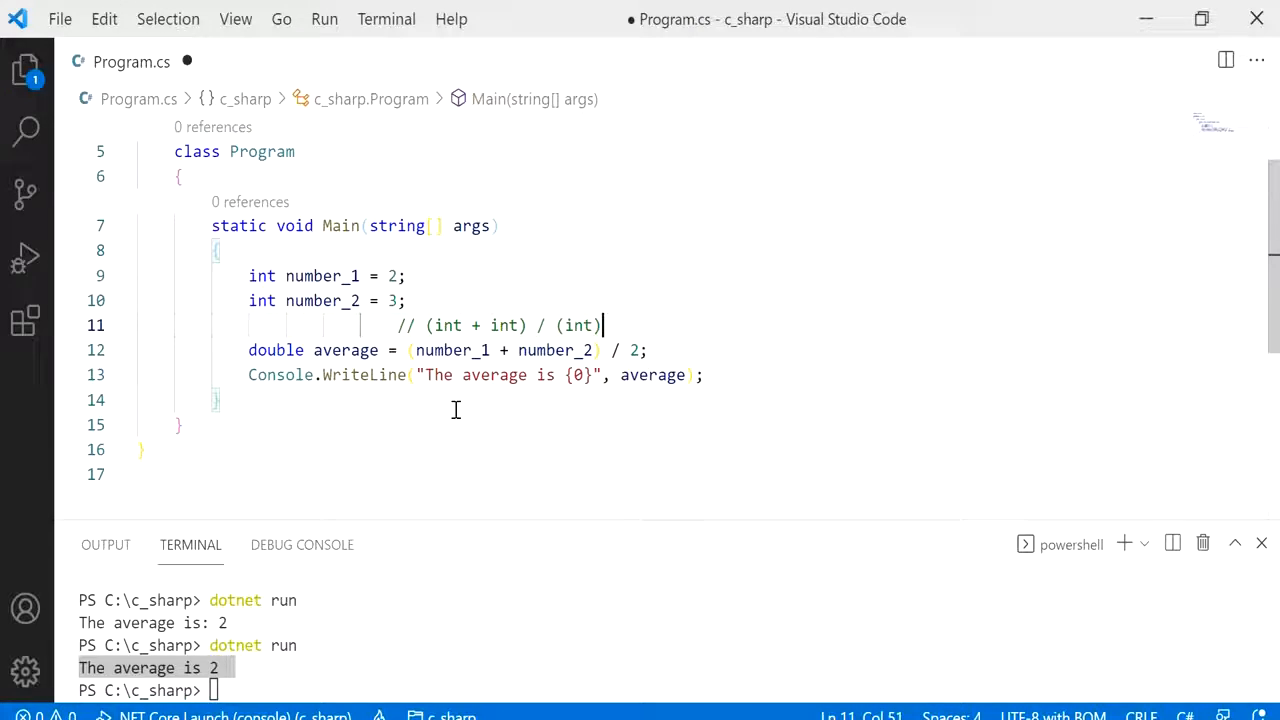
{"action": "left_click_drag", "start_coordinate": [423, 325], "coordinate": [604, 325]}
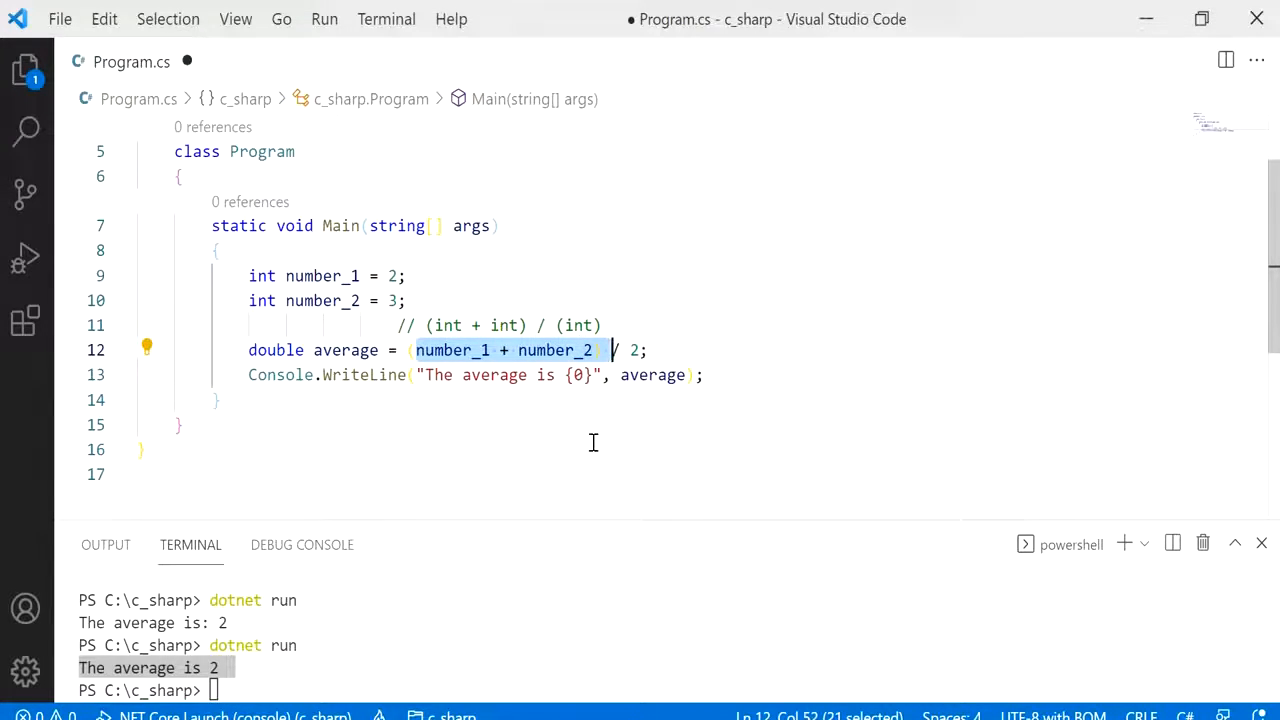
{"action": "mouse_move", "coordinate": [640, 357]}
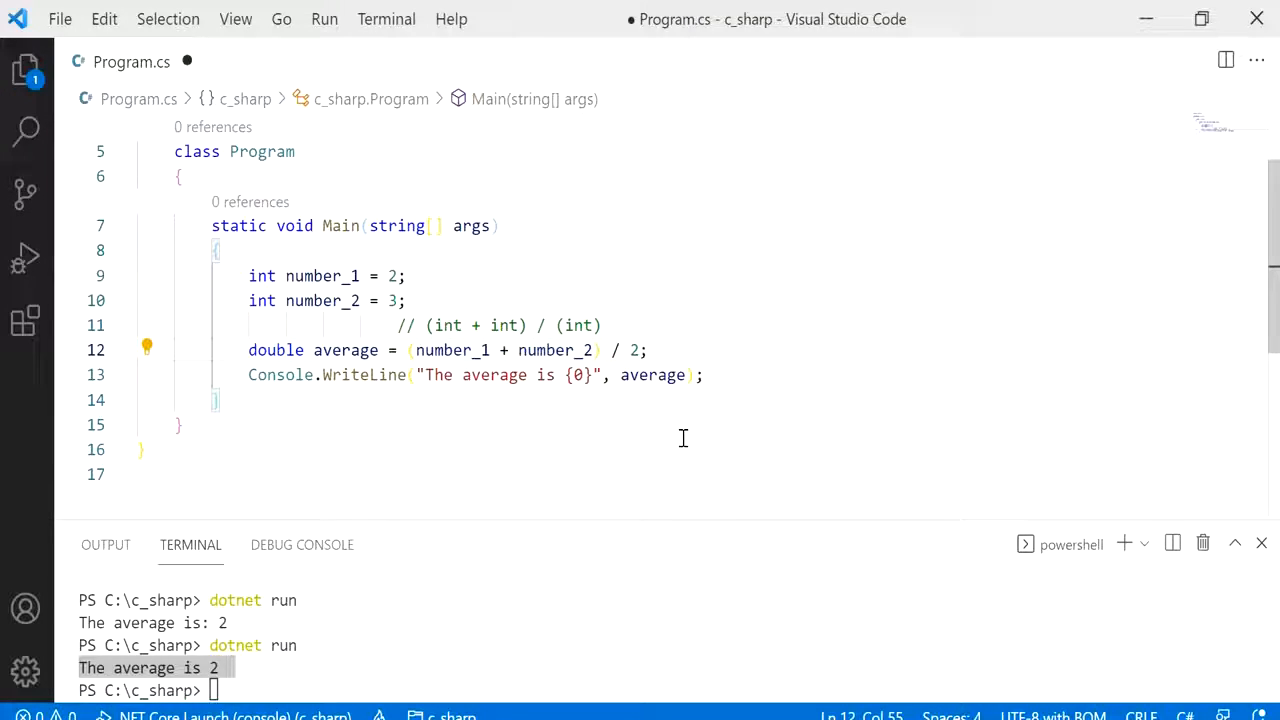
- Change the divisor to 2.0, save, and highlight it once the run prints 2.5
{"action": "type", "text": ".0"}
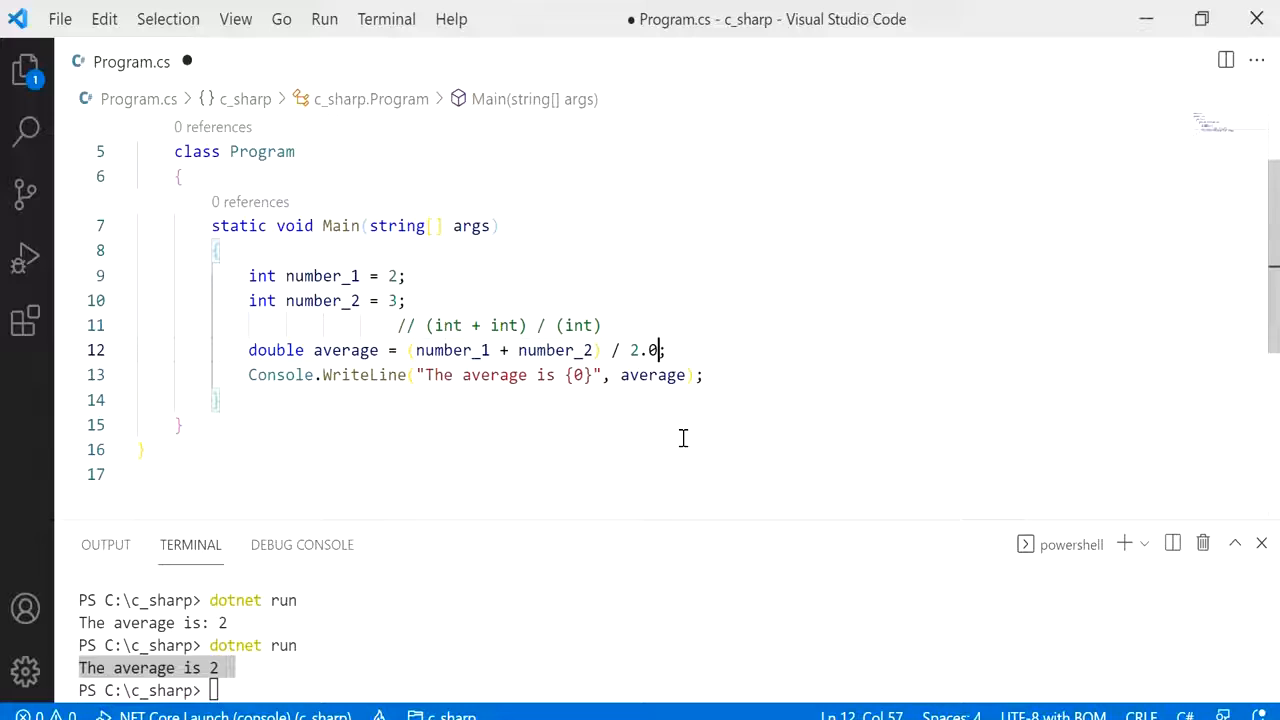
{"action": "key", "text": "ctrl+s"}
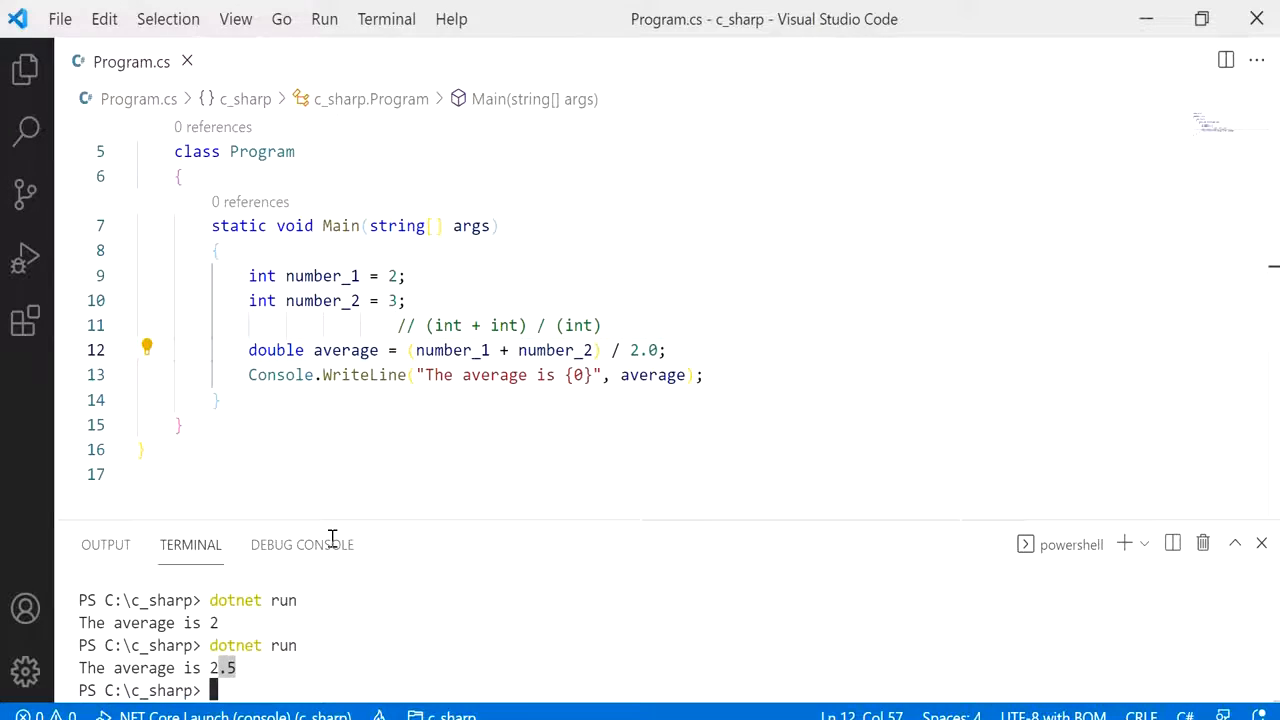
{"action": "double_click", "coordinate": [643, 350]}
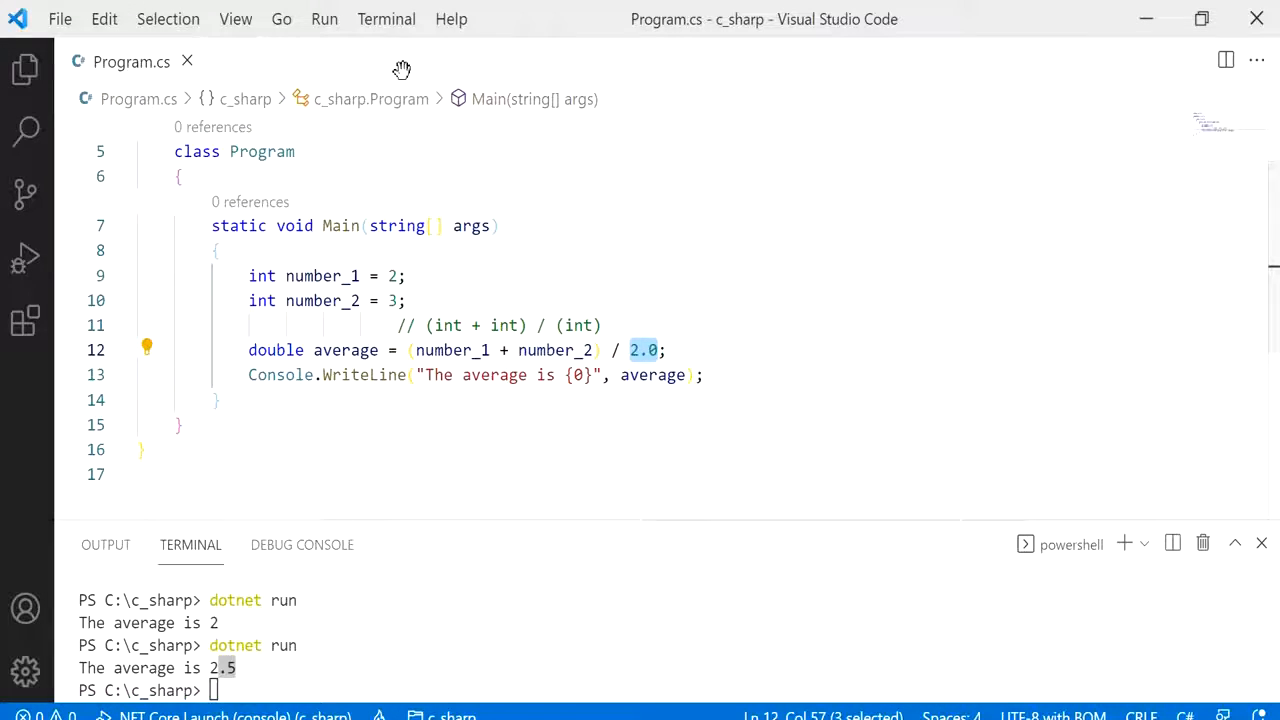
- Insert int total = 0; at the top of Main followed by a blank line
{"action": "type", "text": "int"}
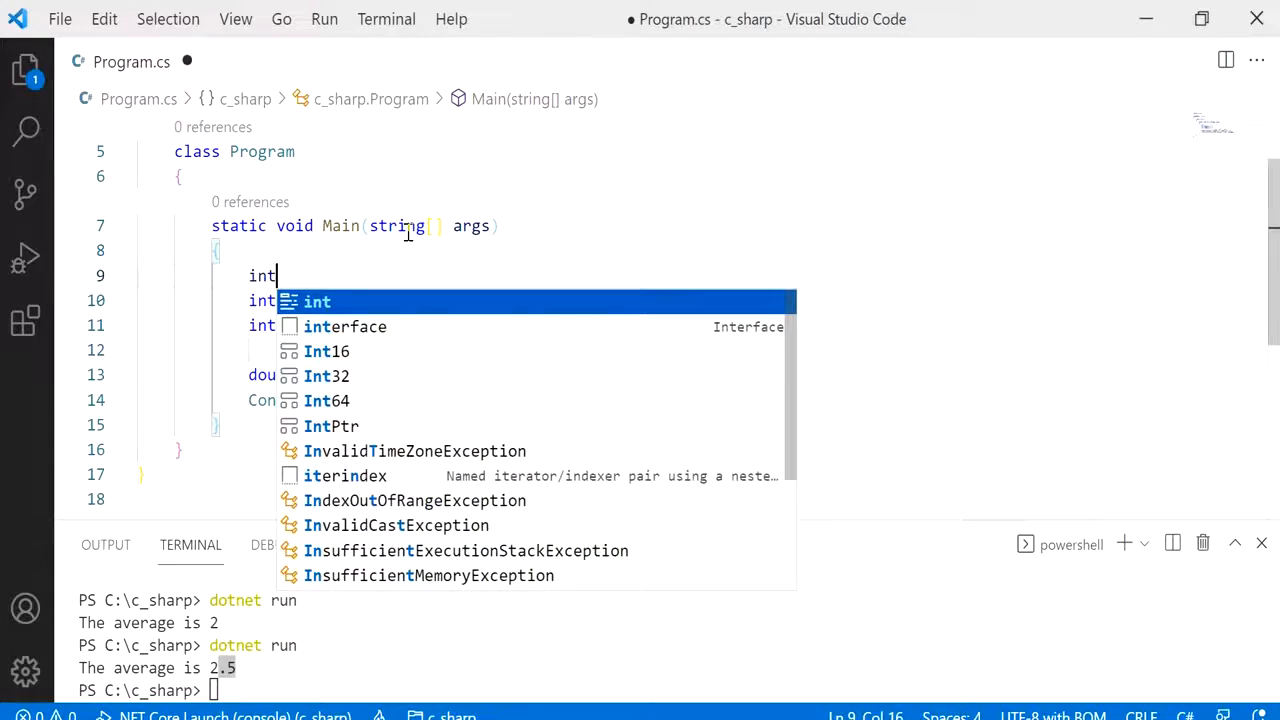
{"action": "type", "text": "total"}
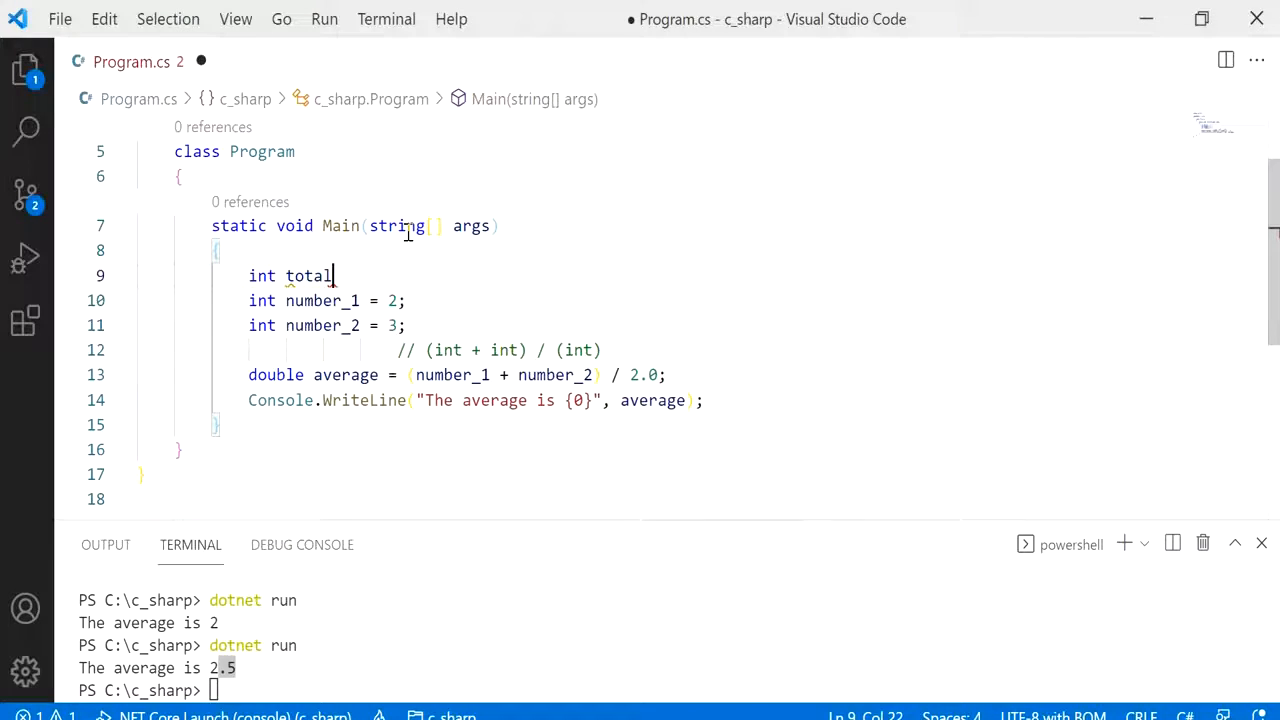
{"action": "type", "text": "_cov"}
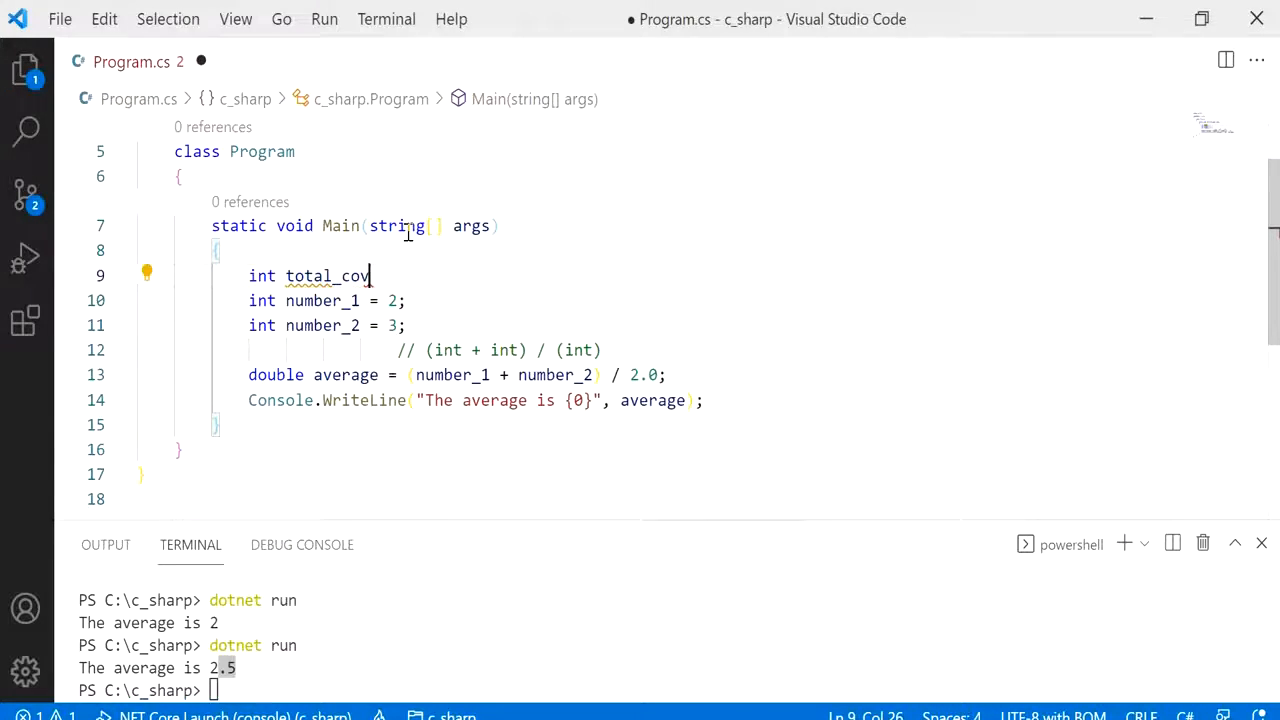
{"action": "type", "text": "vert"}
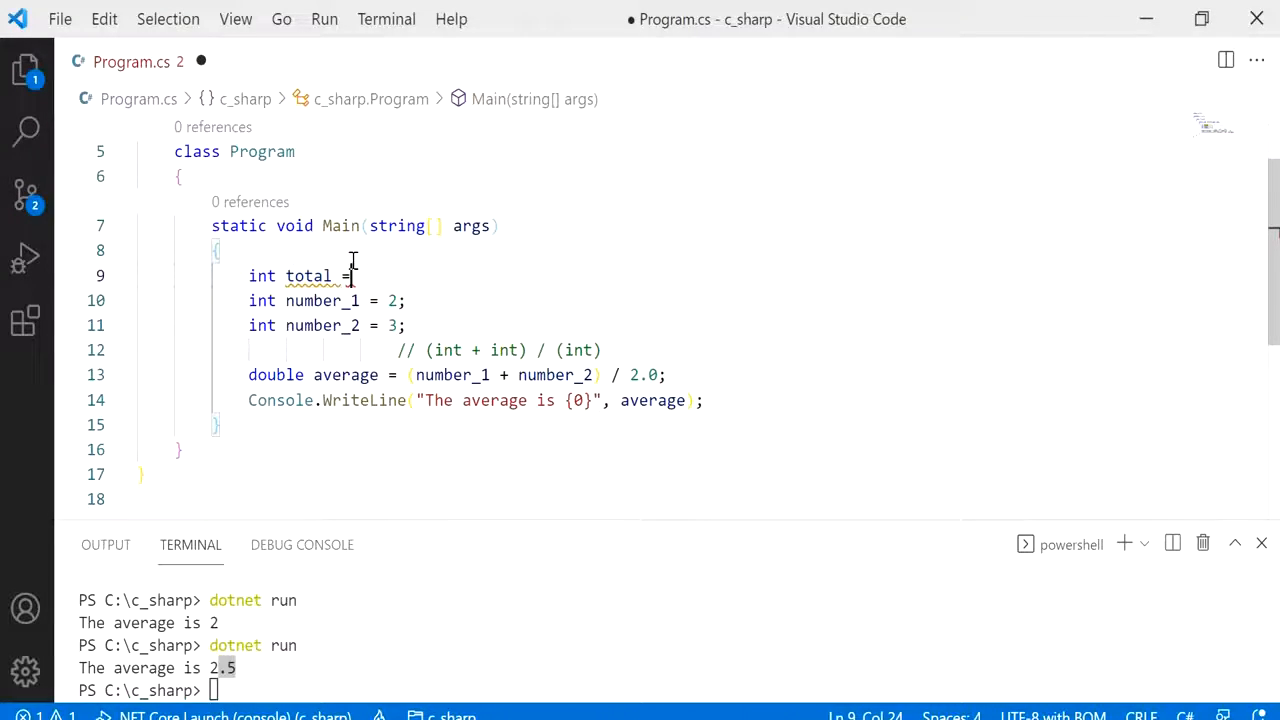
{"action": "type", "text": "0;"}
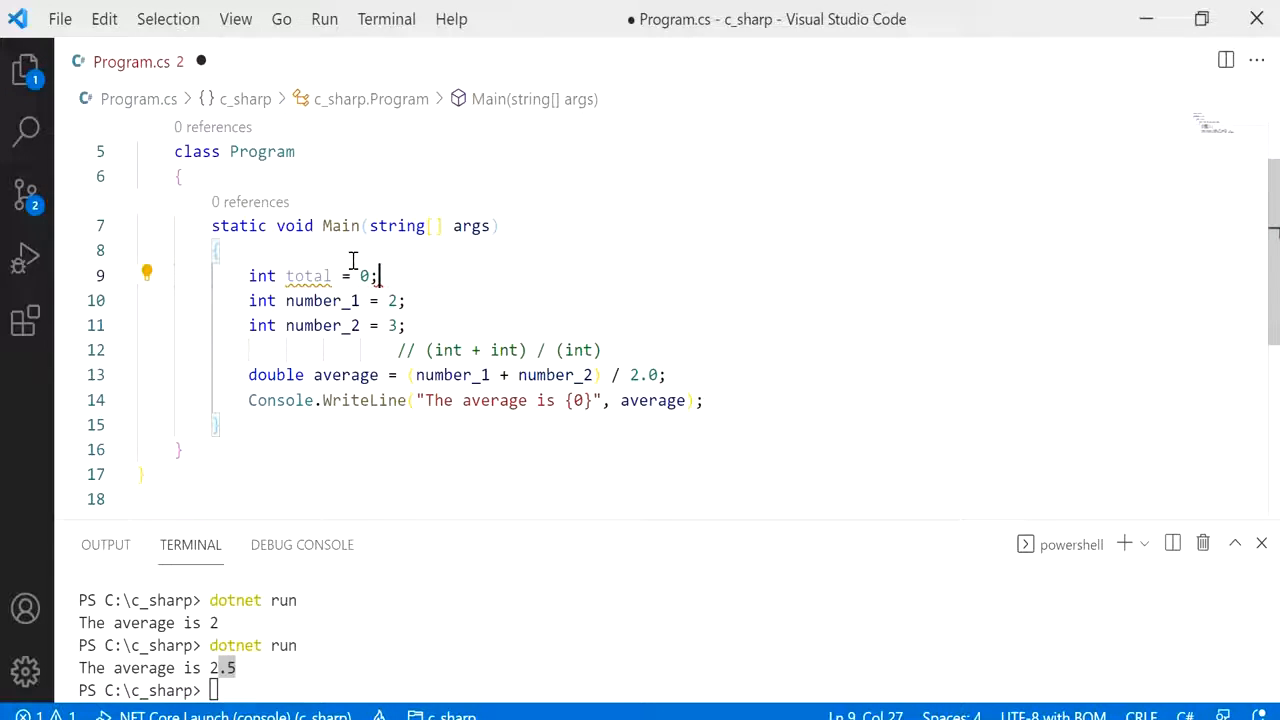
{"action": "double_click", "coordinate": [308, 275]}
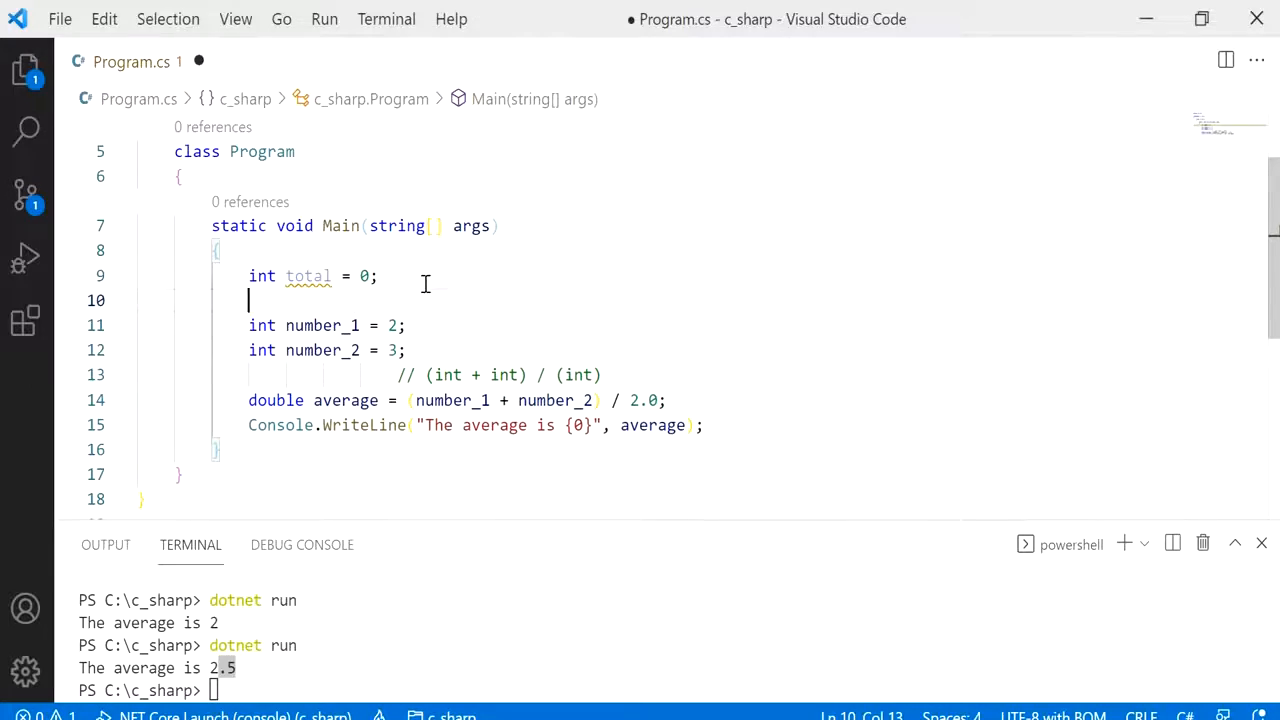
- Add total += 1; after each number declaration
{"action": "type", "text": "total += 1;"}
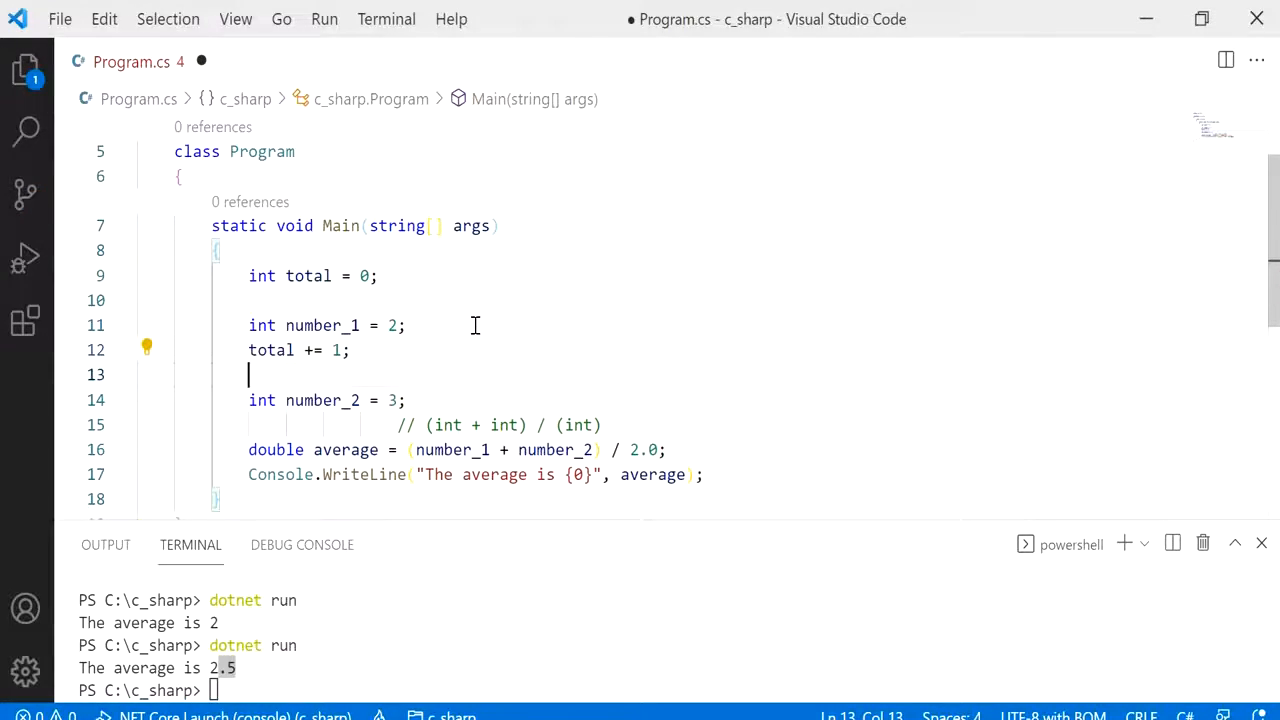
{"action": "type", "text": "total +="}
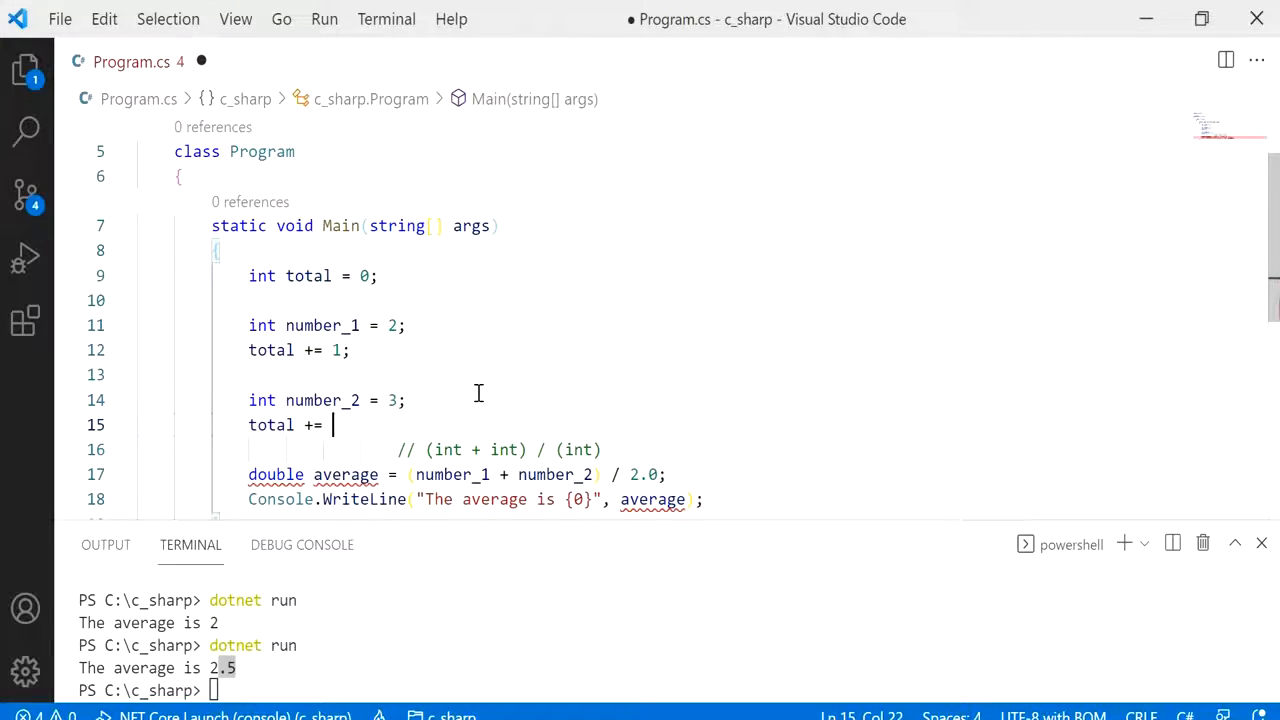
{"action": "type", "text": "1;"}
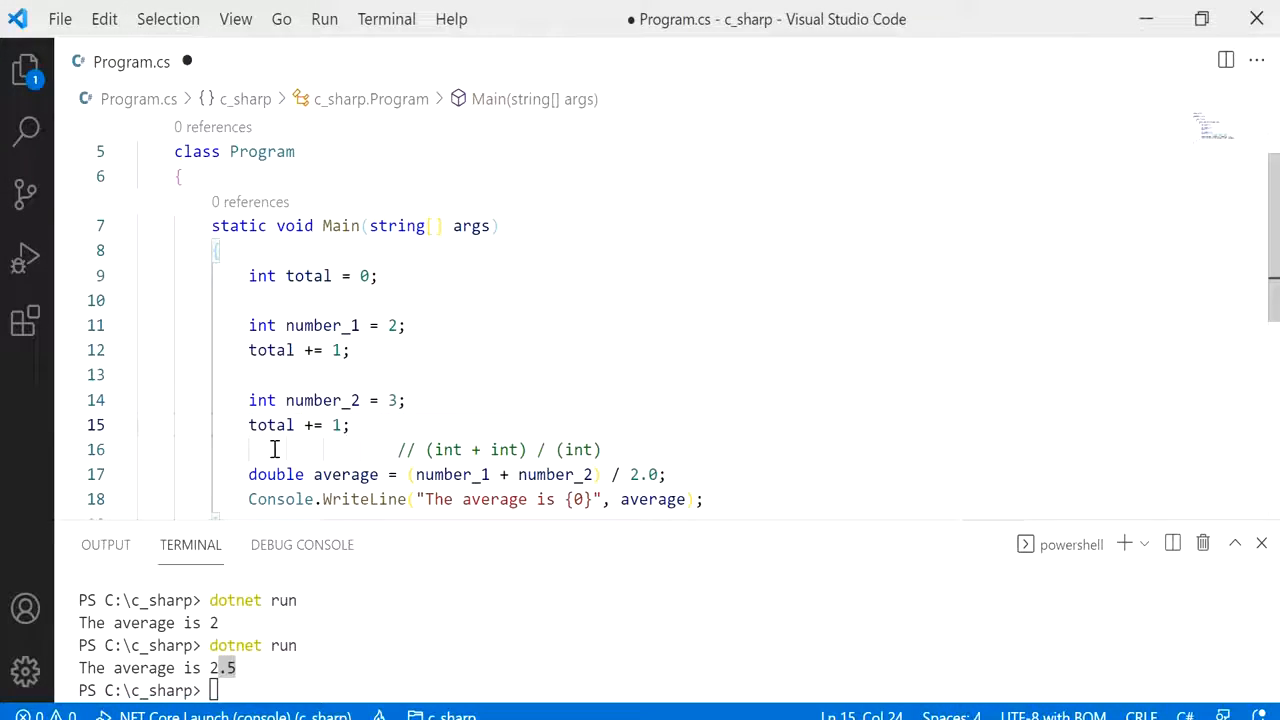
- Replace the 2.0 divisor with total and rerun, printing 'The average is 2'
{"action": "double_click", "coordinate": [643, 474]}
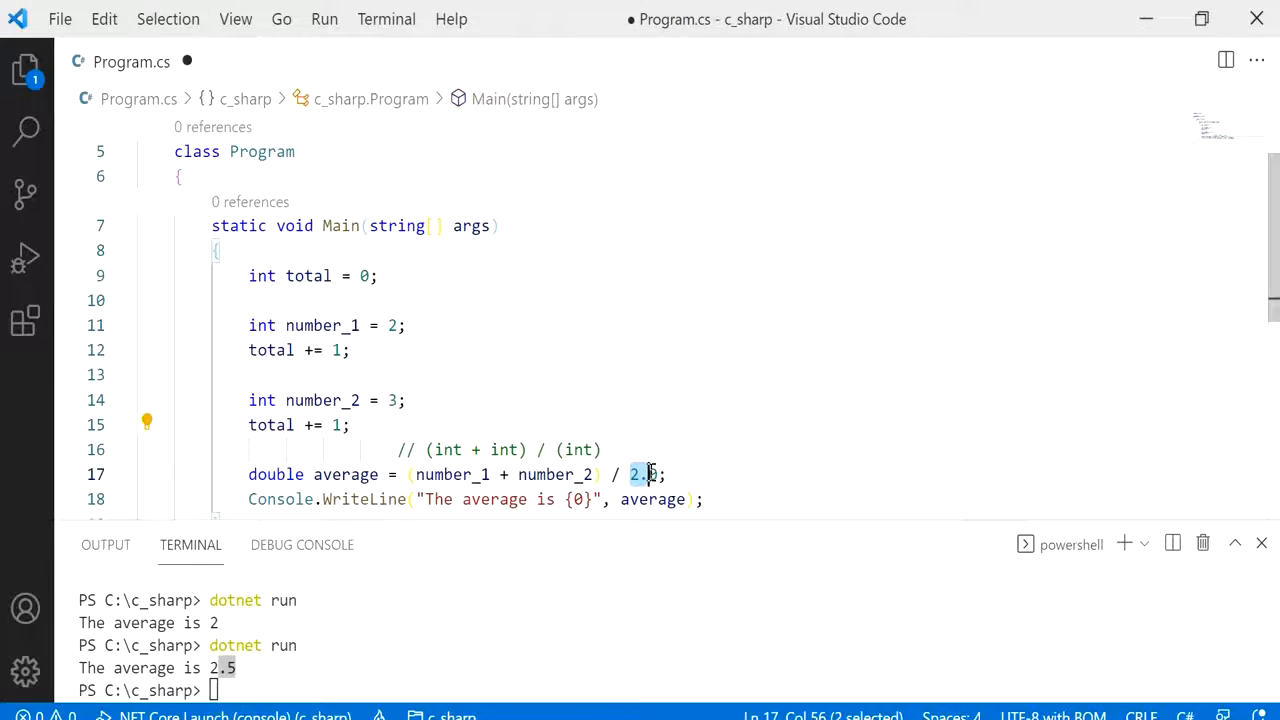
{"action": "type", "text": "total"}
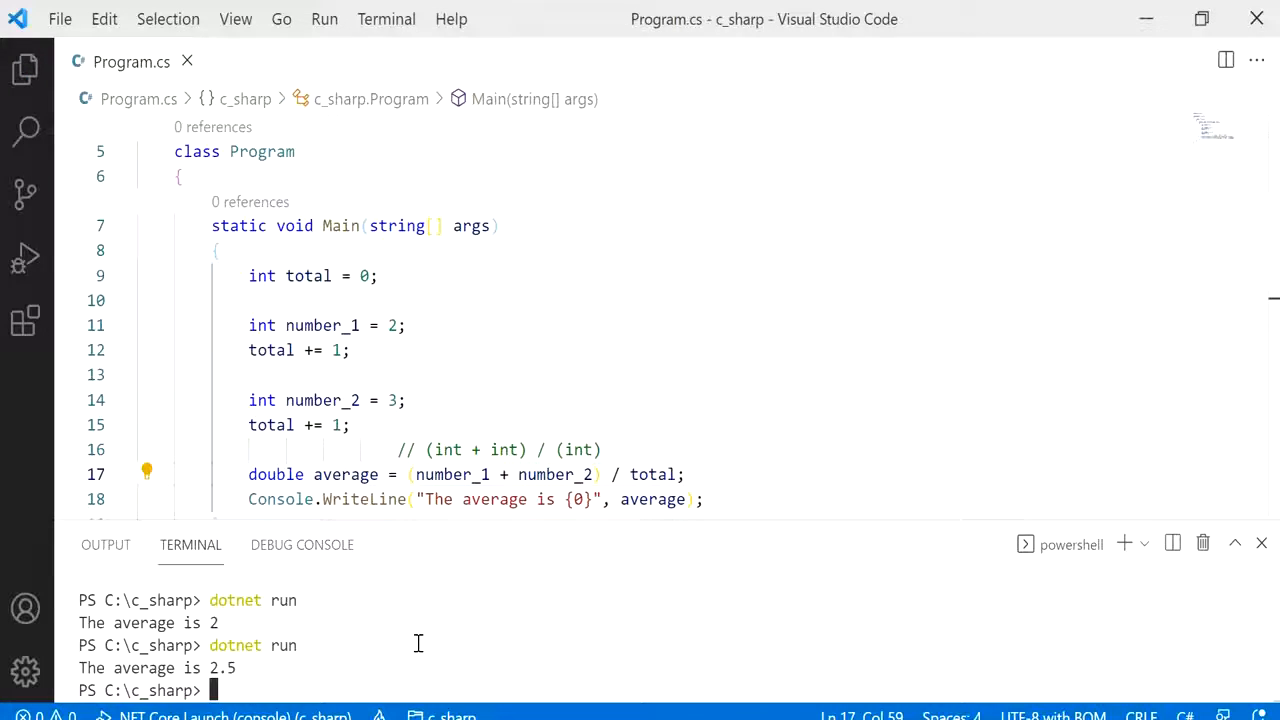
{"action": "type", "text": "dotnet run"}
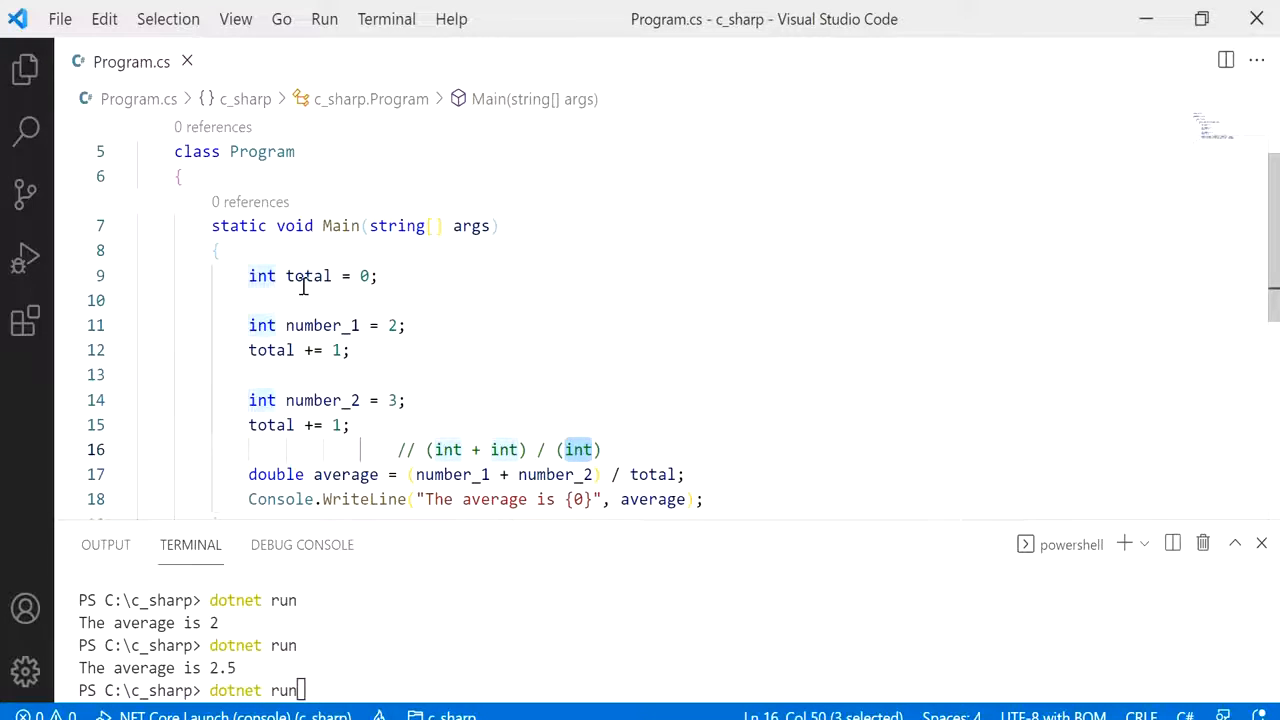
{"action": "double_click", "coordinate": [308, 275]}
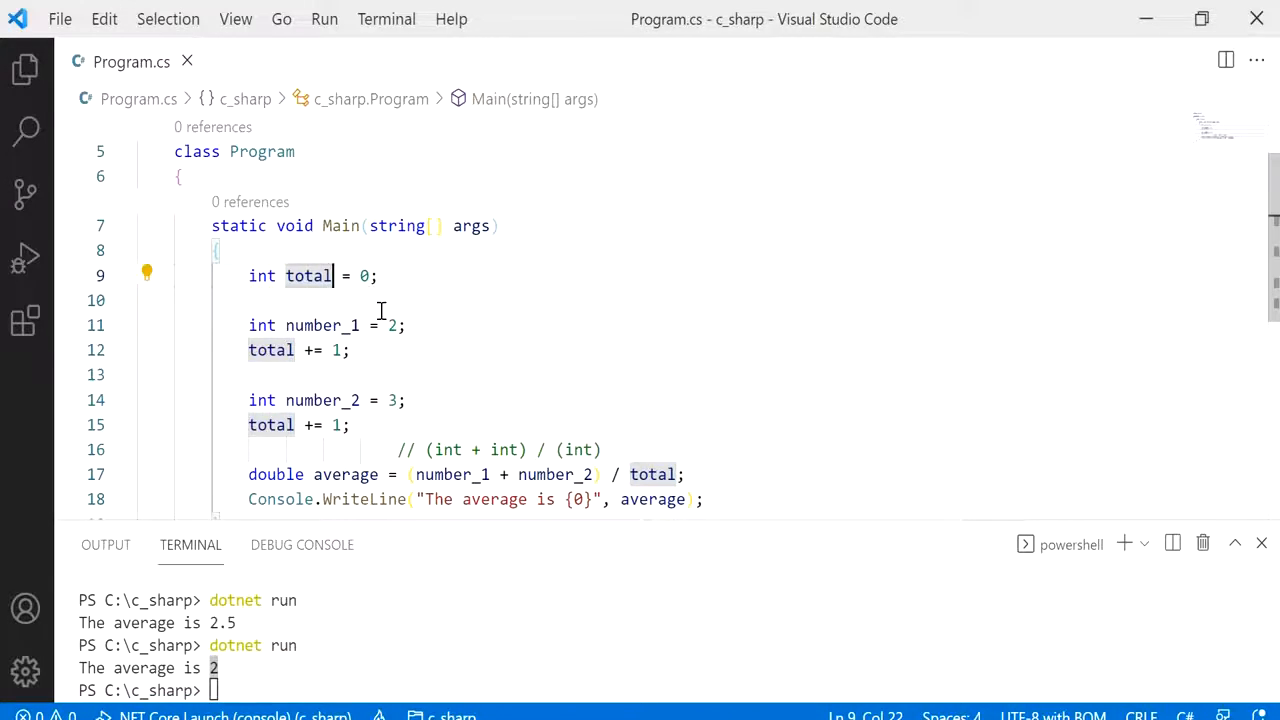
- Rename total to total_convert, divide by Convert.ToDouble(total_convert), and rerun to get 2.5
{"action": "type", "text": "_convert"}
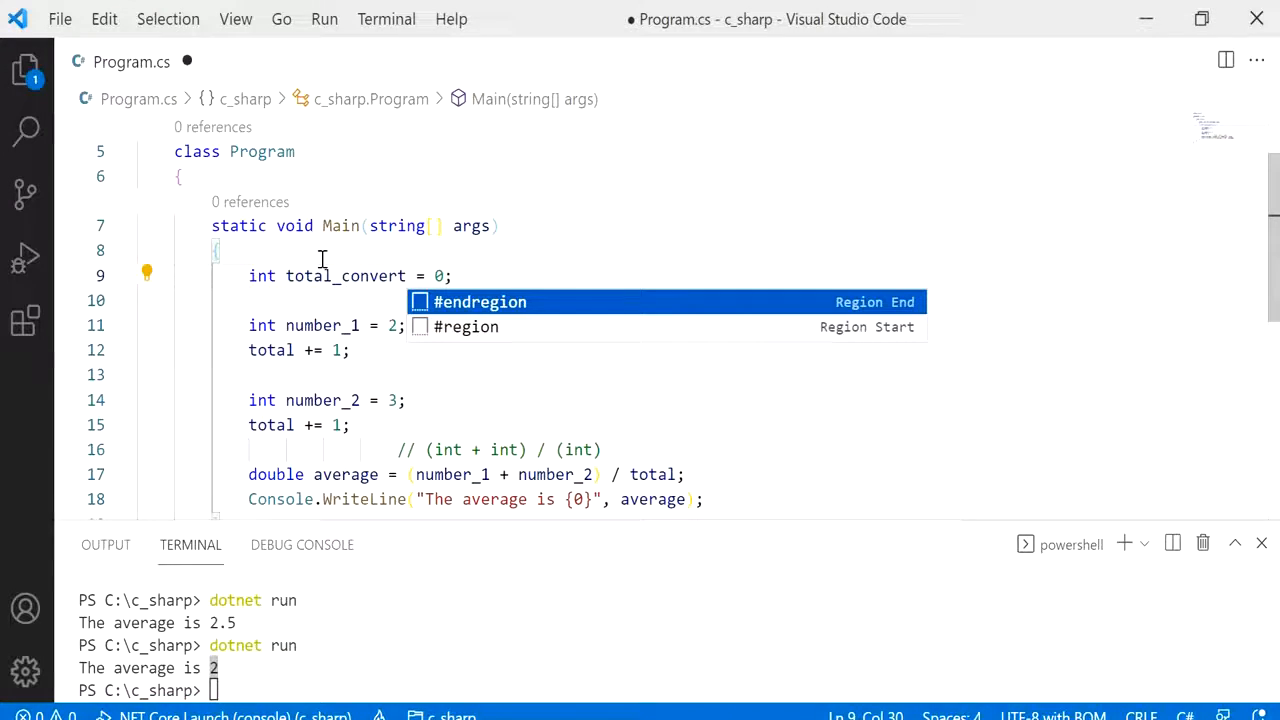
{"action": "double_click", "coordinate": [270, 350]}
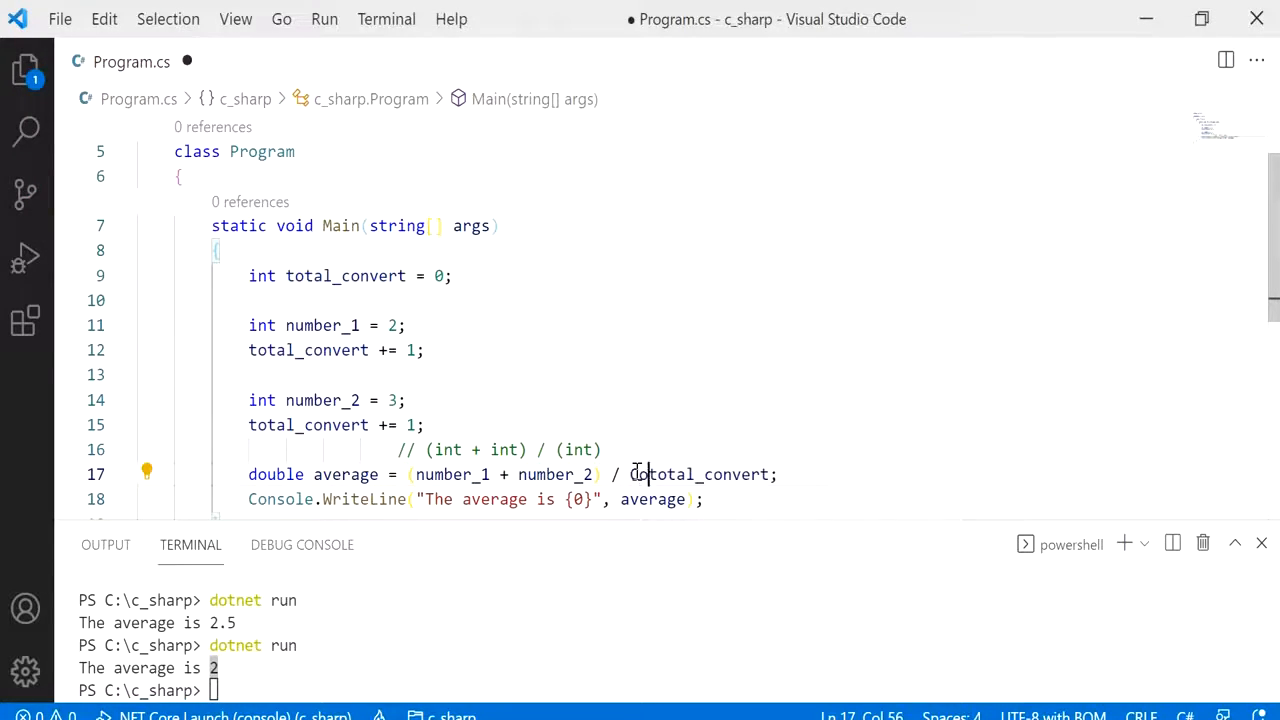
{"action": "type", "text": "convert"}
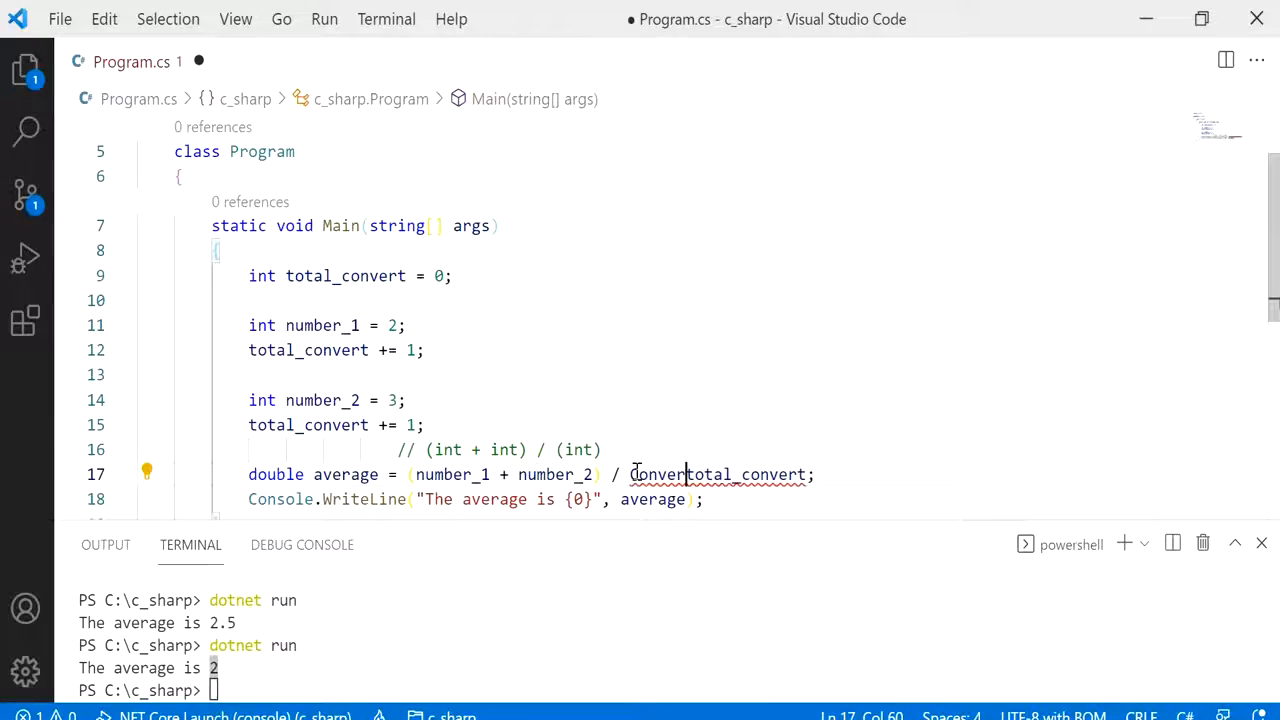
{"action": "type", "text": "."}
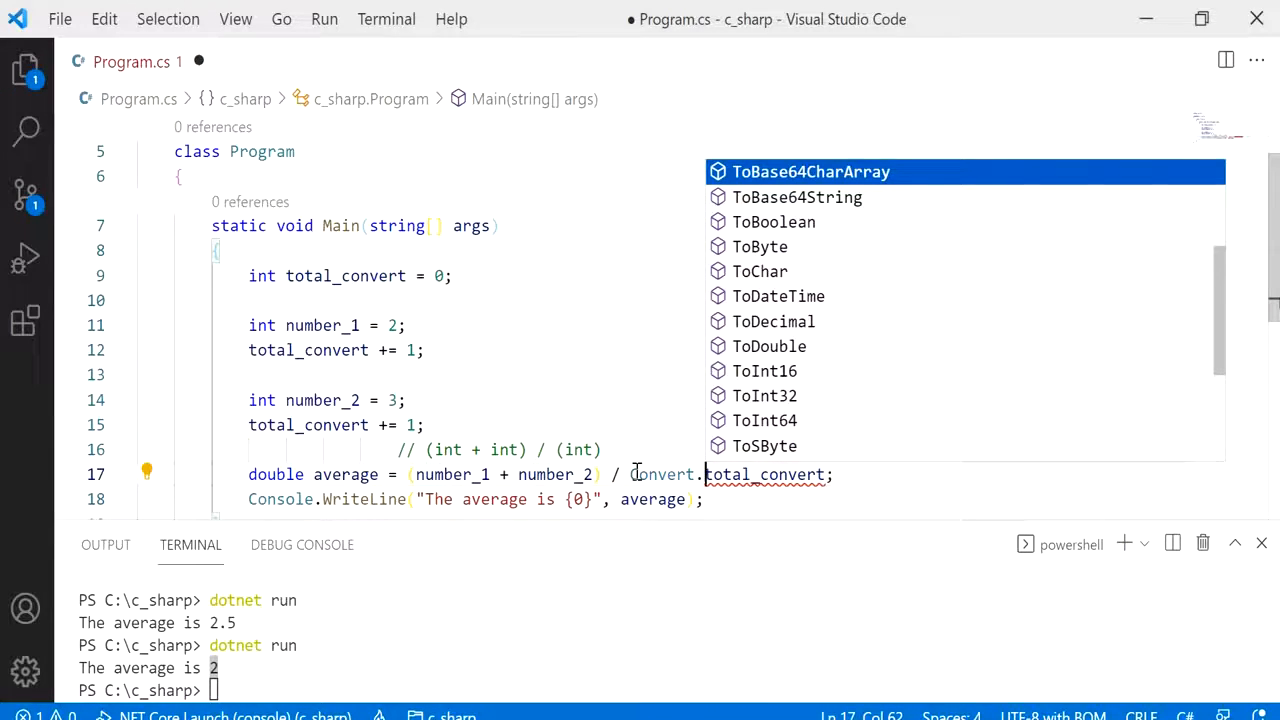
{"action": "type", "text": "to"}
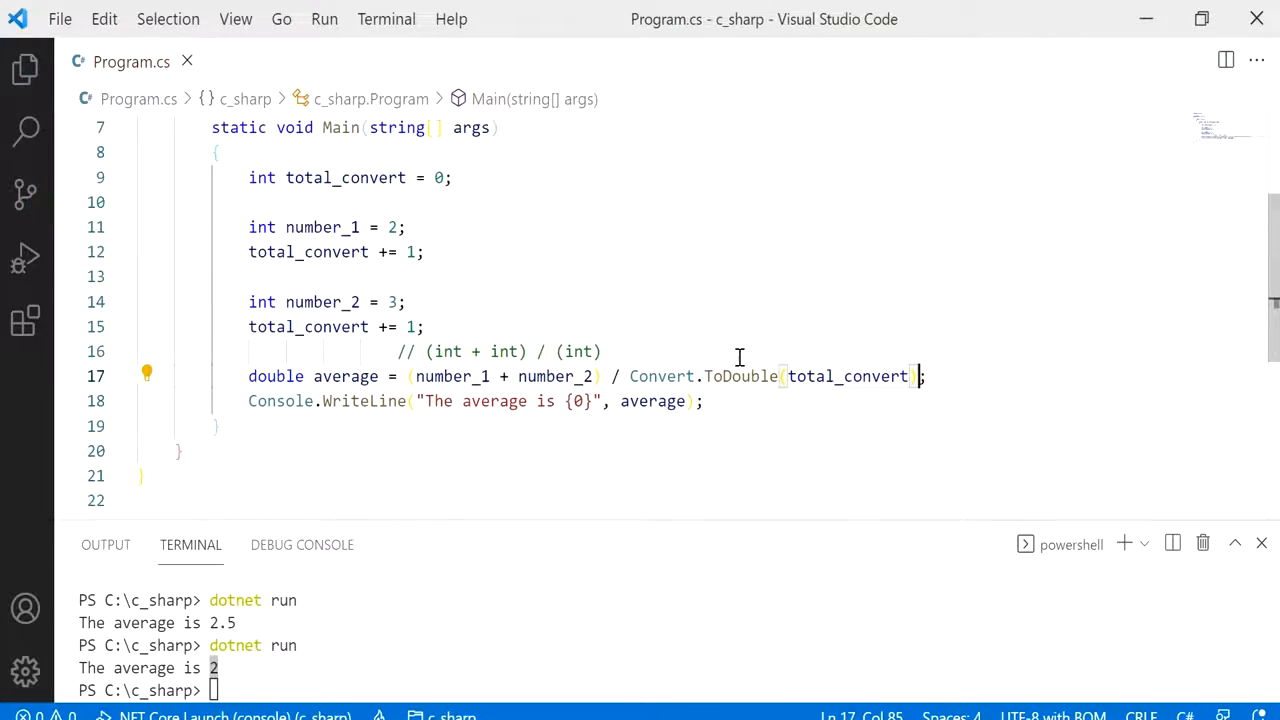
{"action": "type", "text": "dotnet run"}
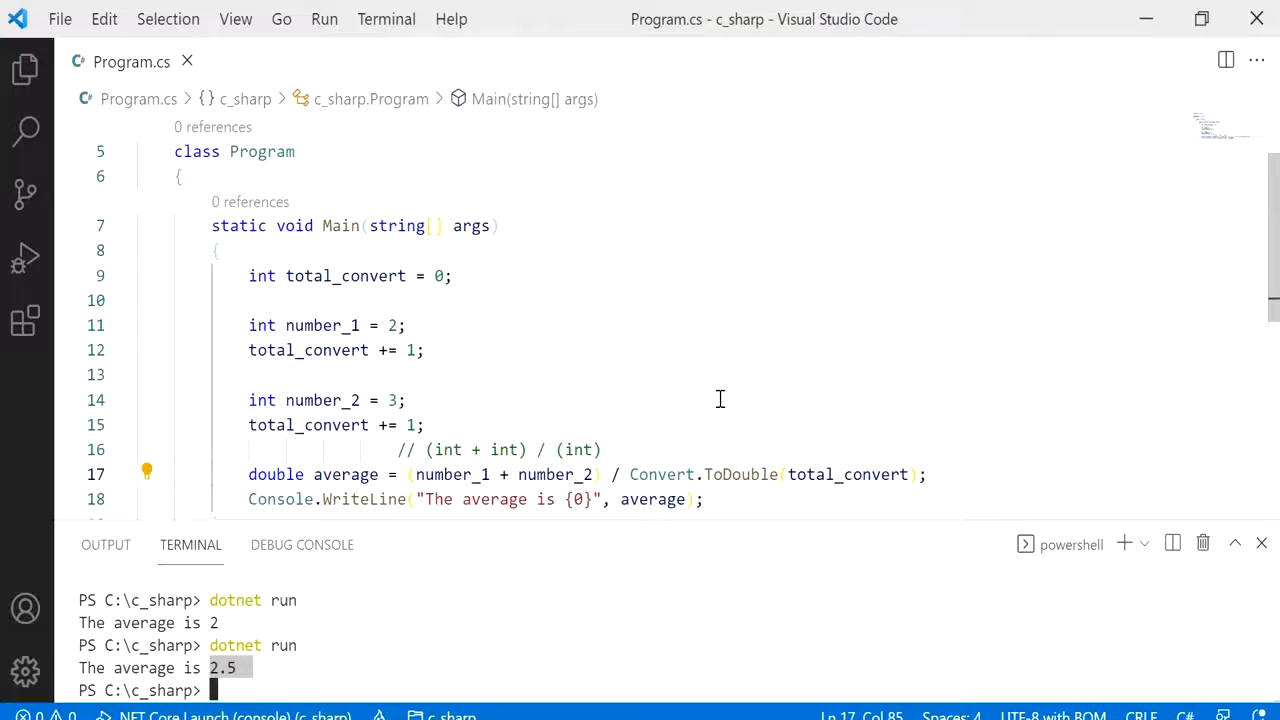
- Declare int total_cast = 0; at the top of Main
{"action": "type", "text": "int"}
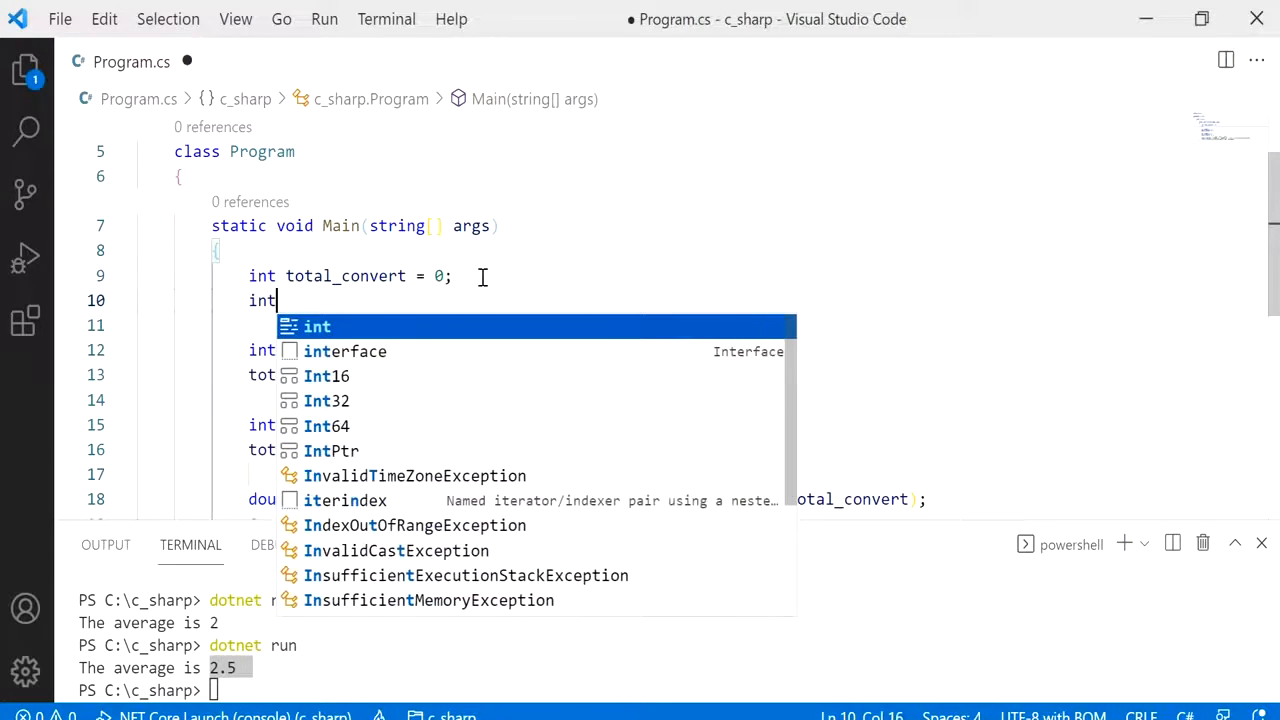
{"action": "type", "text": "tao"}
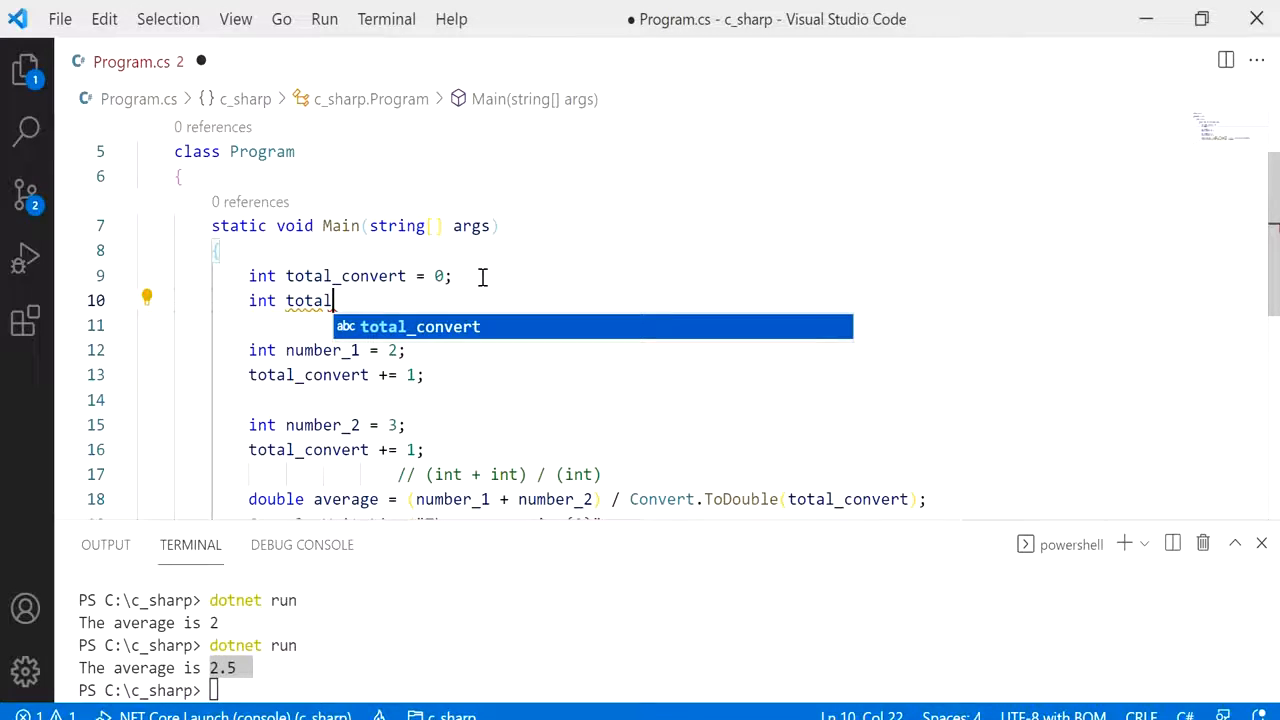
{"action": "type", "text": "_cast"}
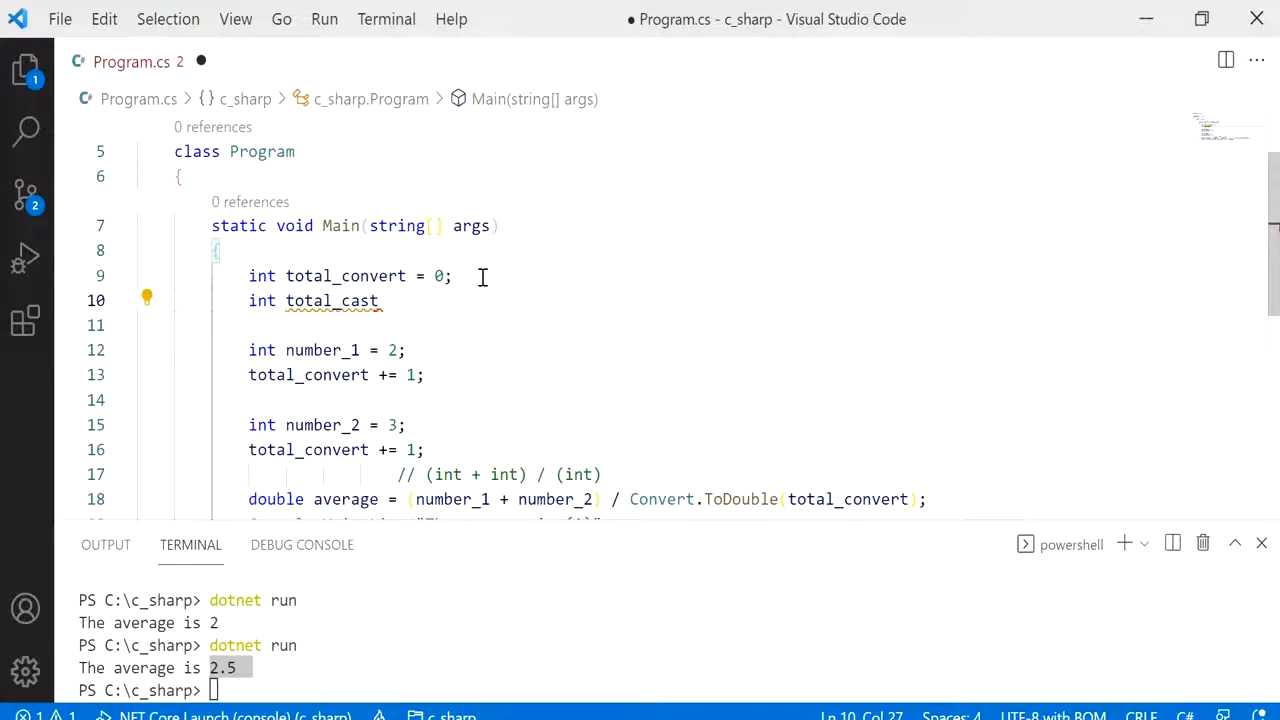
{"action": "type", "text": "="}
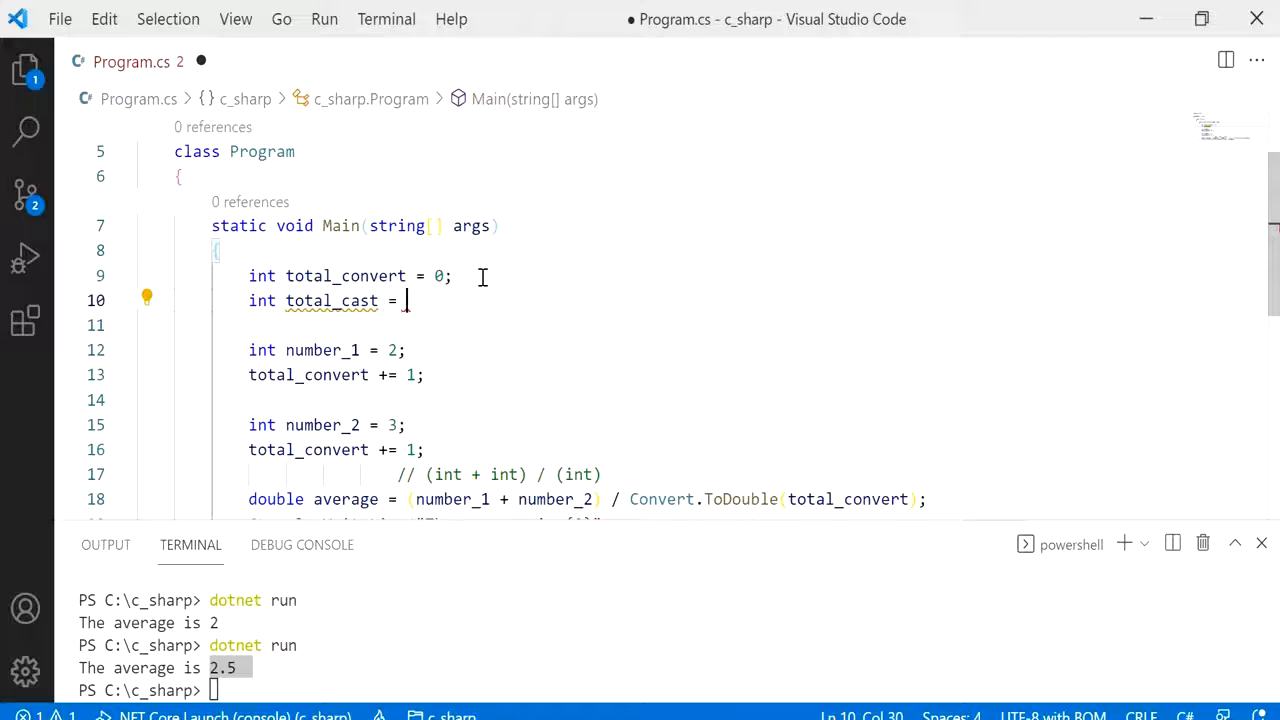
{"action": "type", "text": "0;"}
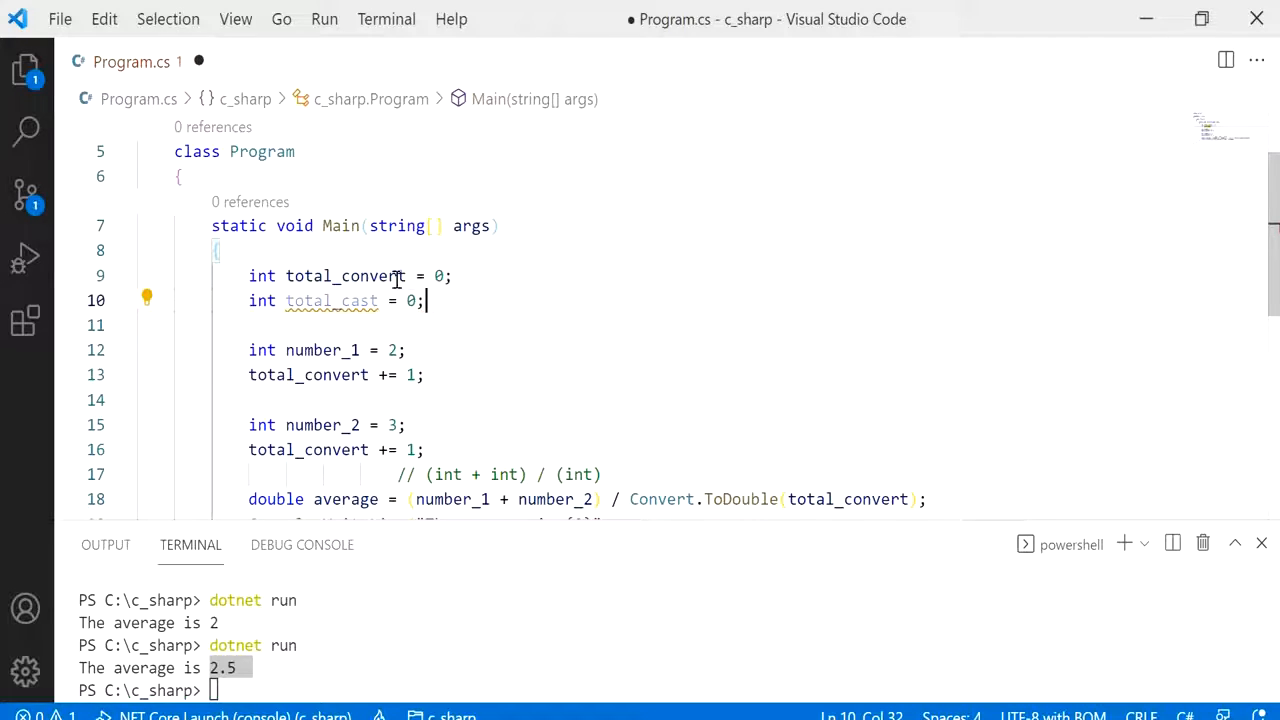
- Add total_cast += 1; below each total_convert += 1 line
{"action": "double_click", "coordinate": [331, 300]}
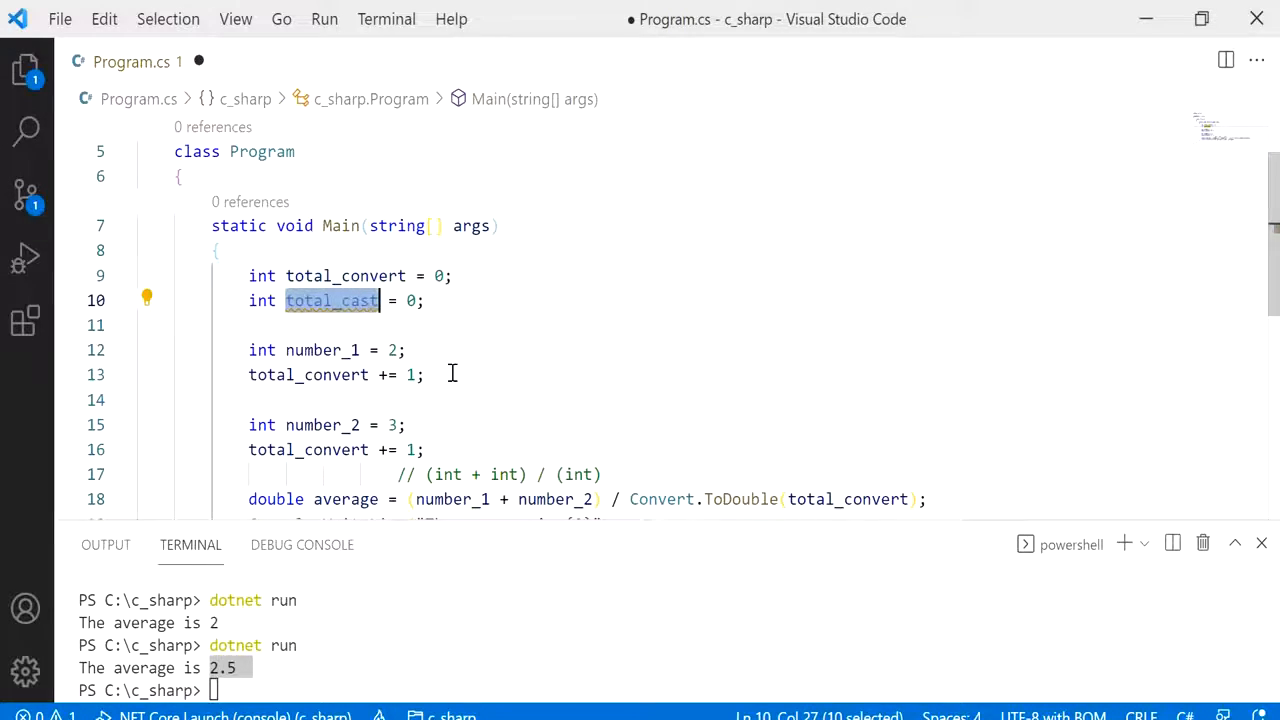
{"action": "type", "text": "total_cast +="}
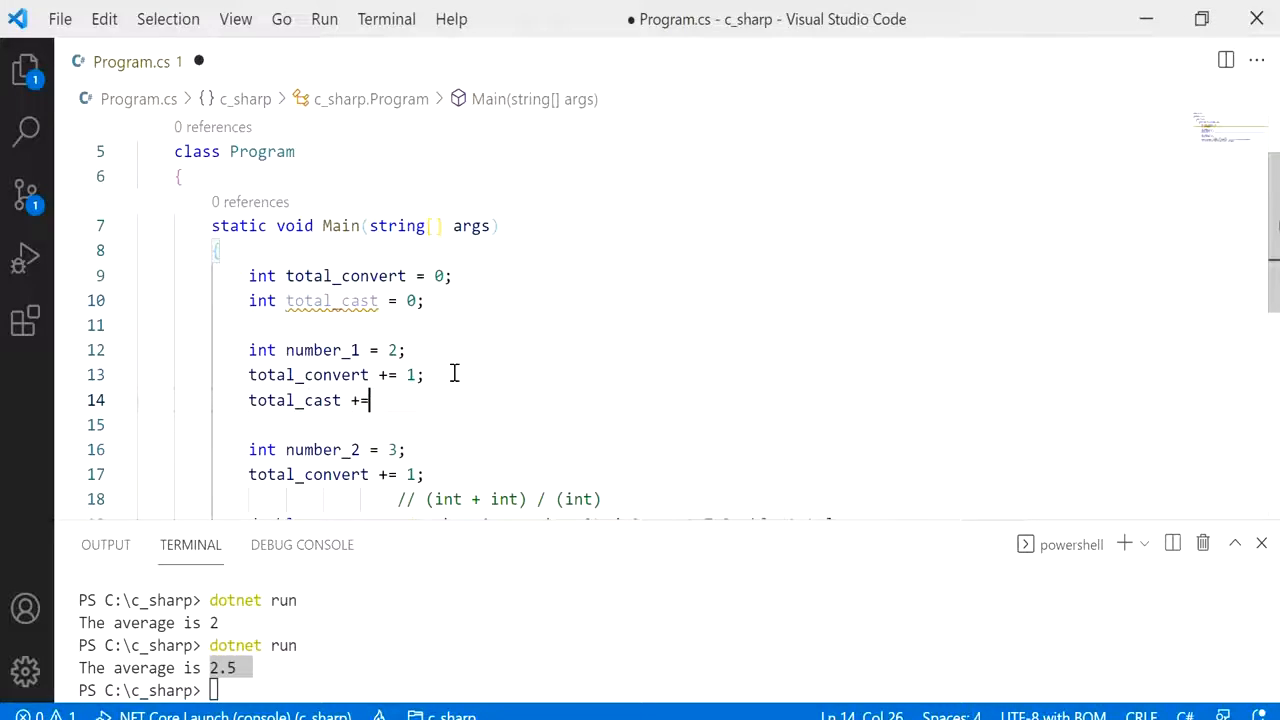
{"action": "type", "text": "1;"}
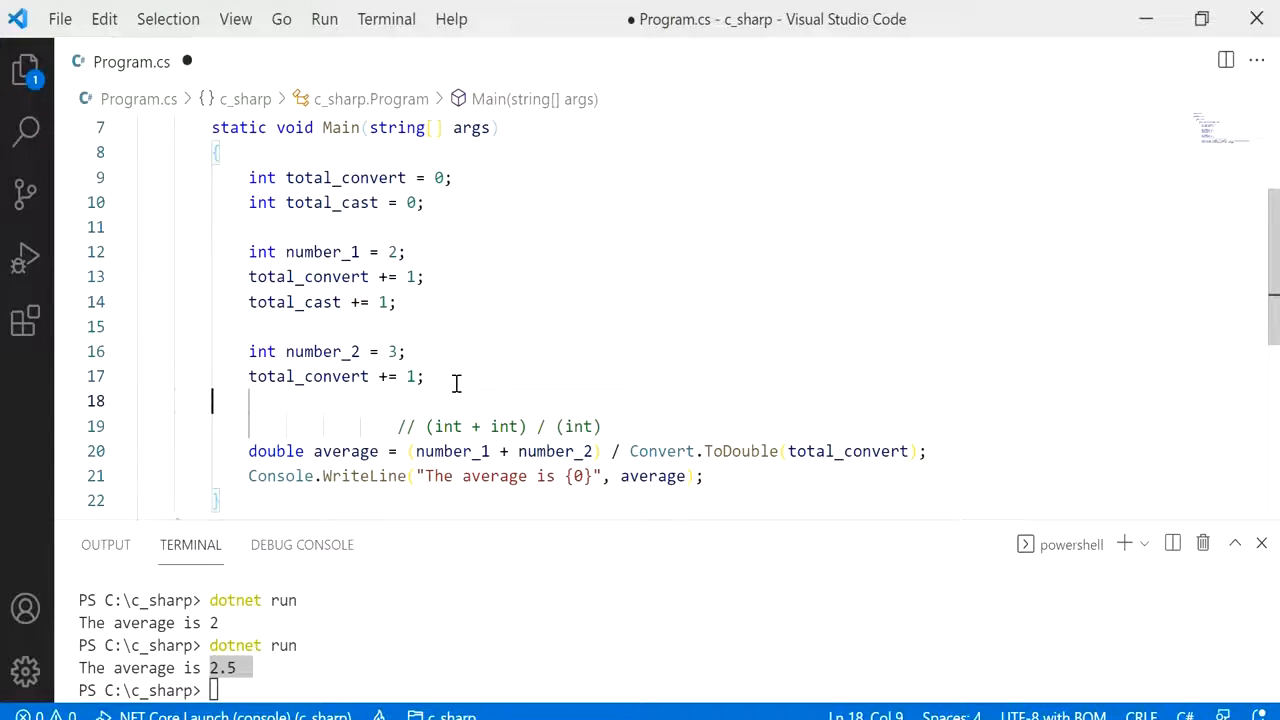
{"action": "type", "text": "total_cast += 1;"}
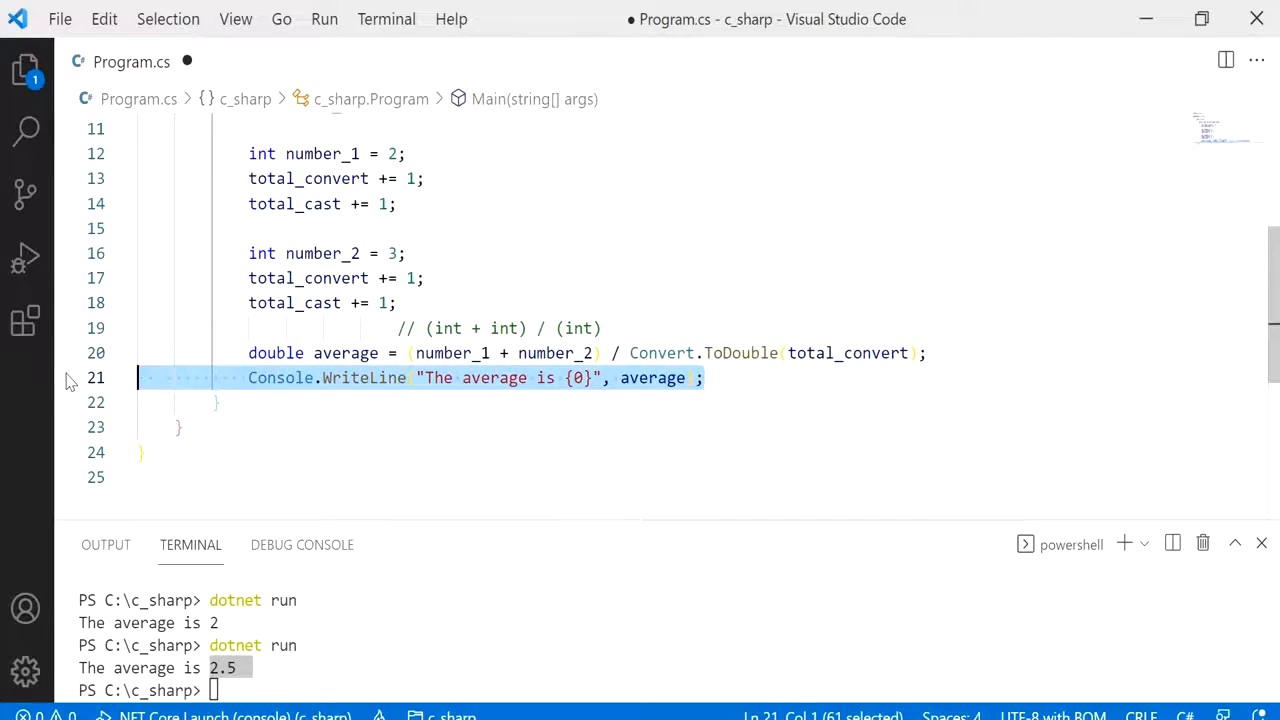
- Duplicate lines 20–21, labelling them 'Using conversion.' and 'Using Casting.', removing Convert.ToDouble from the copy
{"action": "key", "text": "enter"}
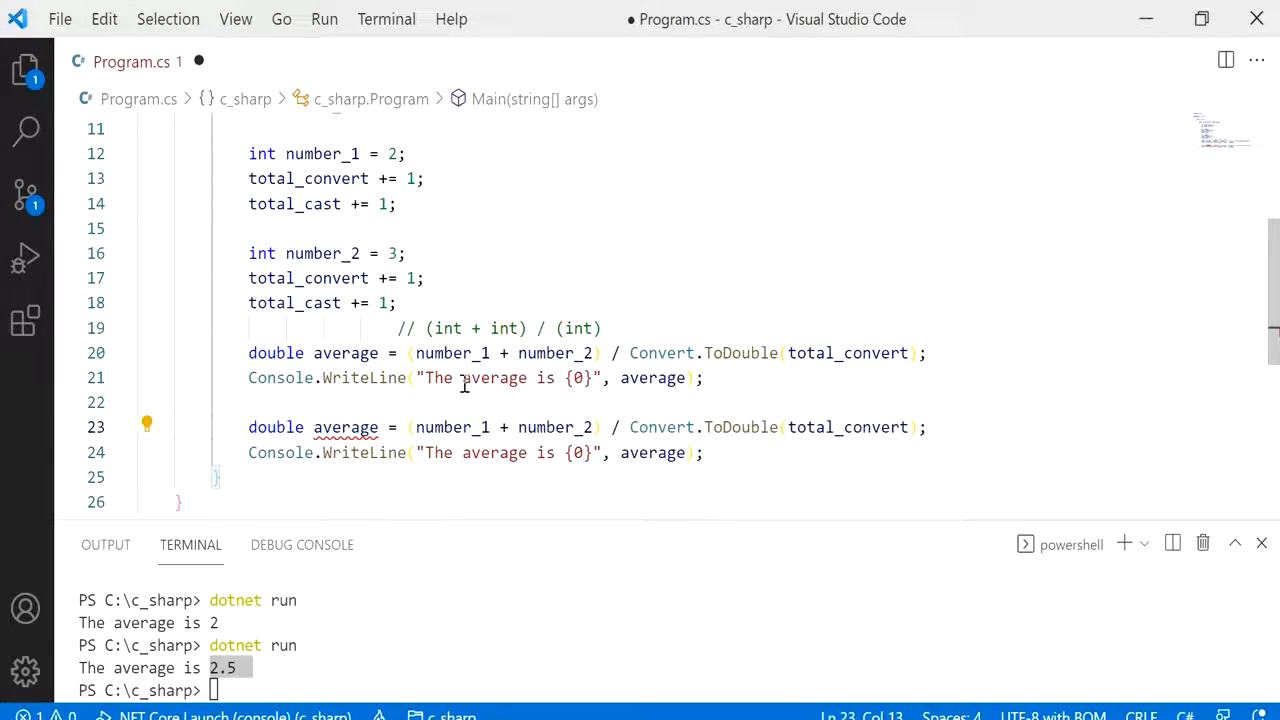
{"action": "type", "text": "Conversion."}
{"action": "left_click", "coordinate": [476, 452]}
{"action": "type", "text": "Using Casting. "}
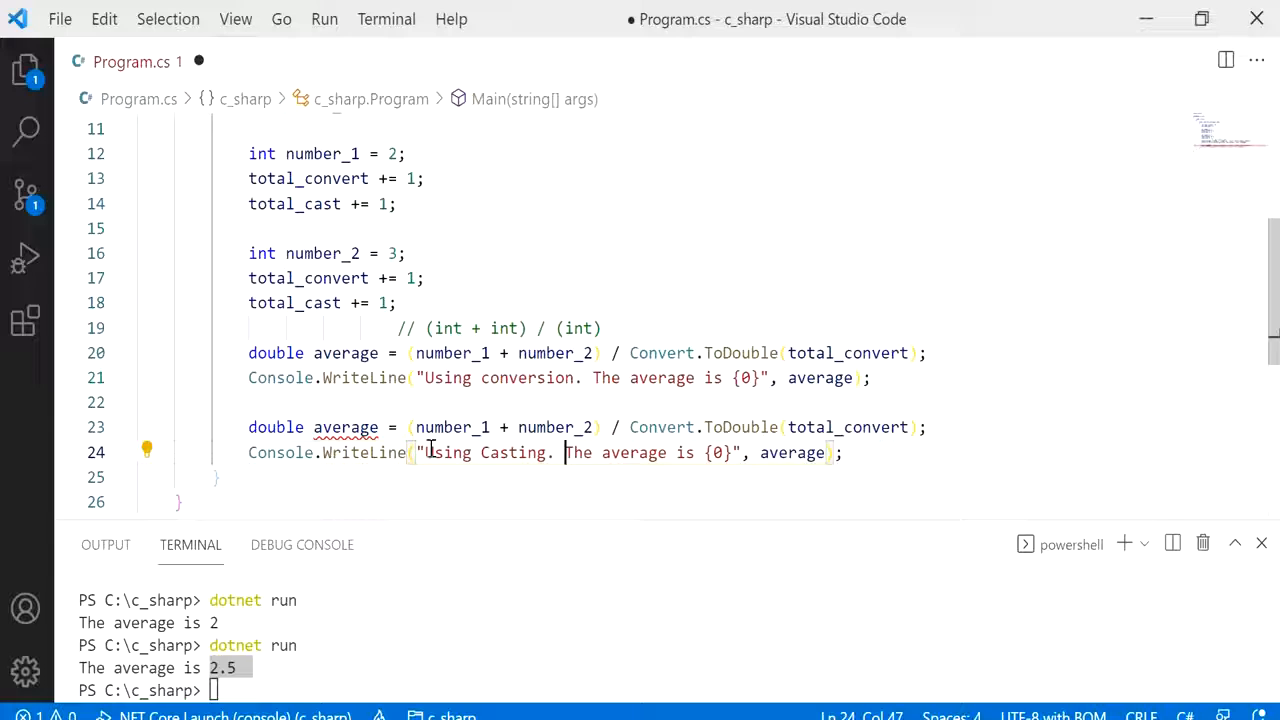
{"action": "type", "text": "\" \""}
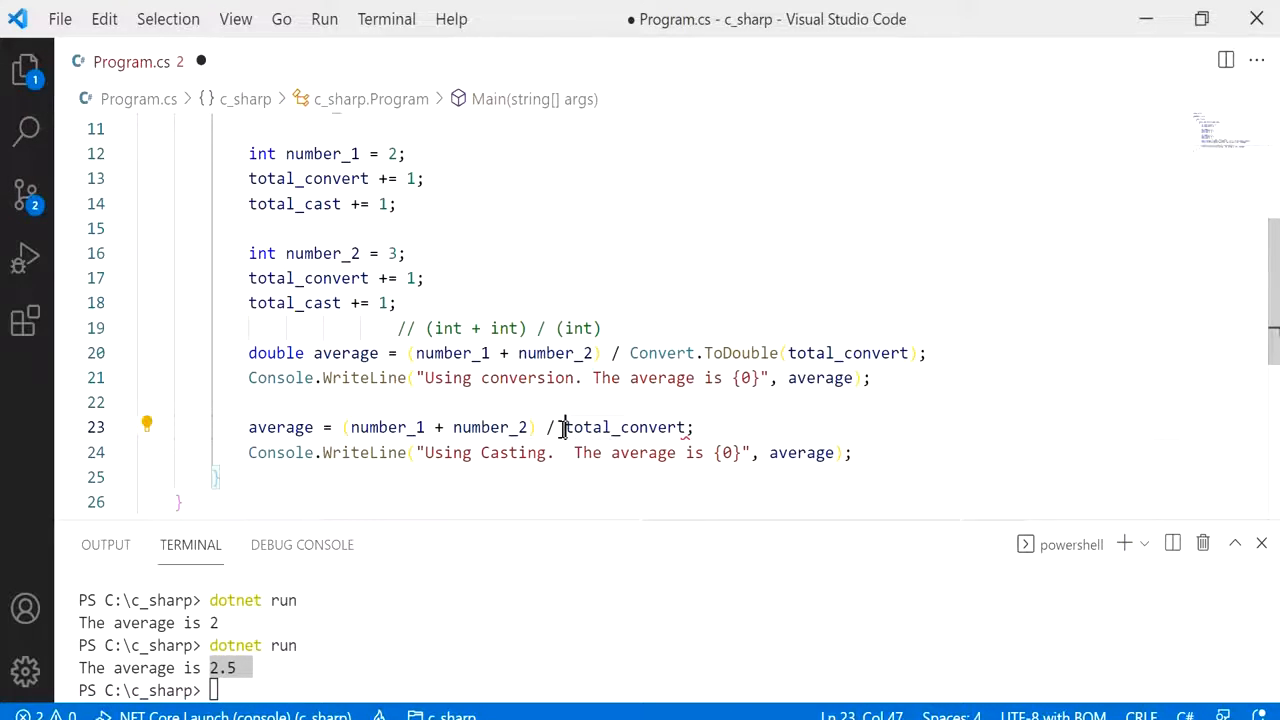
- Divide by (double)total_convert, save, lowercase 'casting', and run dotnet run showing 2.5 twice
{"action": "type", "text": "double)"}
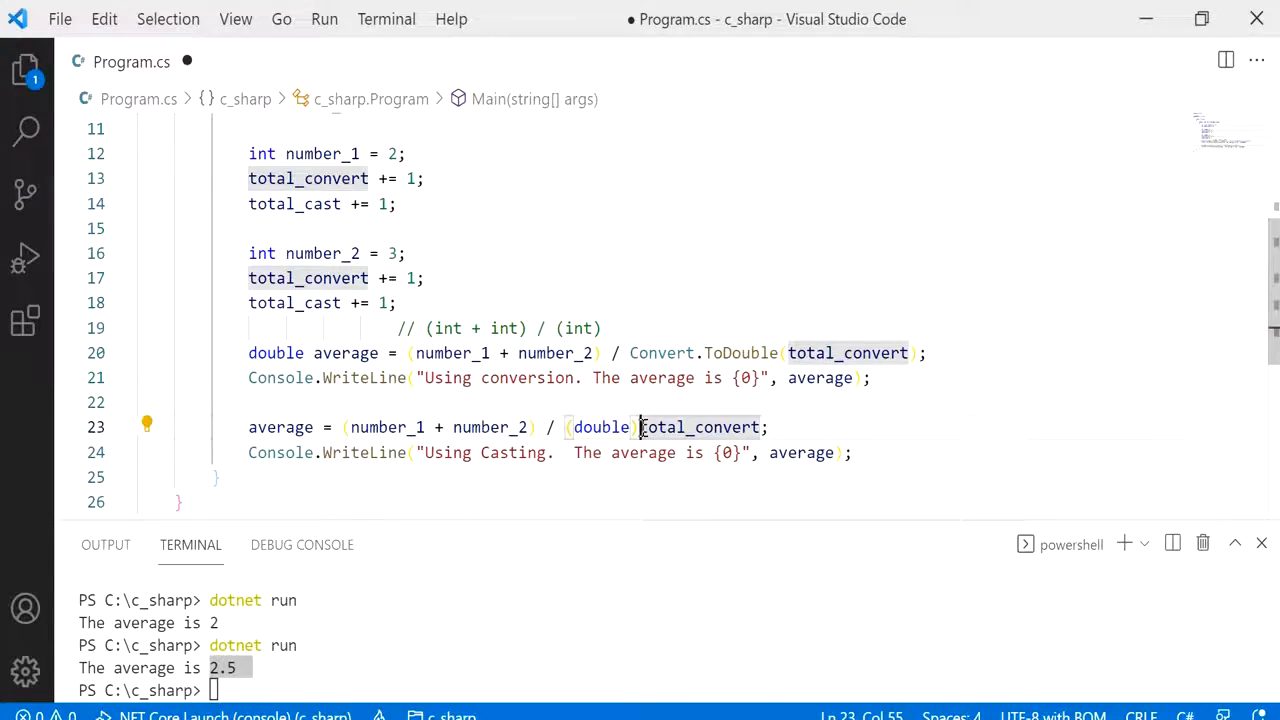
{"action": "double_click", "coordinate": [601, 427]}
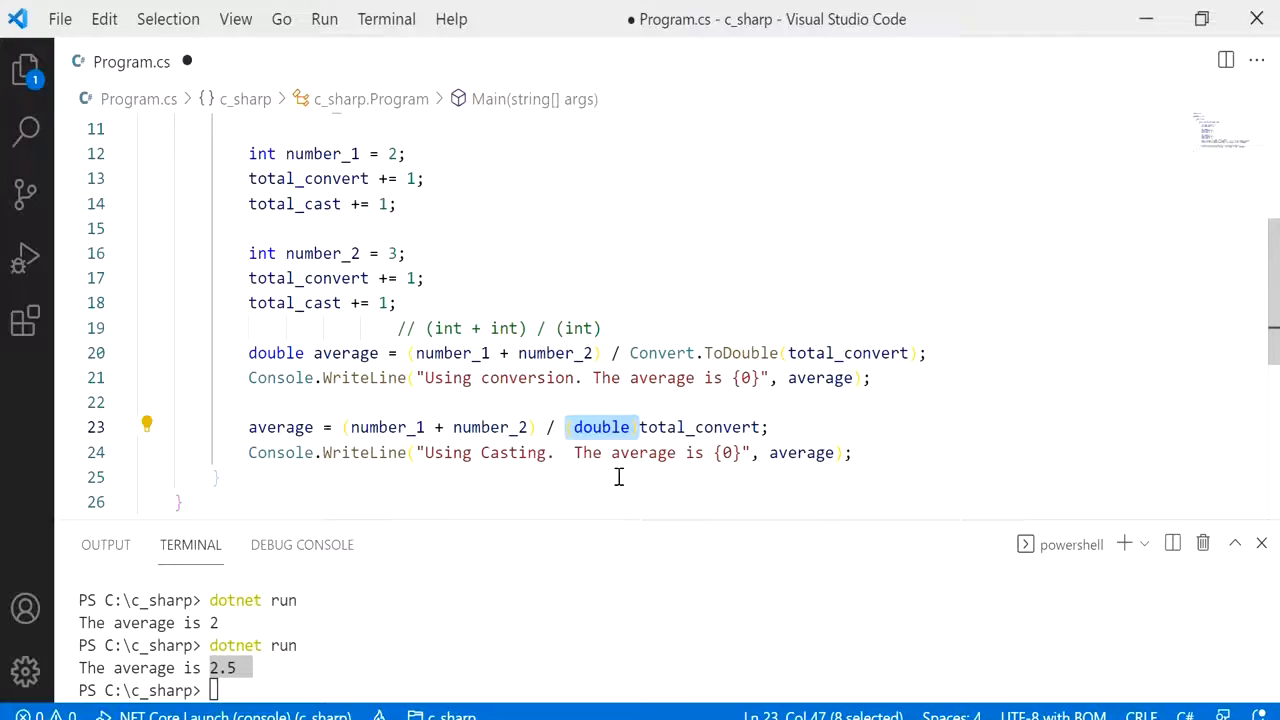
{"action": "key", "text": "ctrl+s"}
{"action": "type", "text": "dotnet run"}
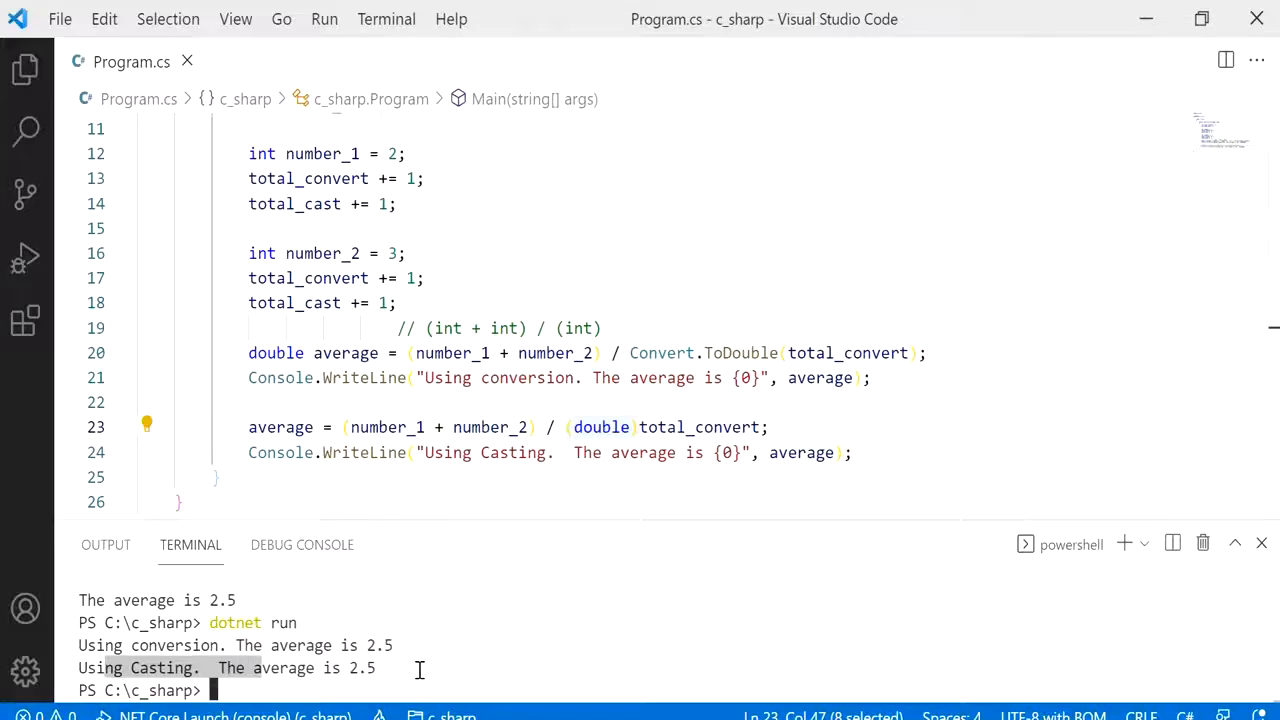
{"action": "left_click", "coordinate": [489, 452]}
{"action": "type", "text": "c"}
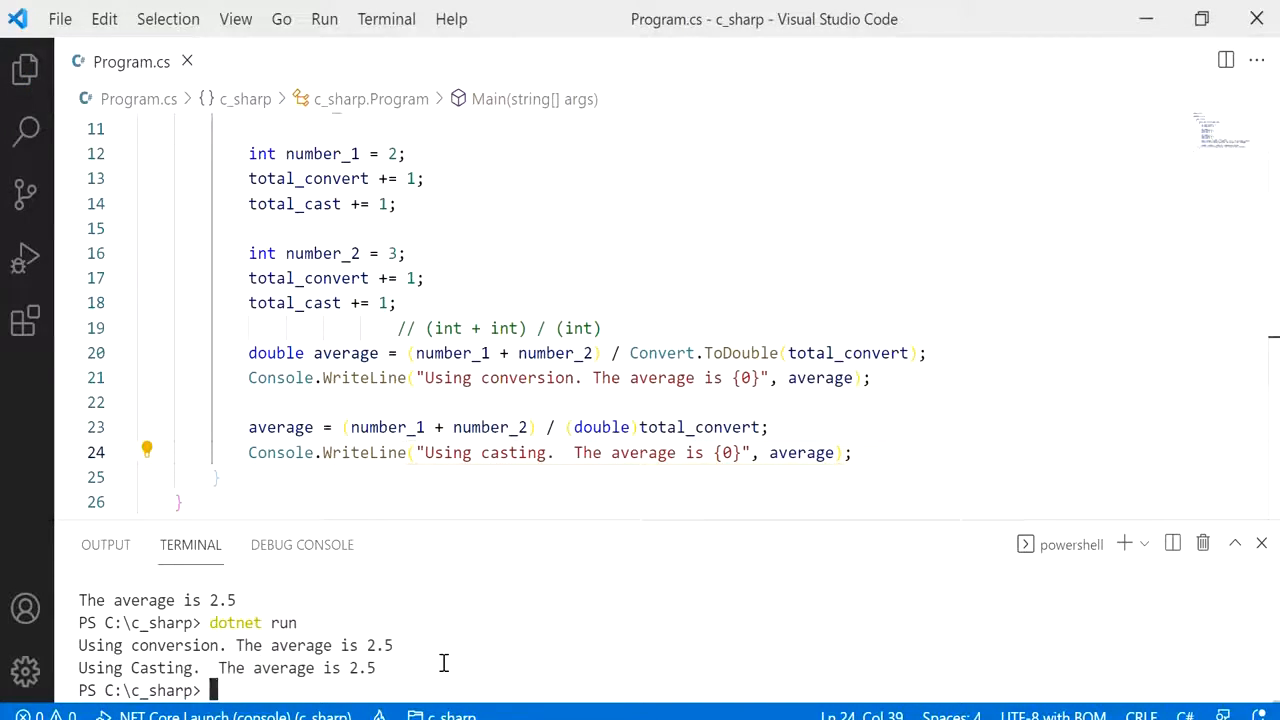
{"action": "type", "text": "dotnet run"}
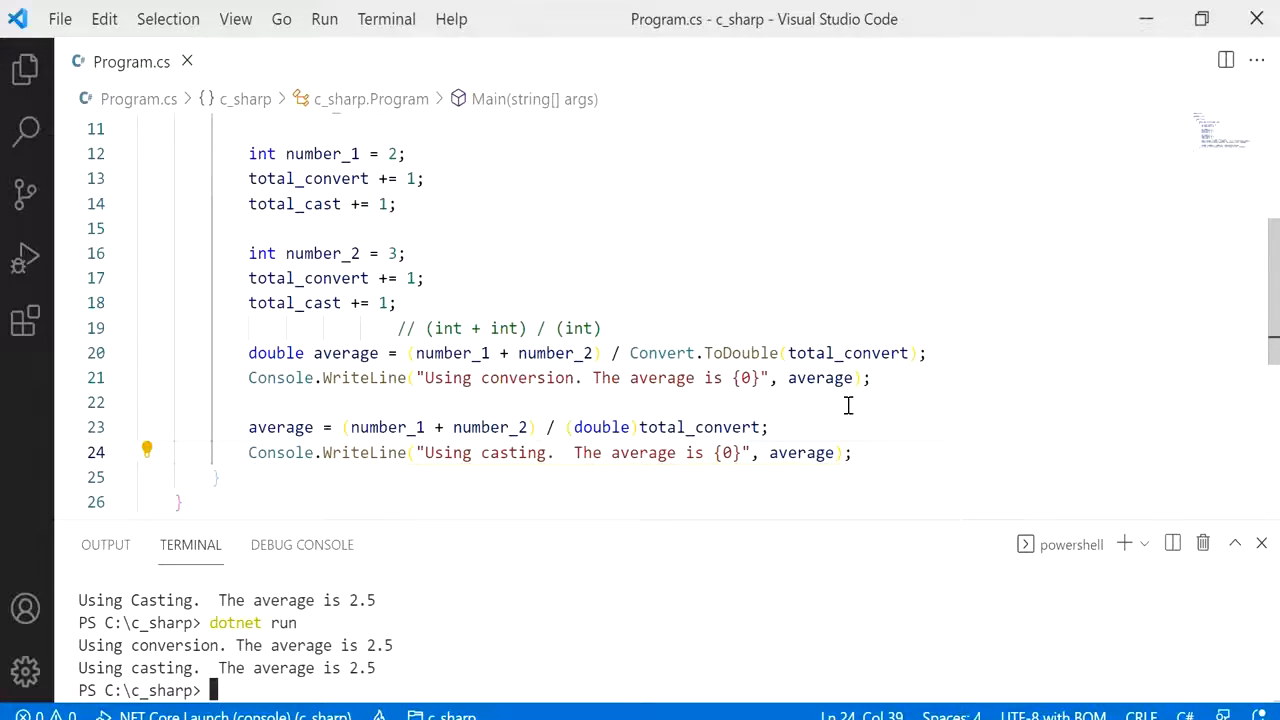
{"action": "mouse_move", "coordinate": [755, 413]}
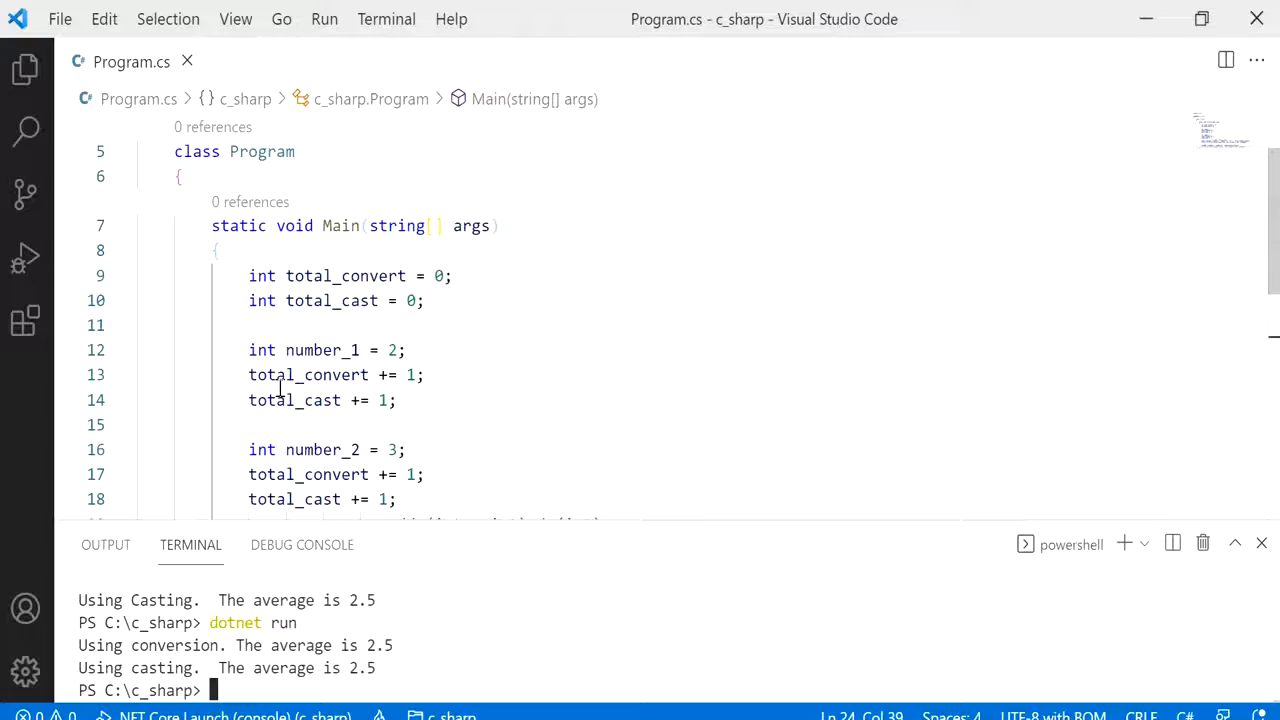
- Declare both numbers as strings "2" and "3" and start wrapping their sum in Convert.ToDouble
{"action": "type", "text": "string"}
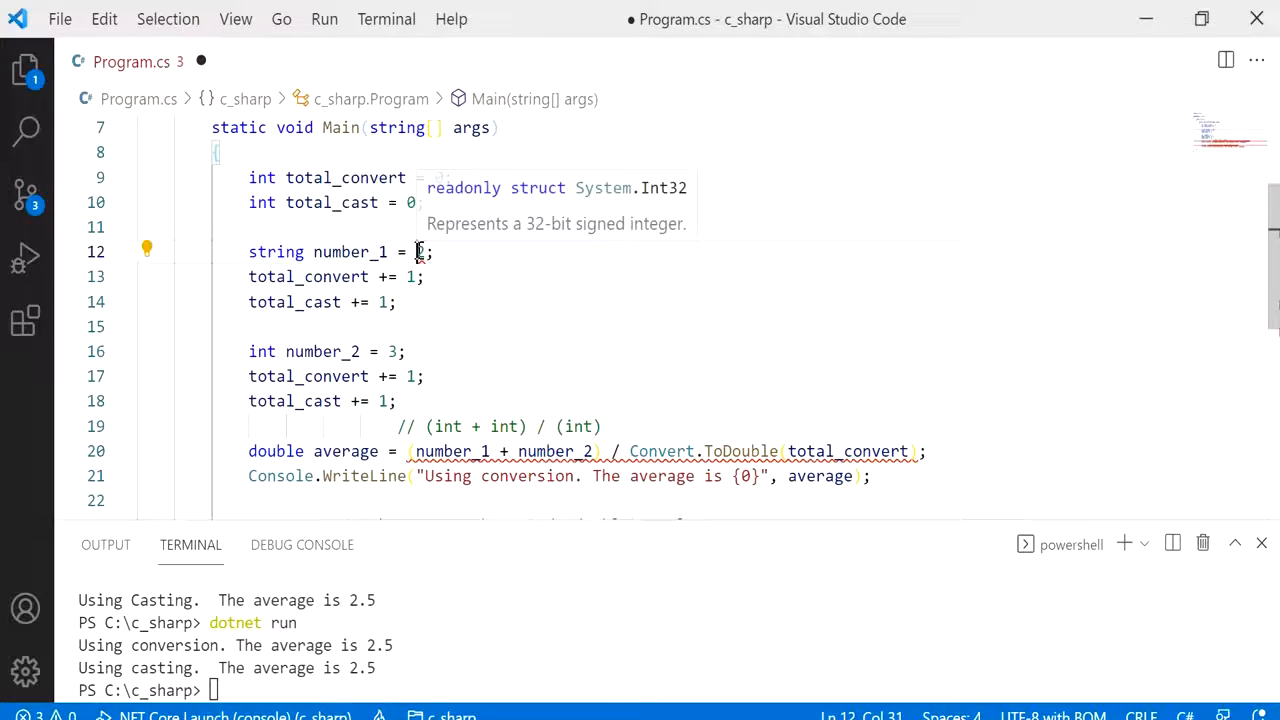
{"action": "type", "text": "2"}
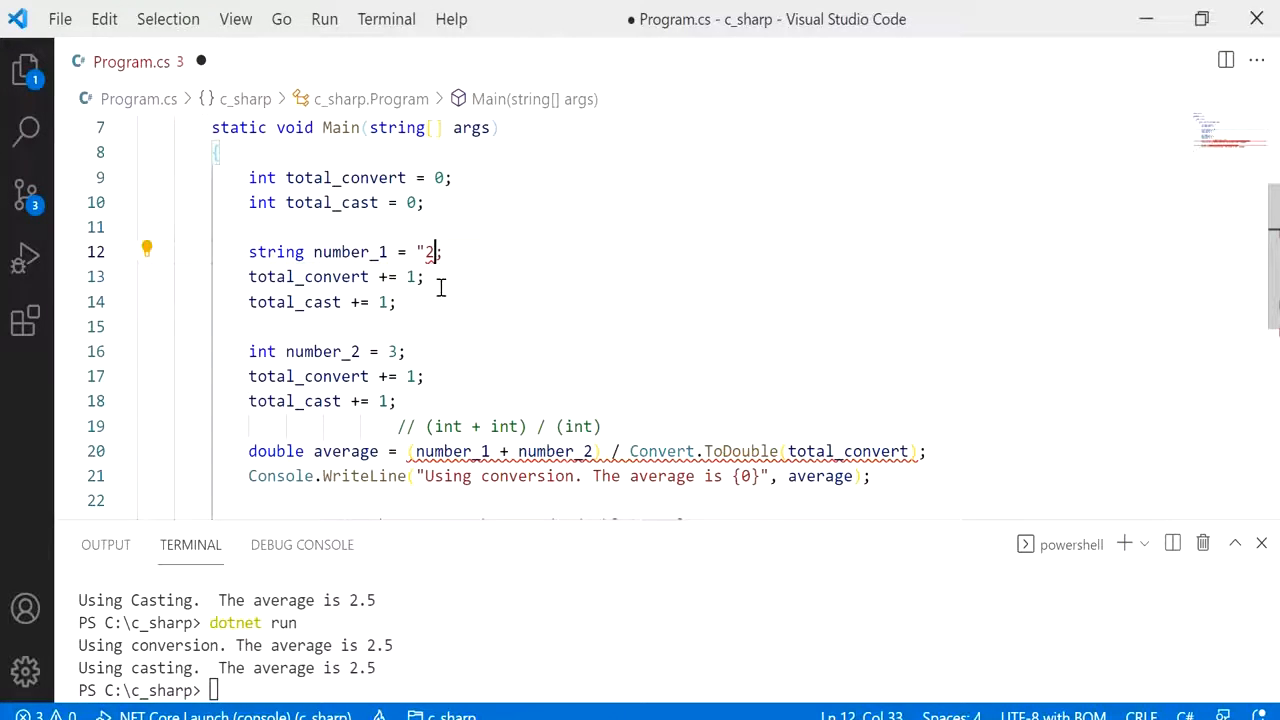
{"action": "type", "text": "string"}
{"action": "type", "text": "\""}
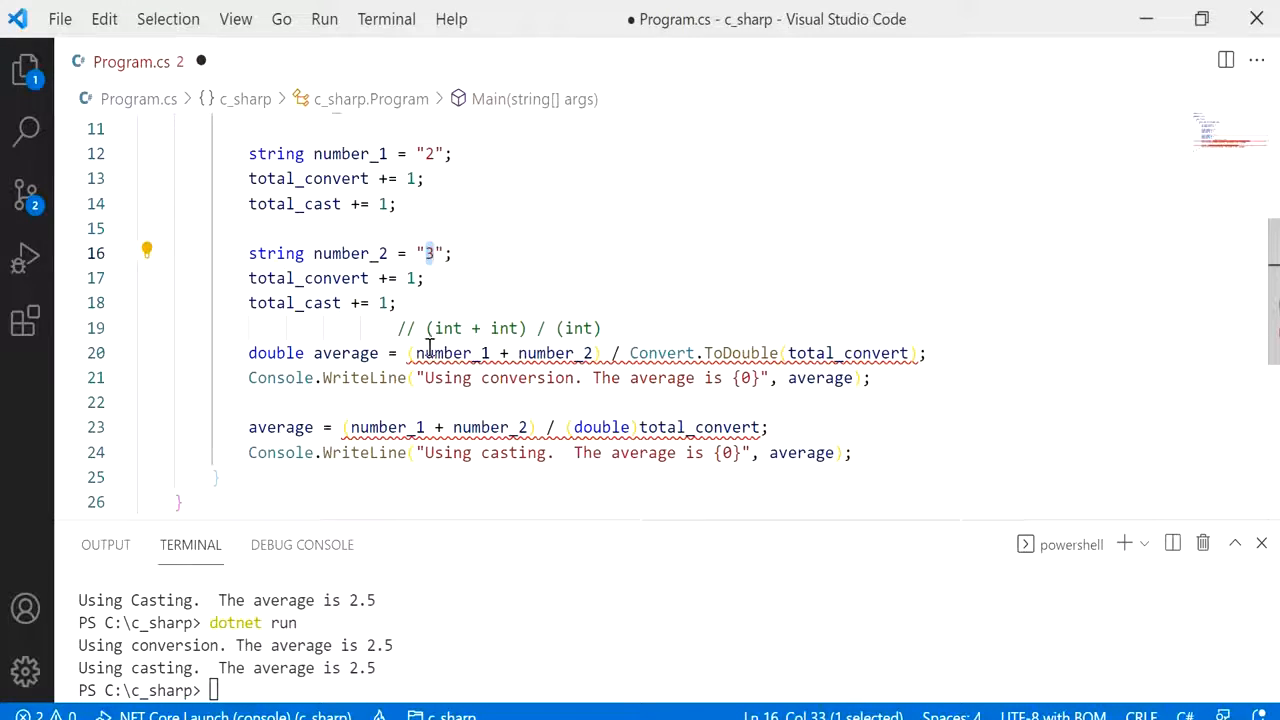
{"action": "left_click", "coordinate": [605, 328]}
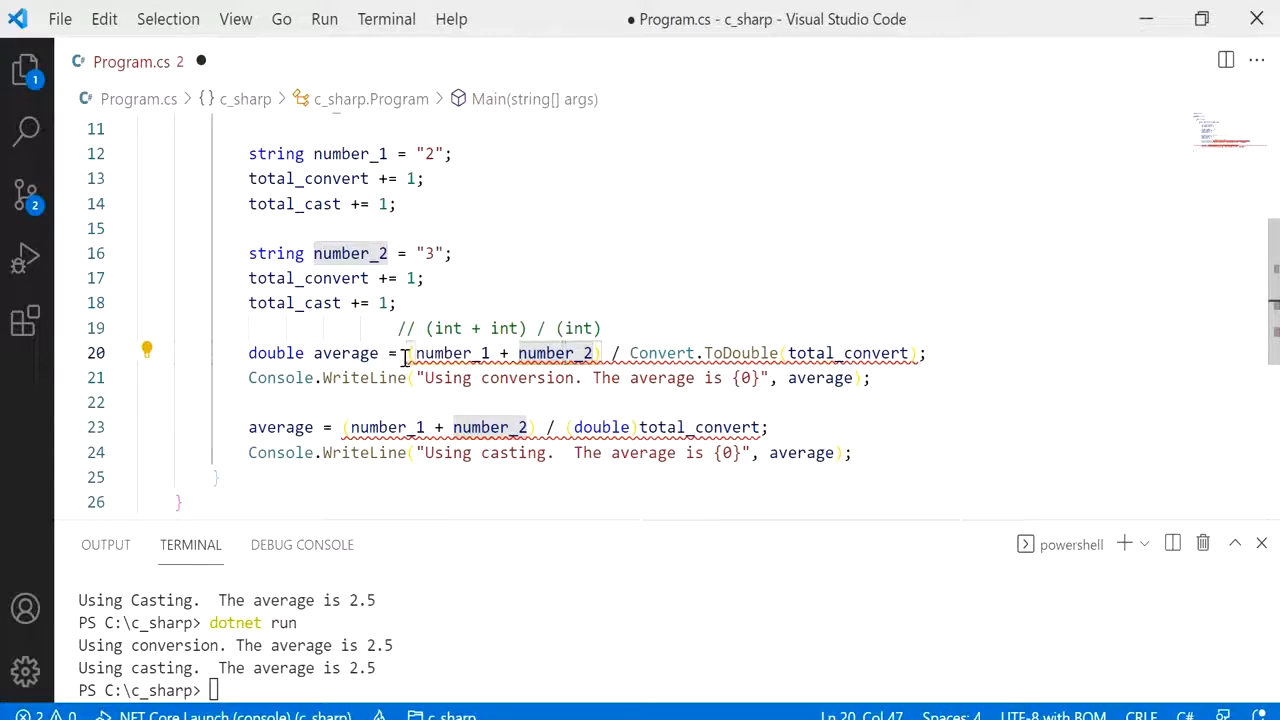
{"action": "mouse_move", "coordinate": [405, 328]}
{"action": "type", "text": " Convert.ToDouble"}
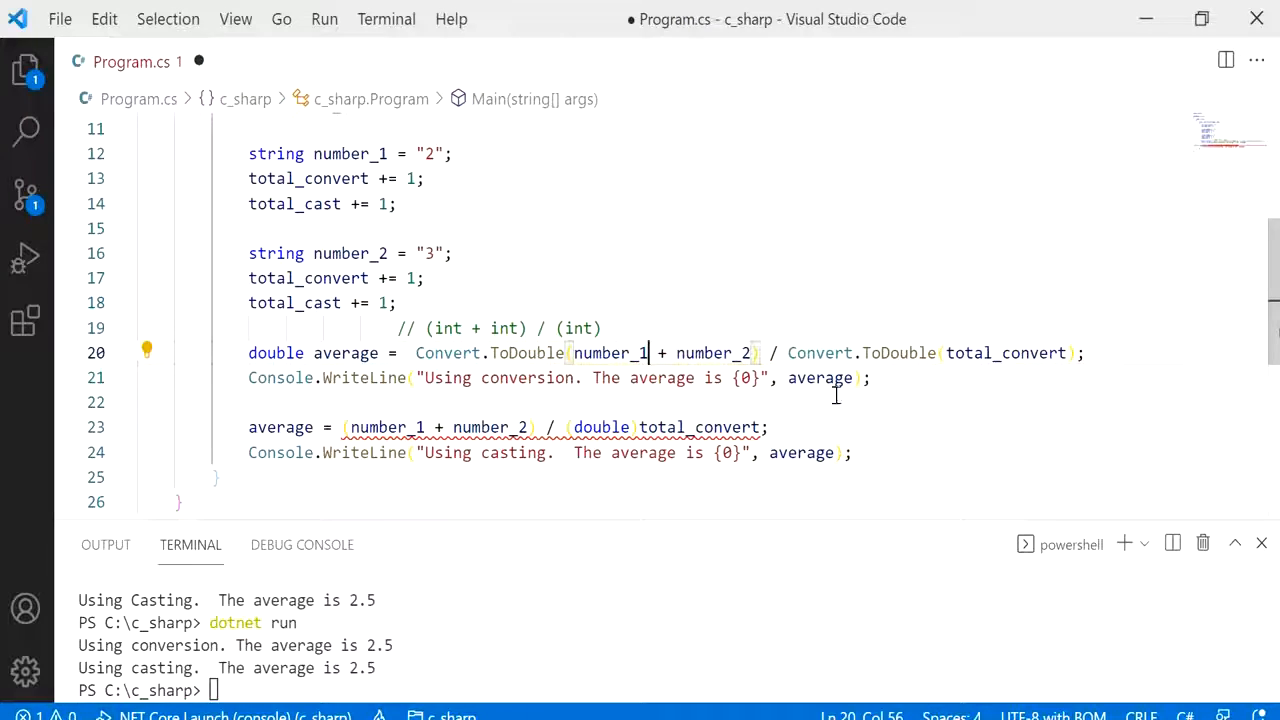
{"action": "mouse_move", "coordinate": [281, 427]}
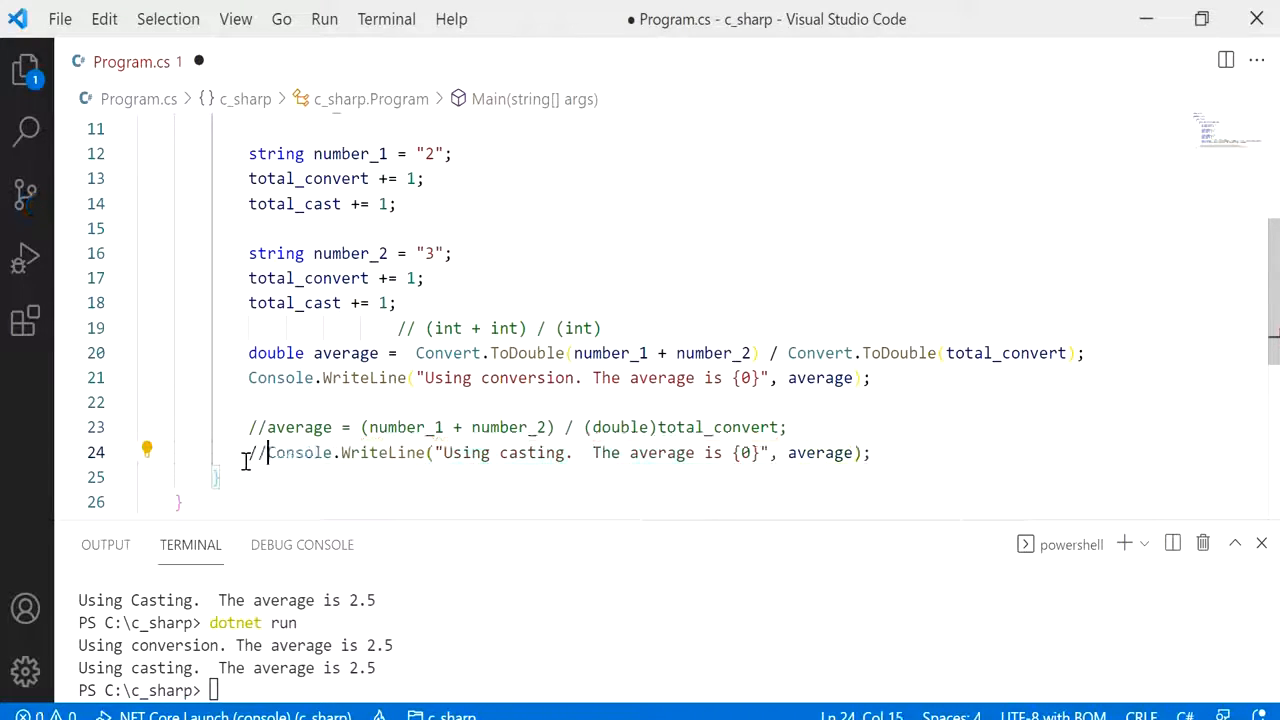
- Save and run, then convert number_1 and number_2 separately with Convert.ToDouble and save again
{"action": "key", "text": "ctrl+s"}
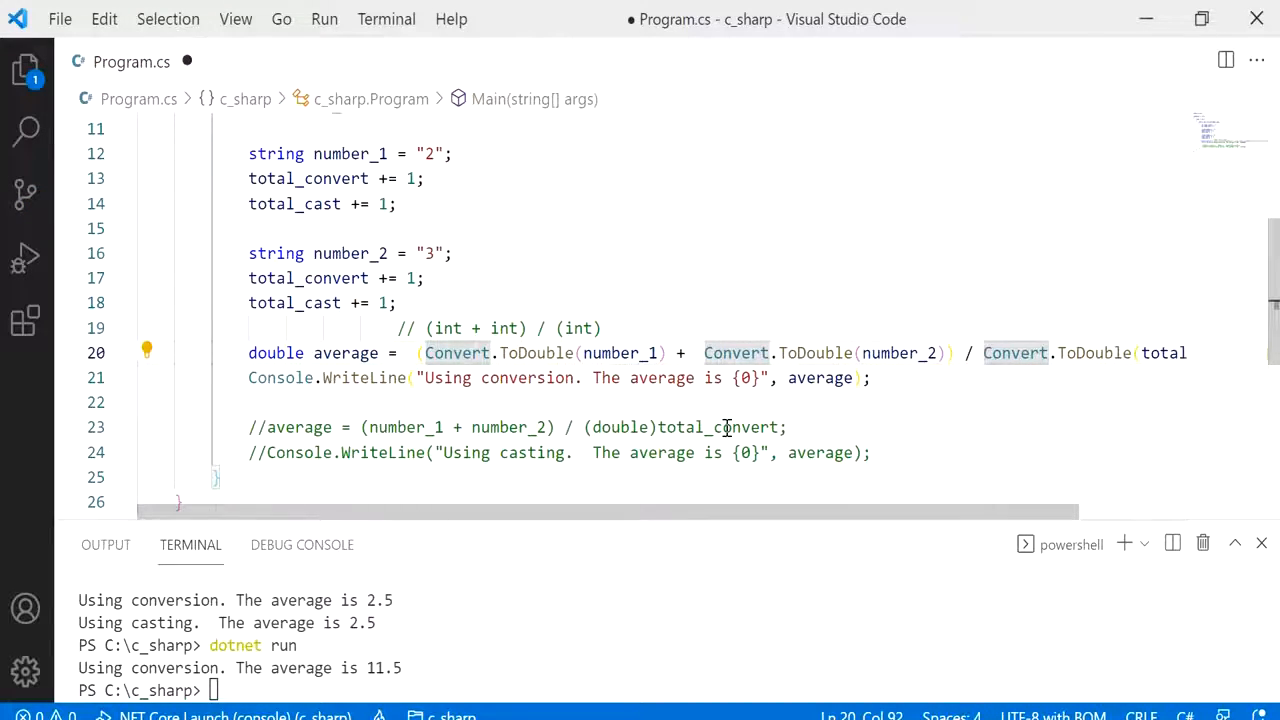
{"action": "key", "text": "ctrl+s"}
{"action": "type", "text": "dotnet run"}
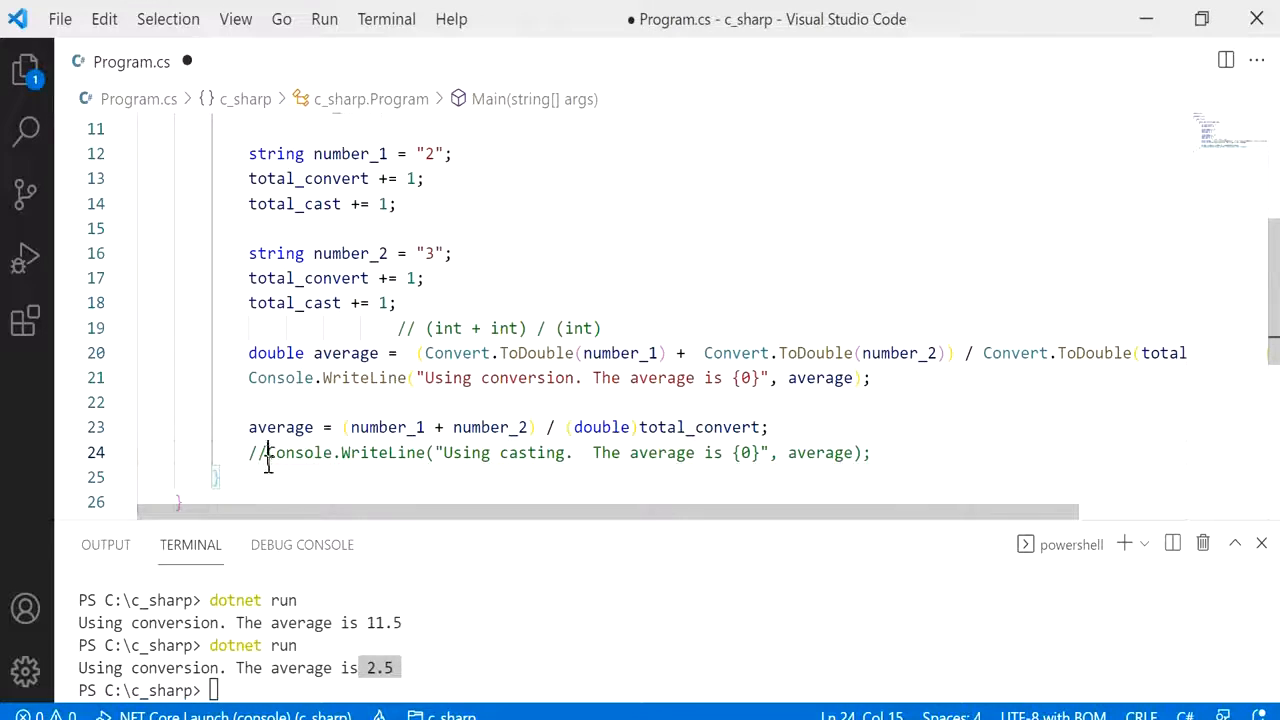
- Start adding (double) casts before number_1 and number_2 in the casting calculation on line 23
{"action": "left_click", "coordinate": [258, 452]}
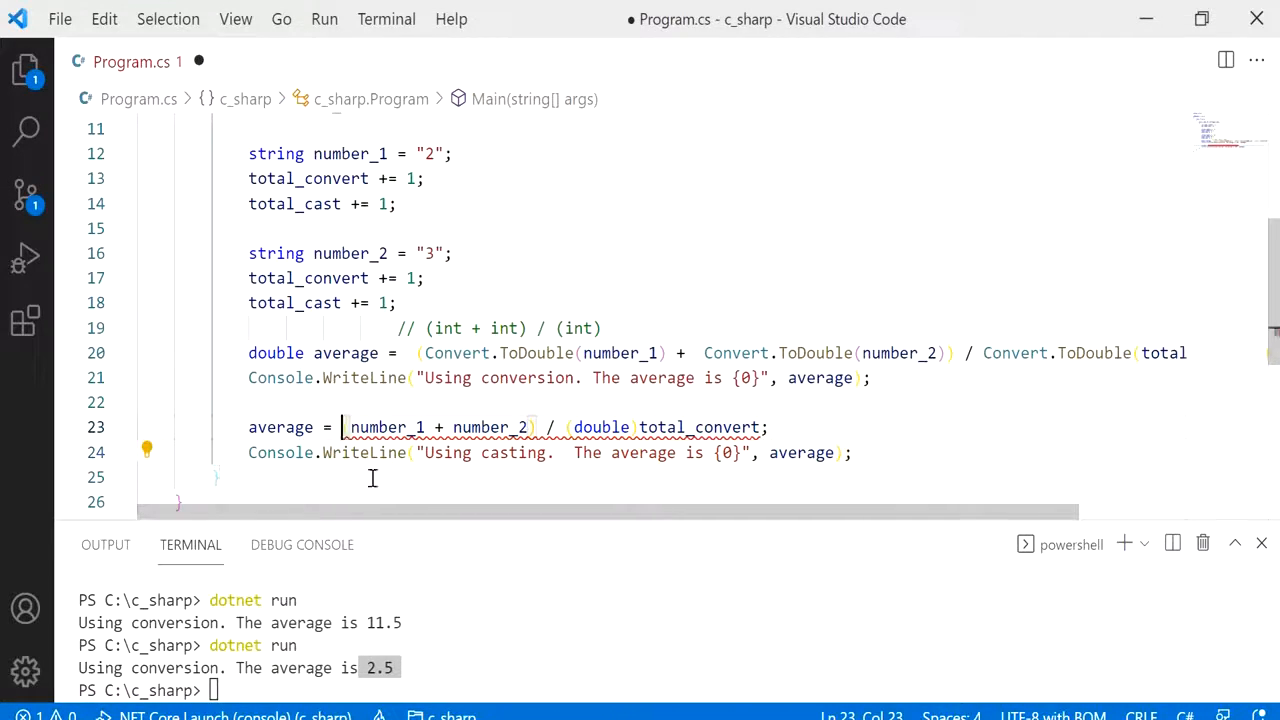
{"action": "type", "text": "double)"}
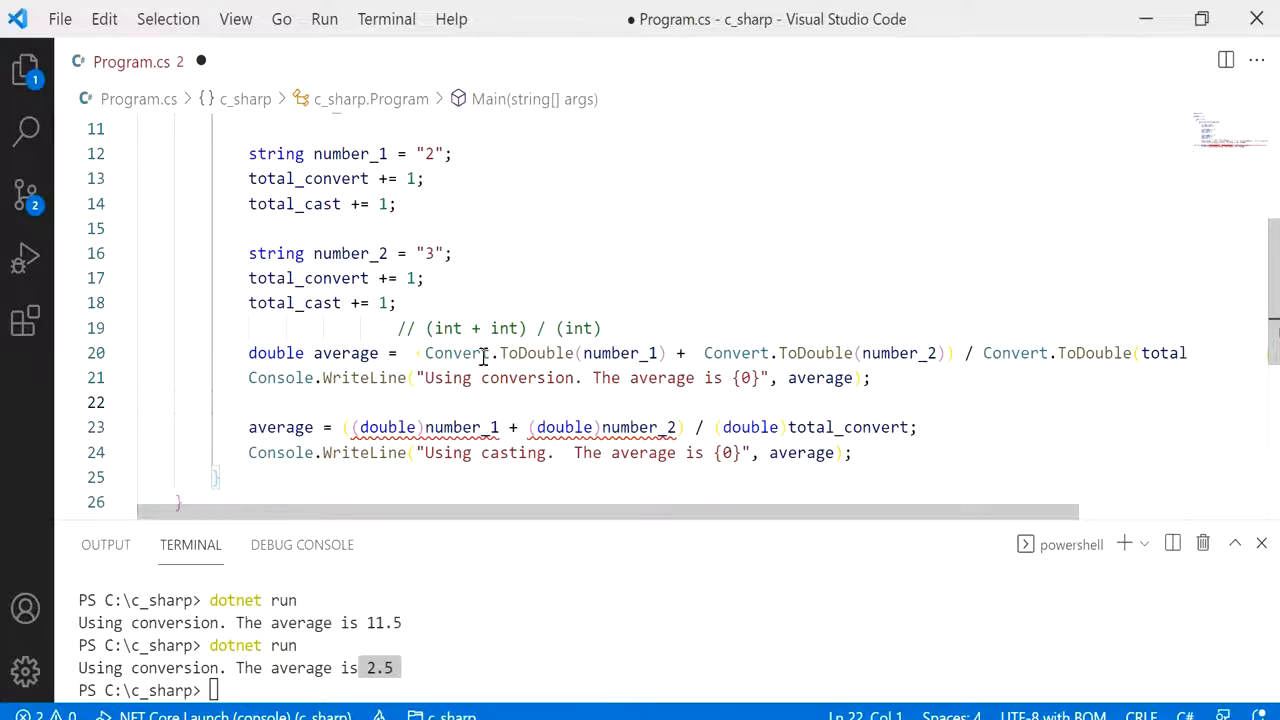
- Highlight Convert.ToDouble on line 20 to show its IntelliSense description
{"action": "left_click_drag", "start_coordinate": [425, 352], "coordinate": [563, 352]}
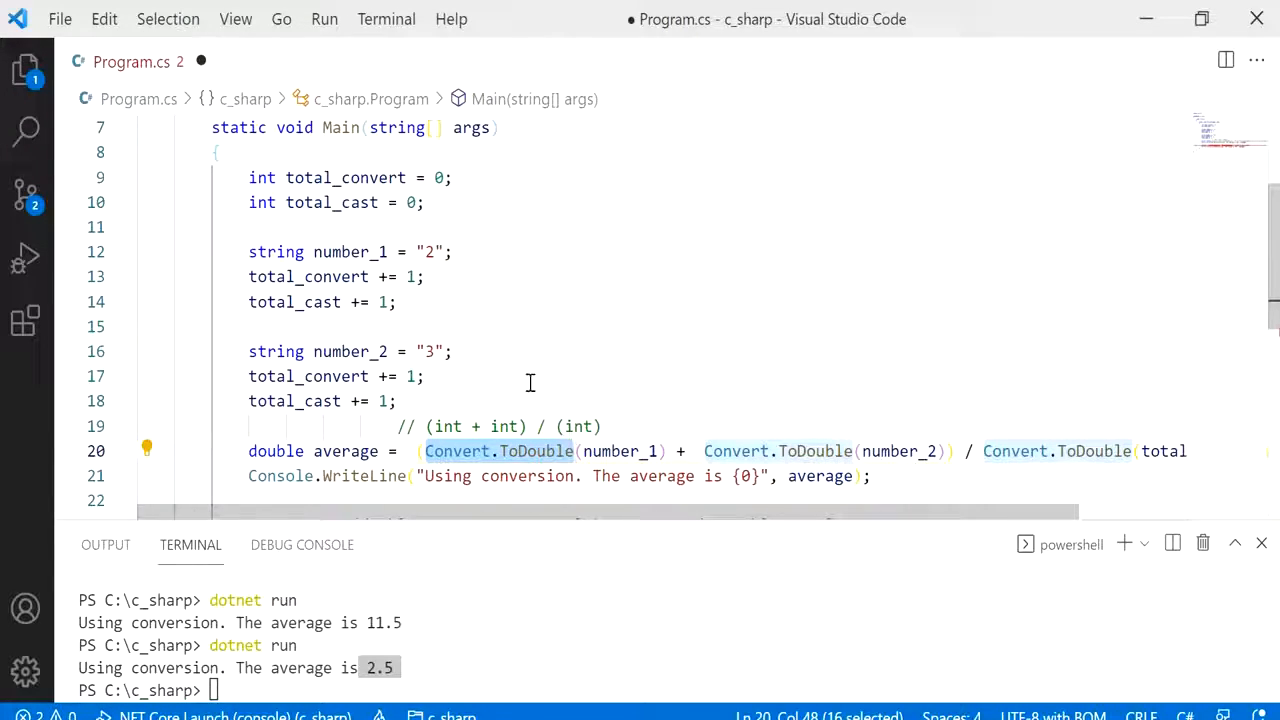
{"action": "mouse_move", "coordinate": [615, 305]}
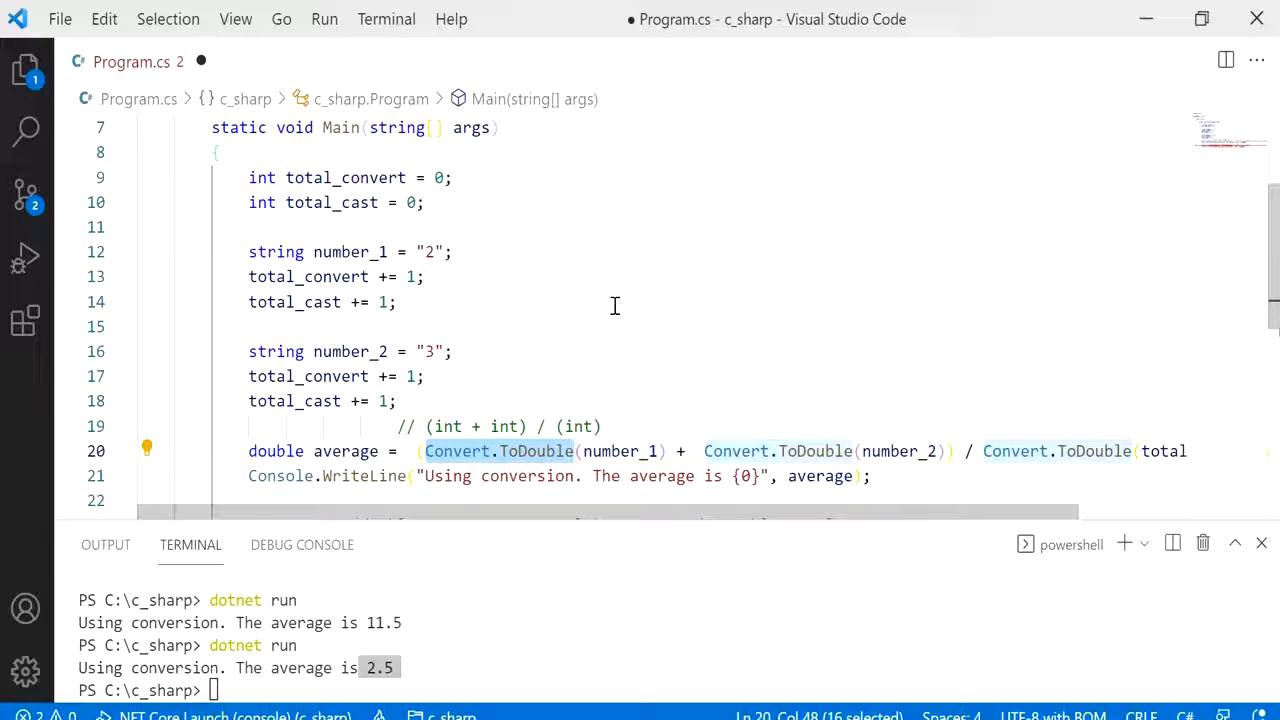
{"action": "mouse_move", "coordinate": [335, 247]}
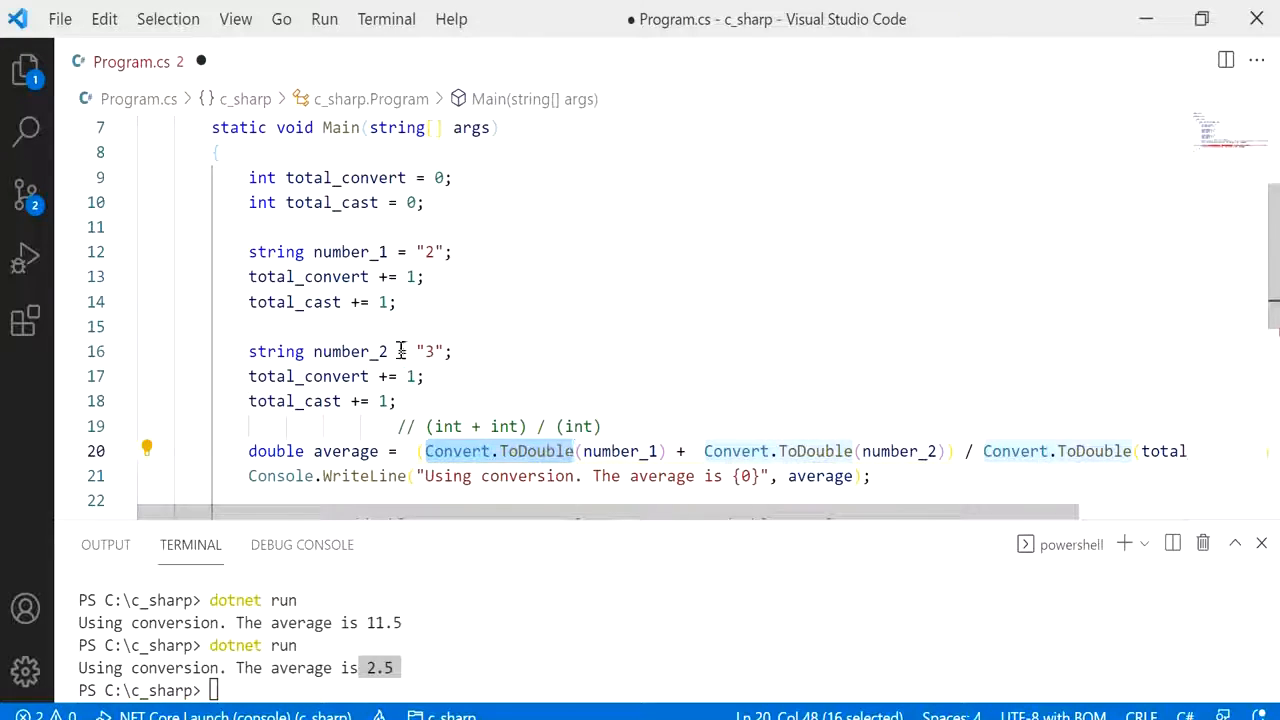
{"action": "mouse_move", "coordinate": [568, 310]}
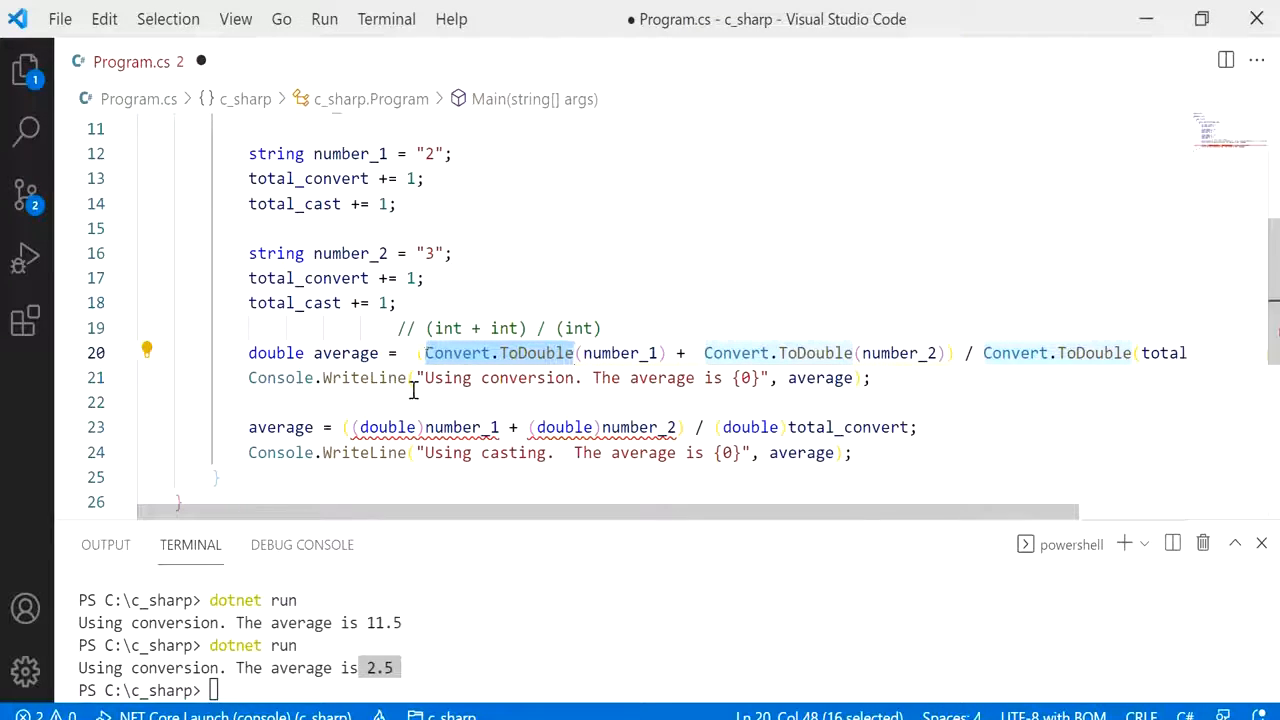
{"action": "mouse_move", "coordinate": [535, 353]}
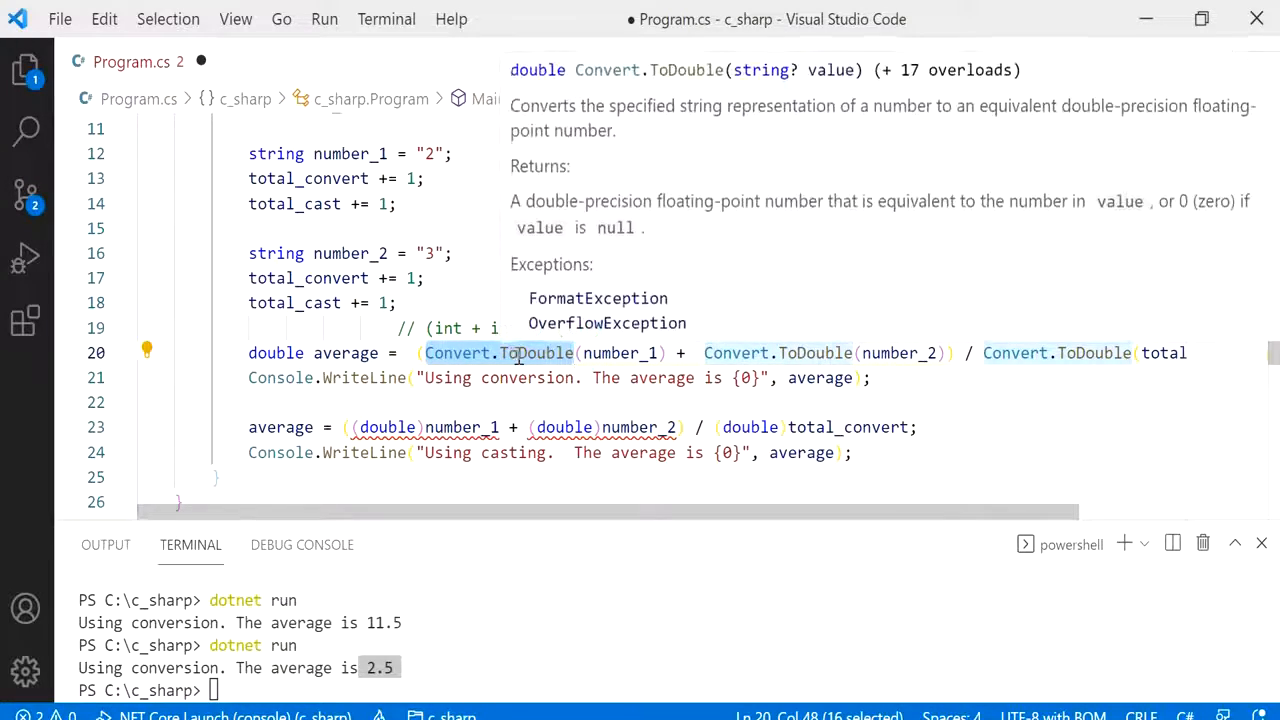